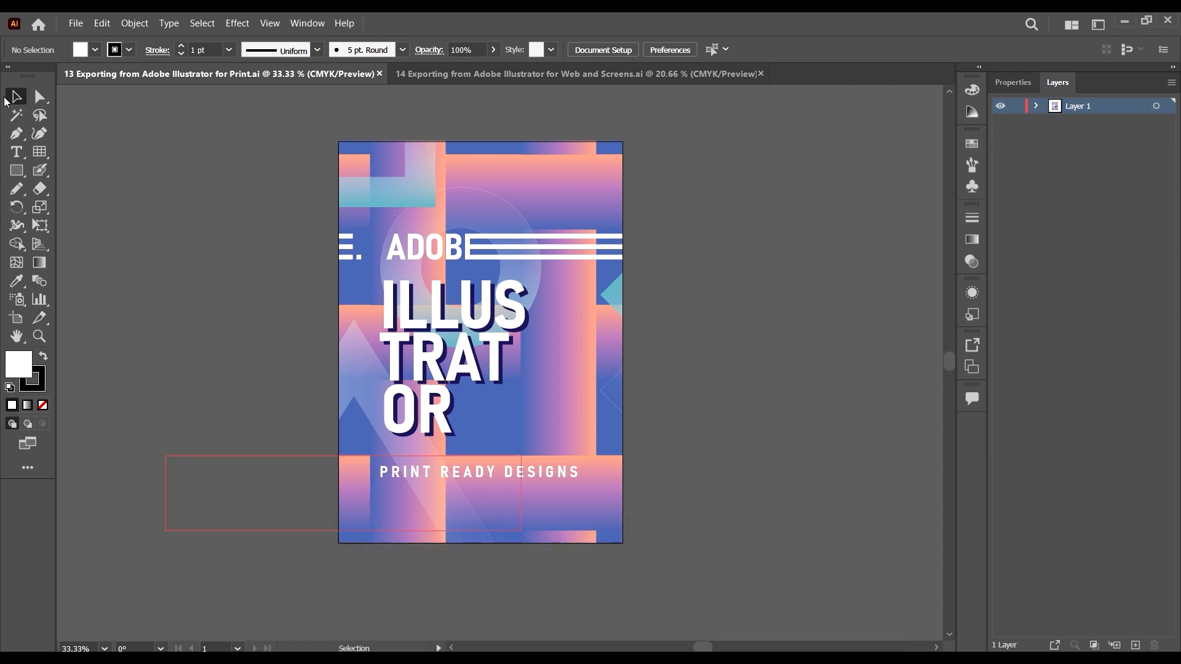
- Open '13 Exporting from Adobe Illustrator for Print' from the course folder
click(75, 23)
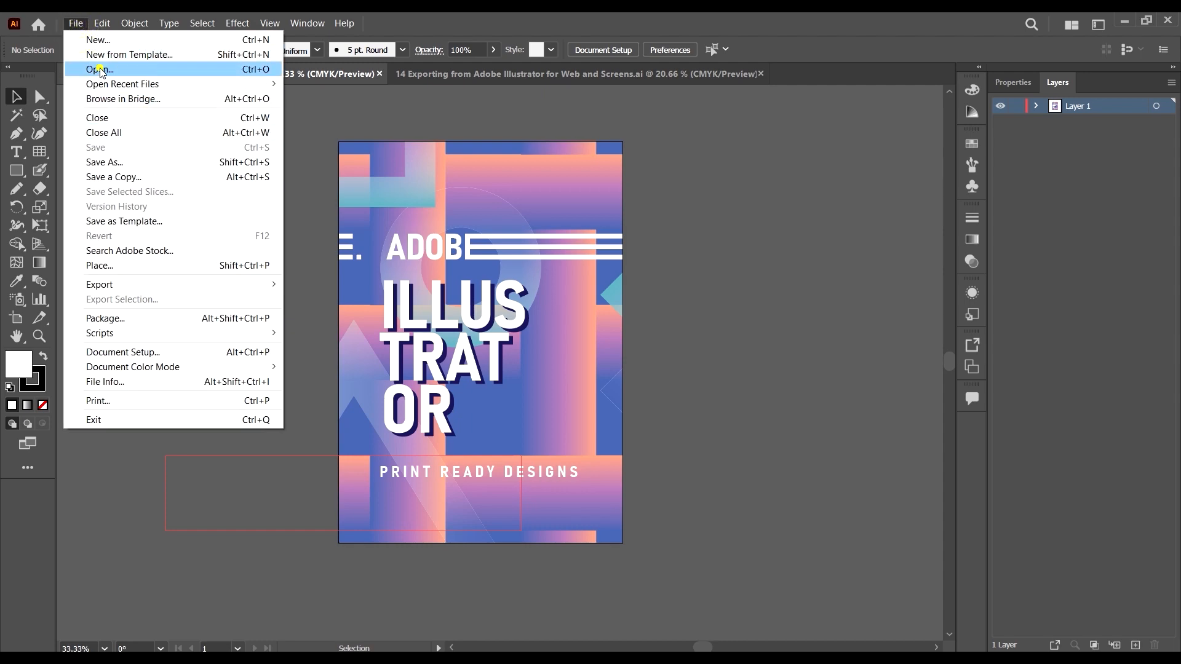
click(100, 69)
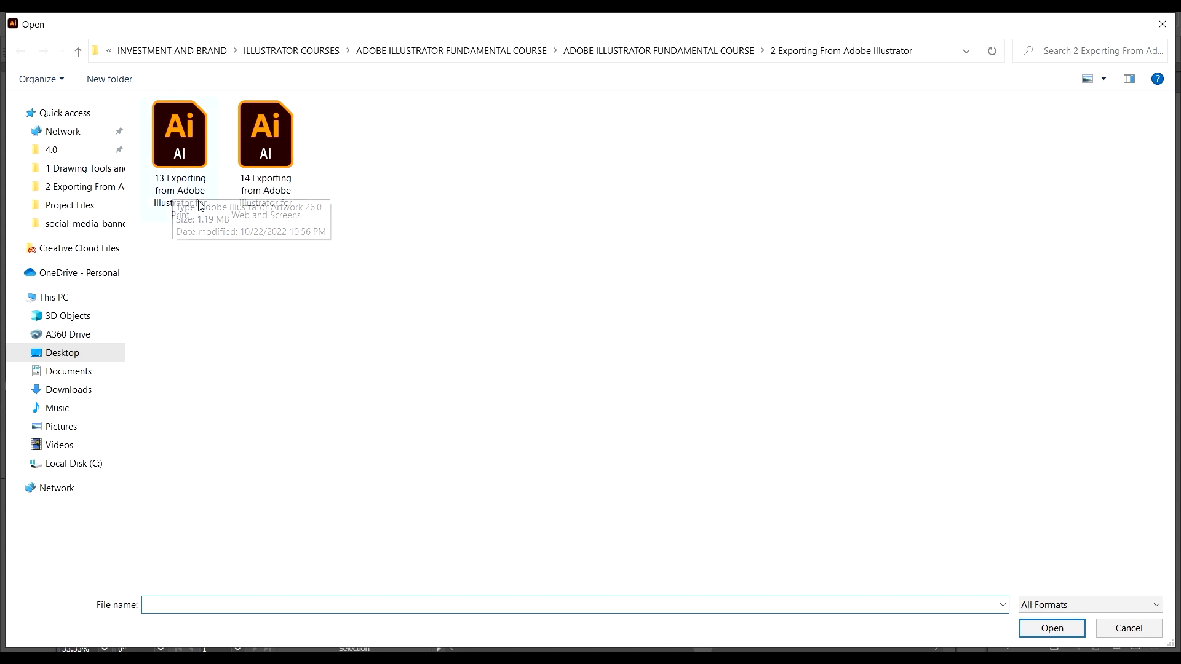
click(180, 136)
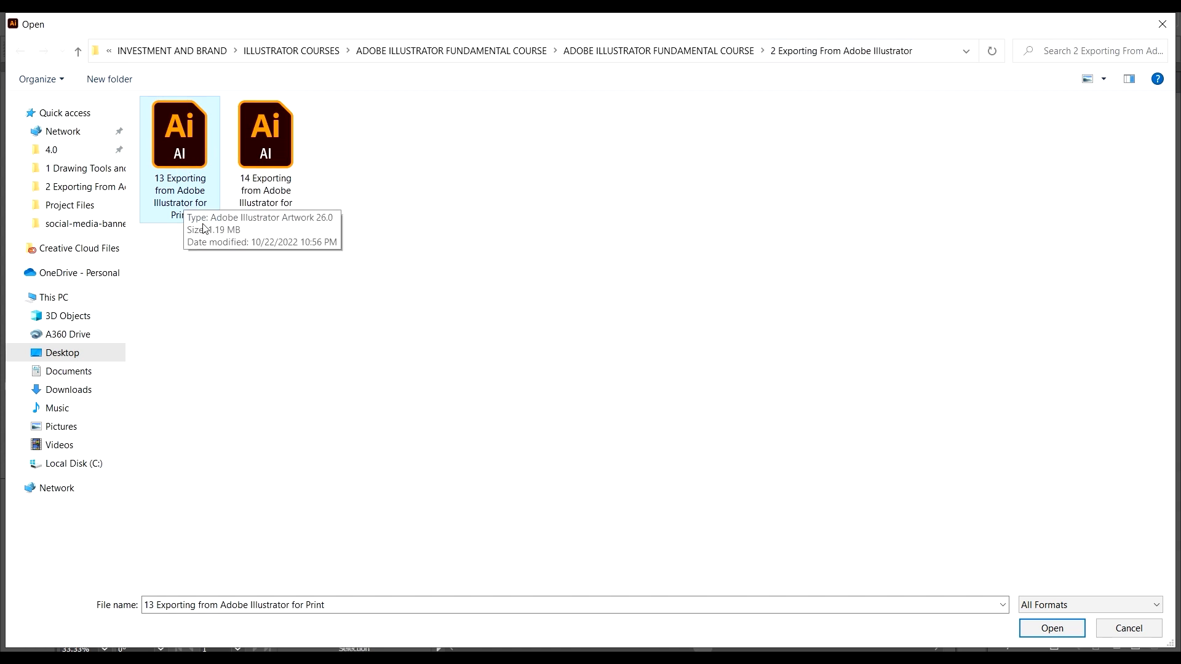
mouse_move(1078, 604)
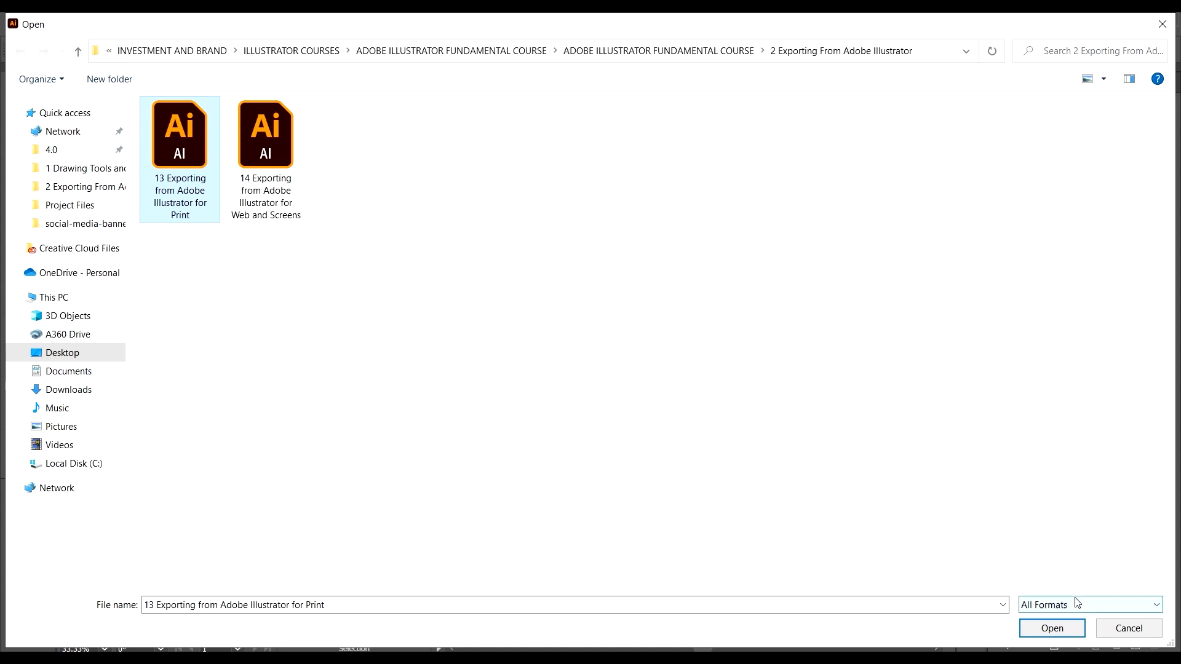
click(1052, 628)
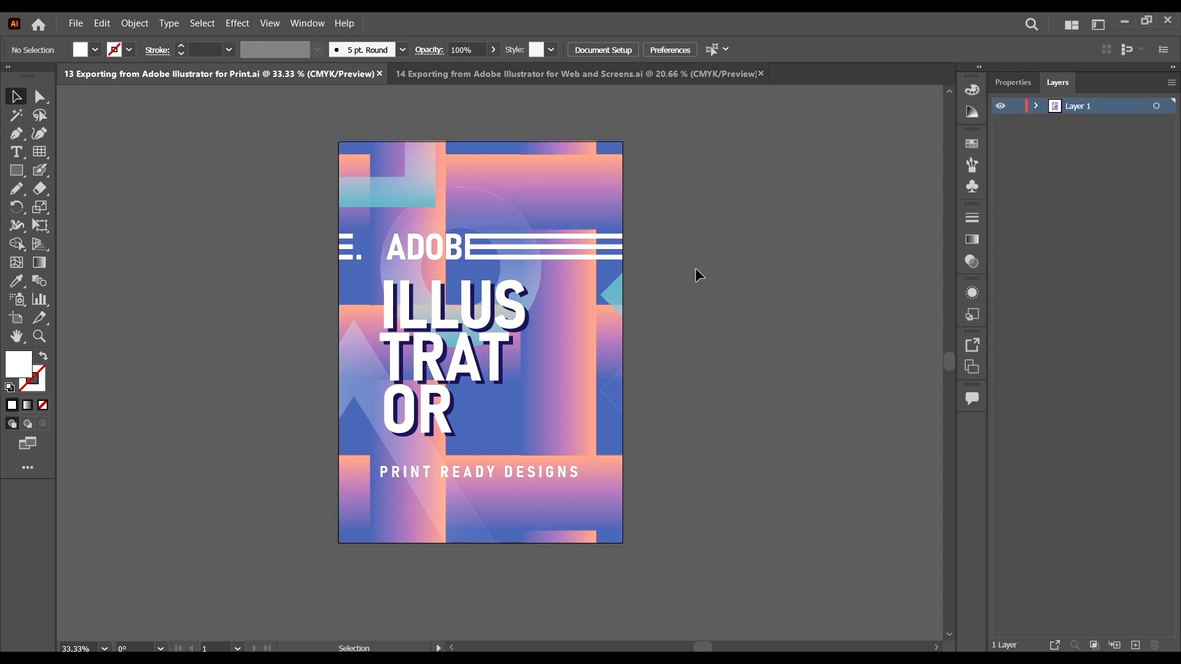
mouse_move(327, 165)
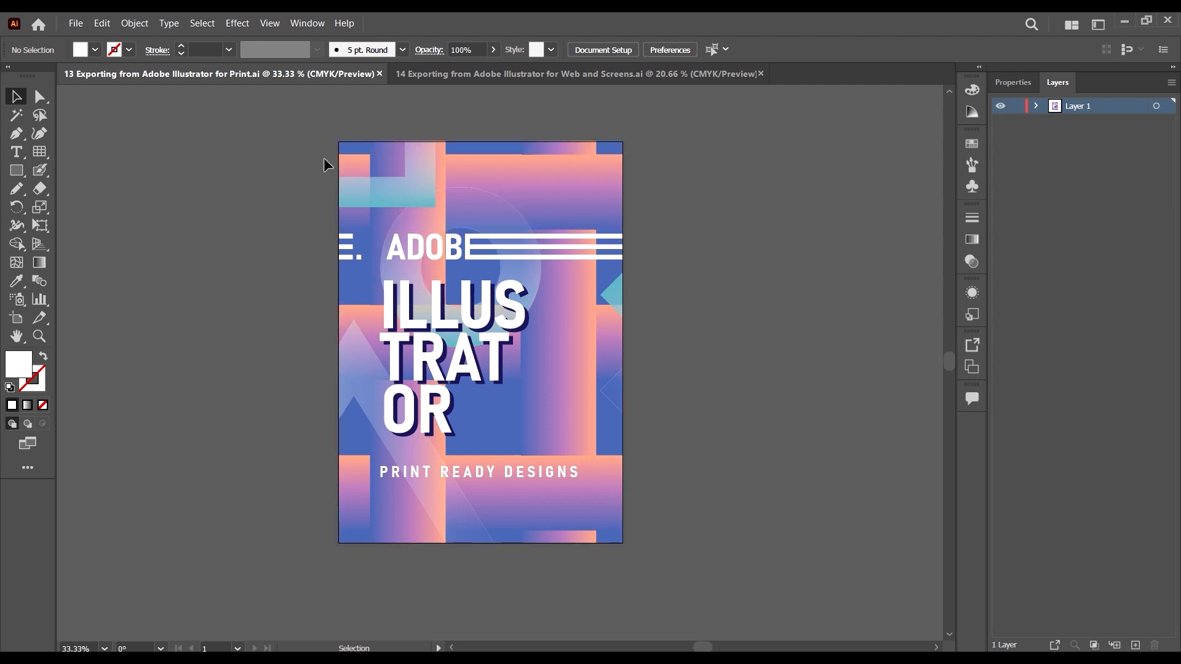
mouse_move(354, 126)
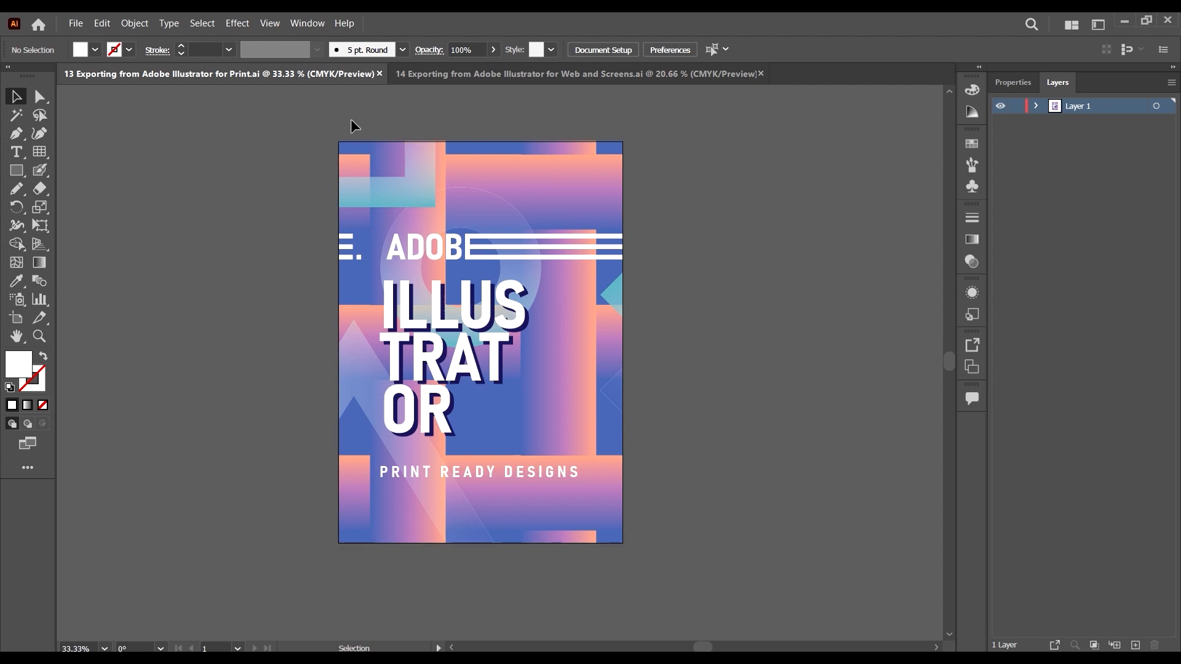
mouse_move(714, 216)
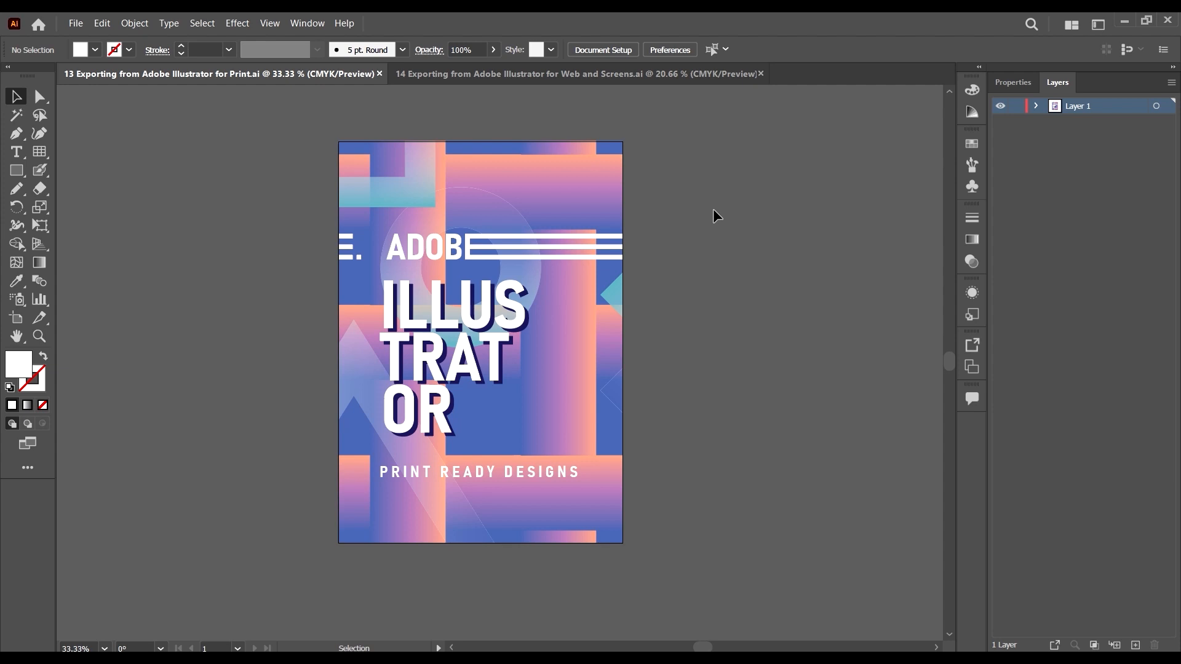
mouse_move(300, 117)
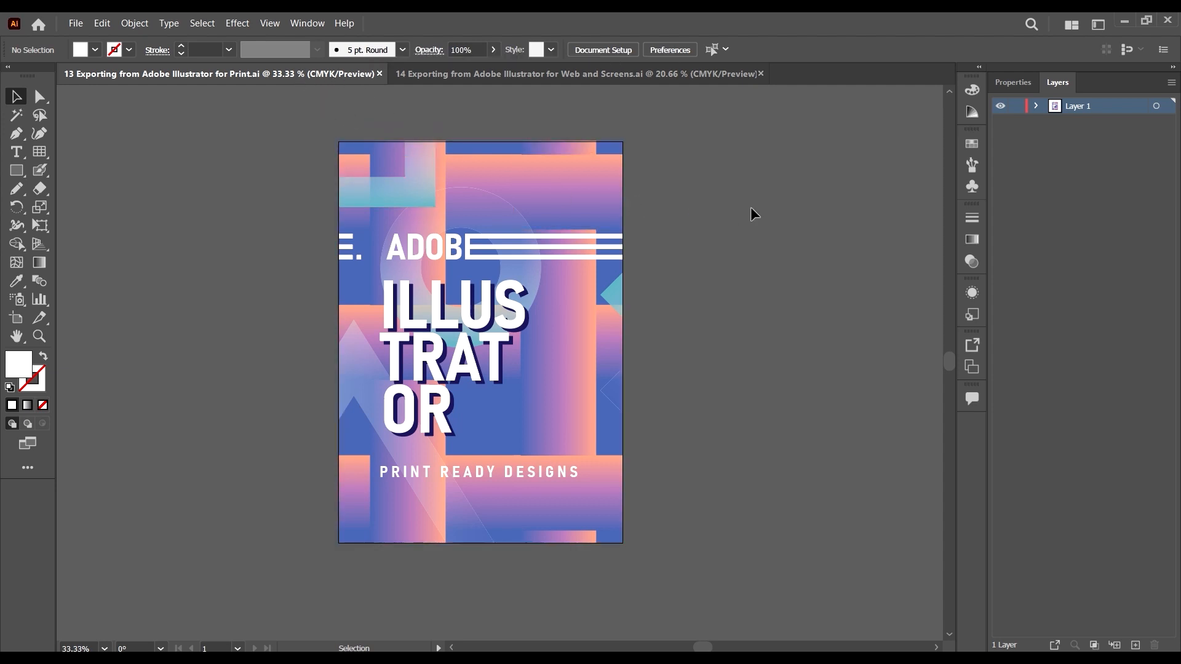
mouse_move(299, 125)
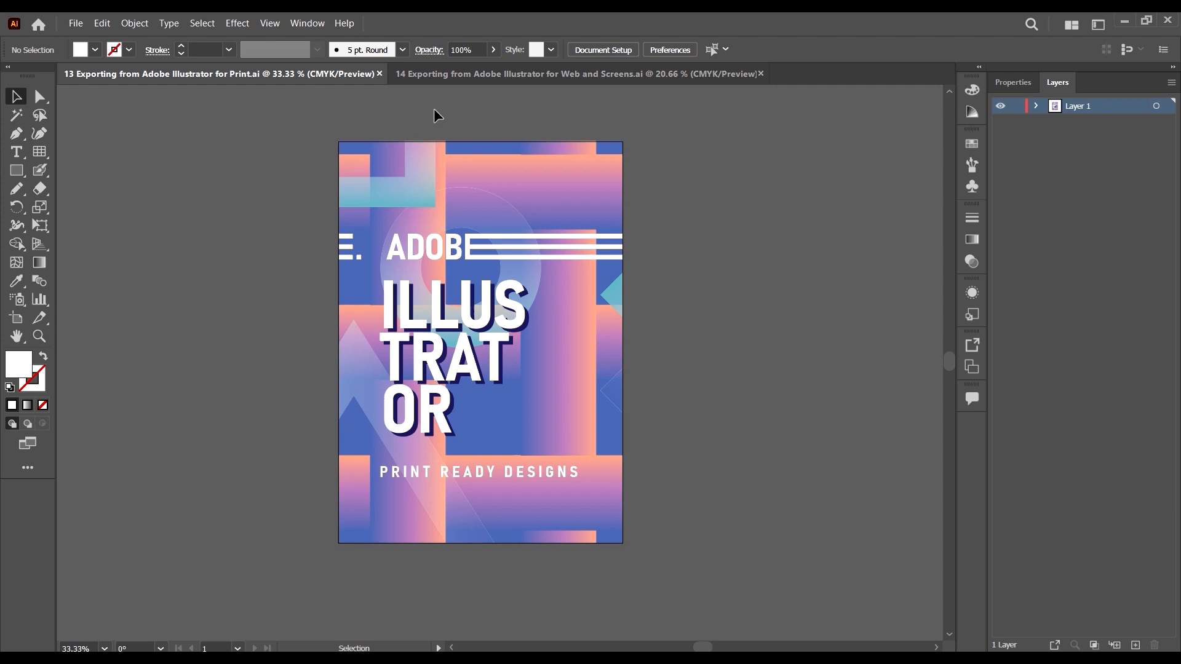
- Switch the Document Color Mode to RGB and then back to CMYK Color
click(75, 22)
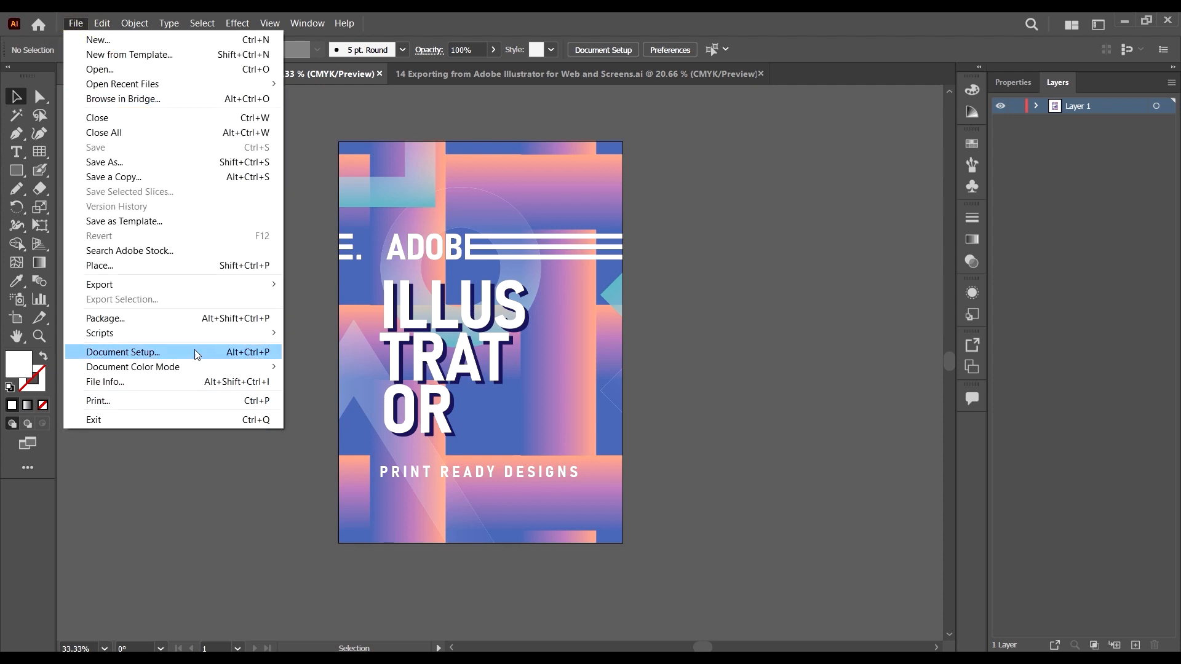
mouse_move(133, 371)
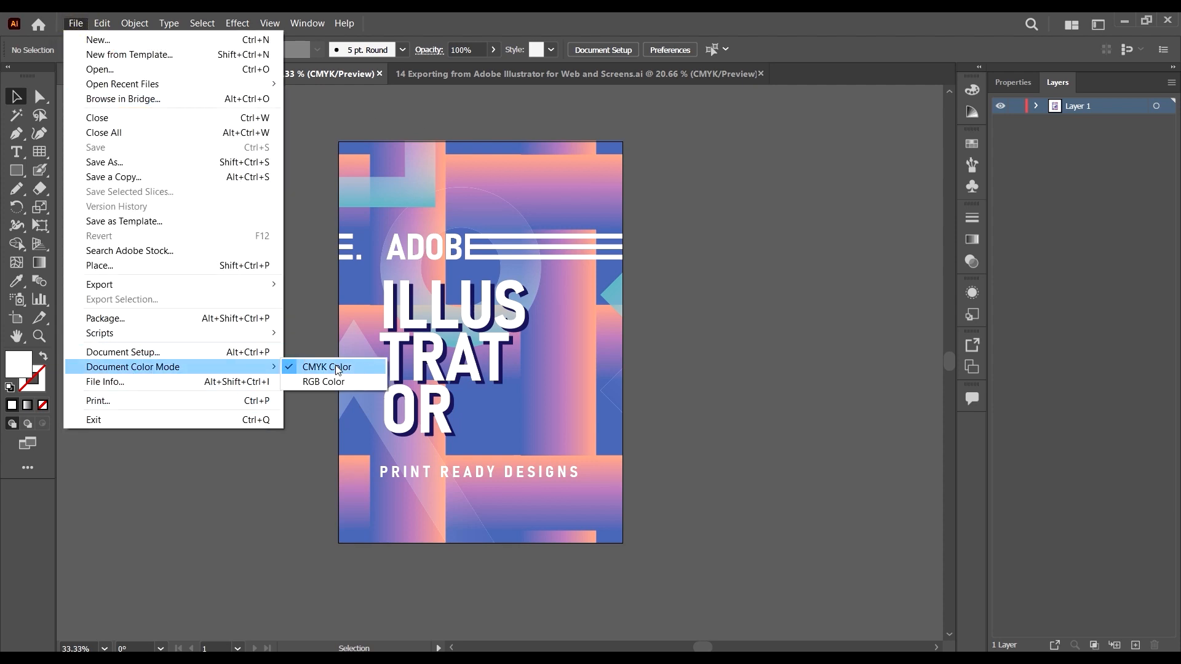
click(325, 369)
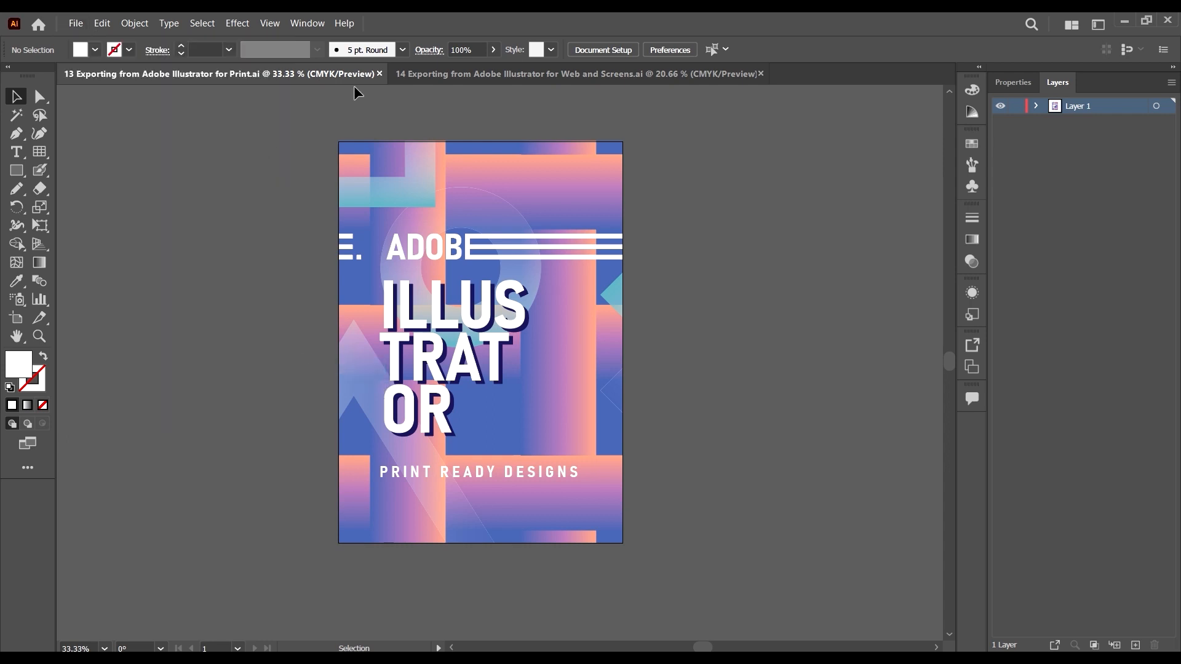
mouse_move(328, 83)
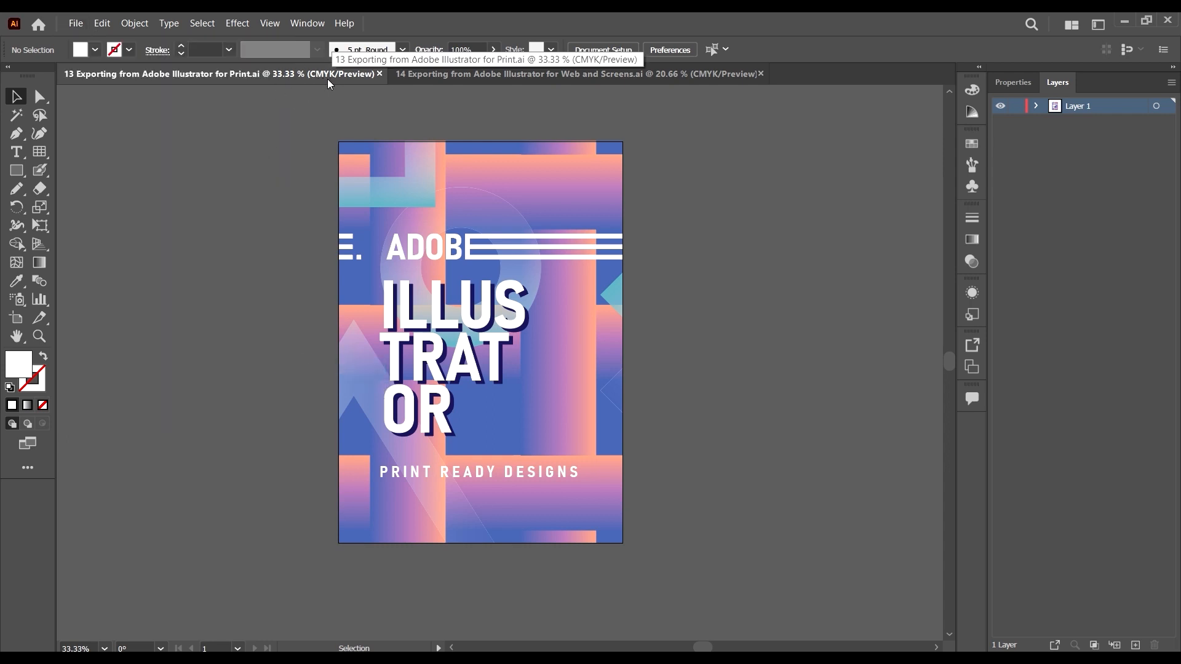
mouse_move(330, 85)
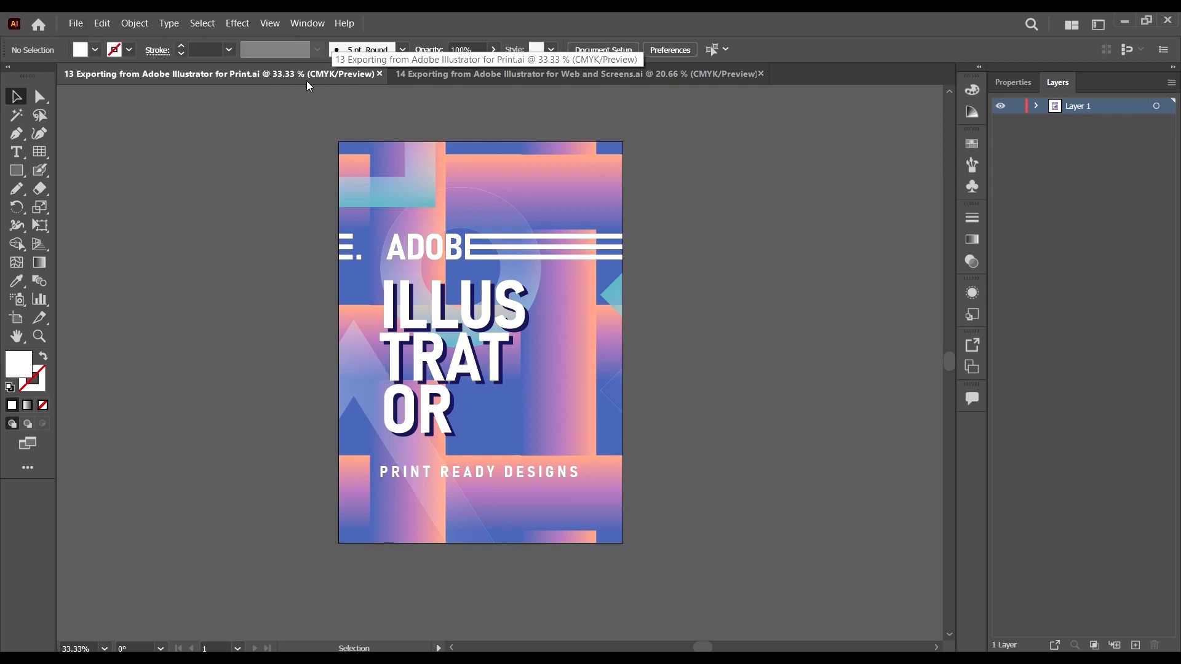
mouse_move(88, 19)
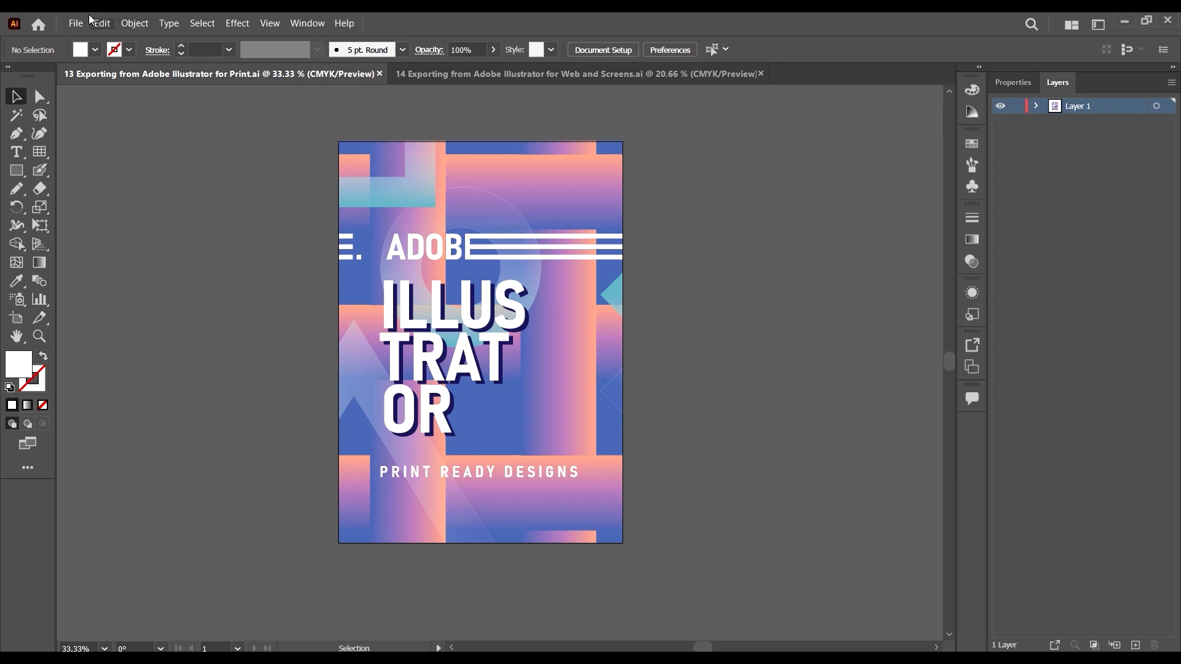
click(75, 23)
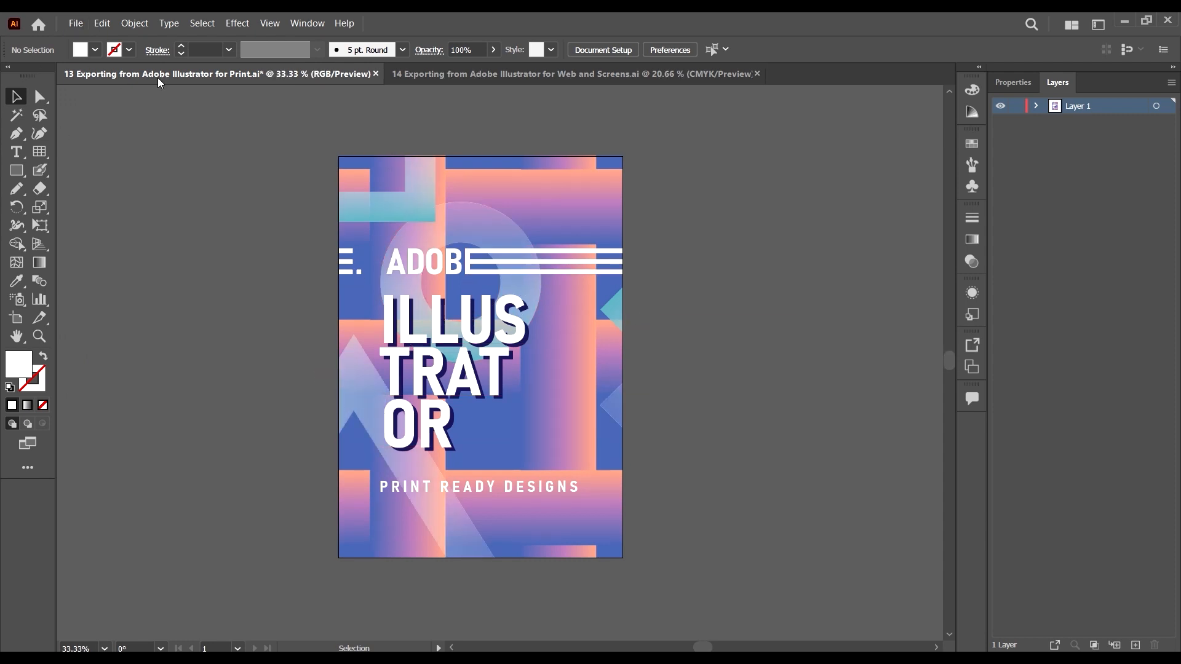
click(75, 23)
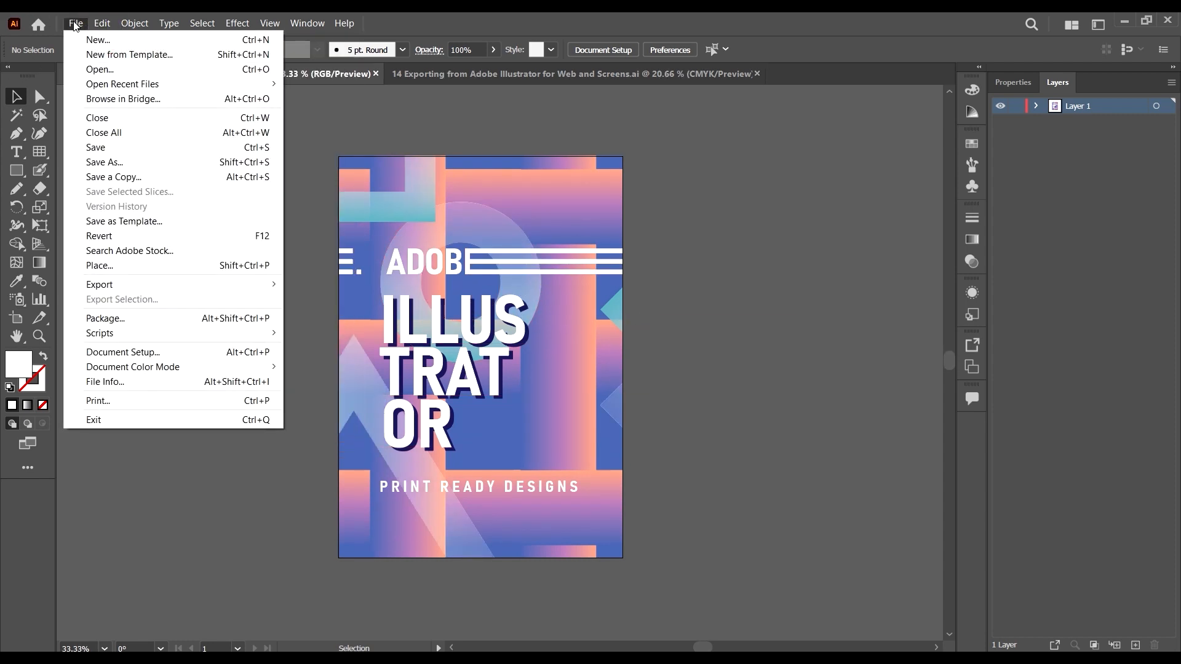
mouse_move(133, 369)
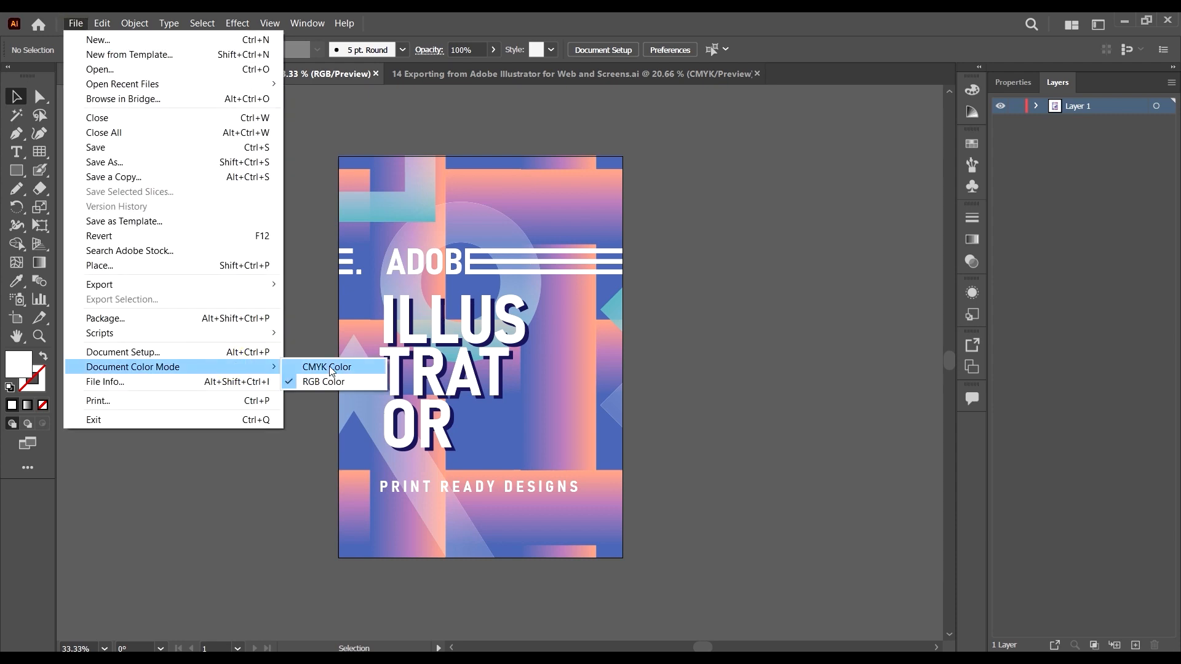
click(324, 369)
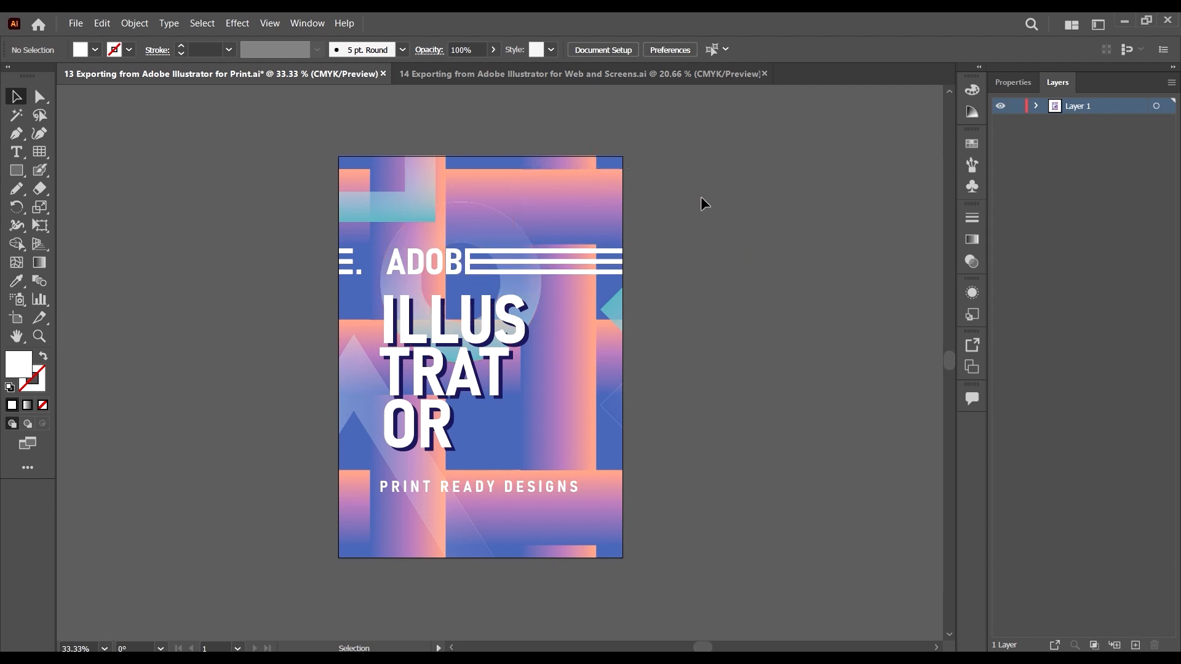
mouse_move(675, 209)
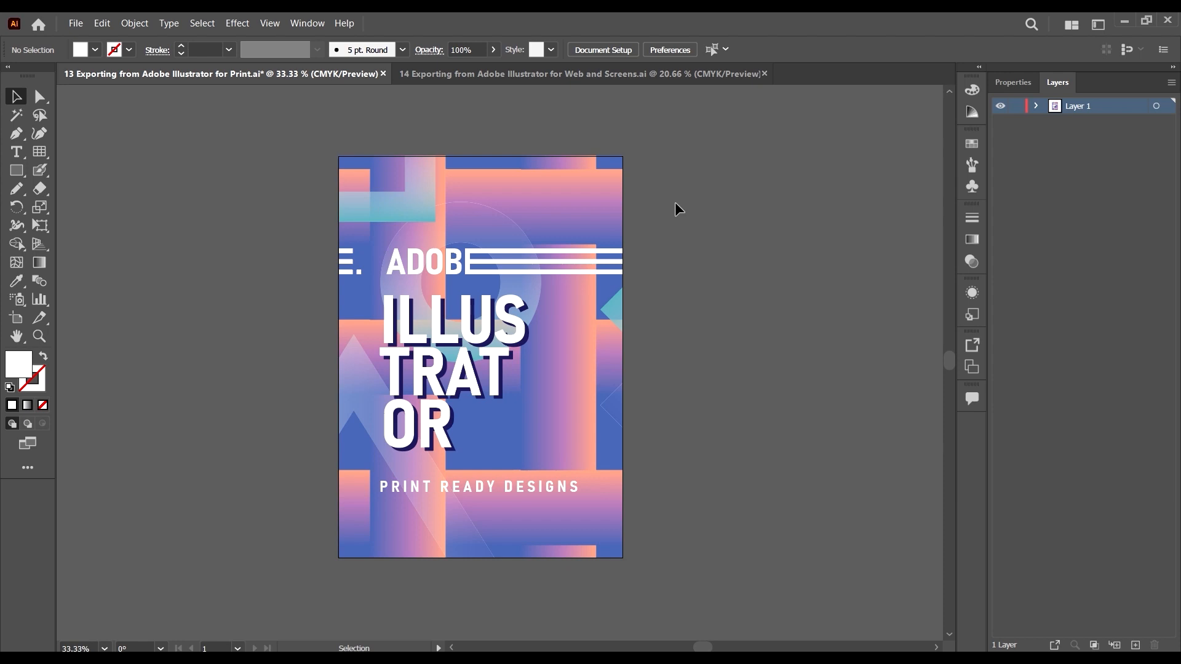
click(236, 22)
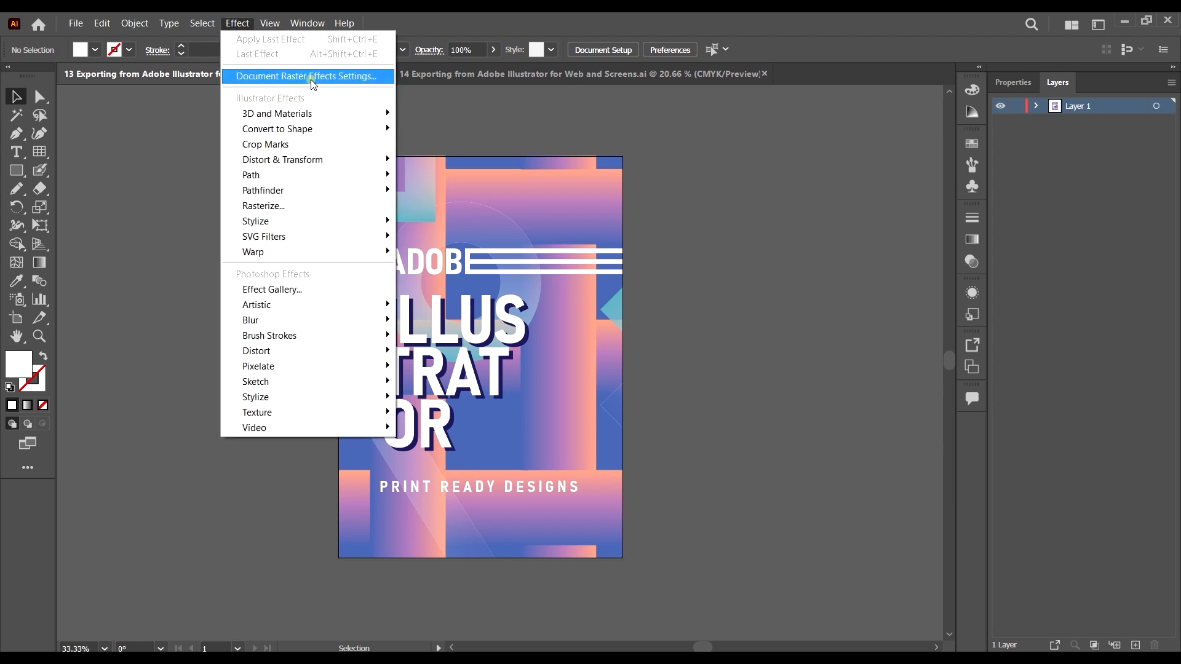
click(304, 76)
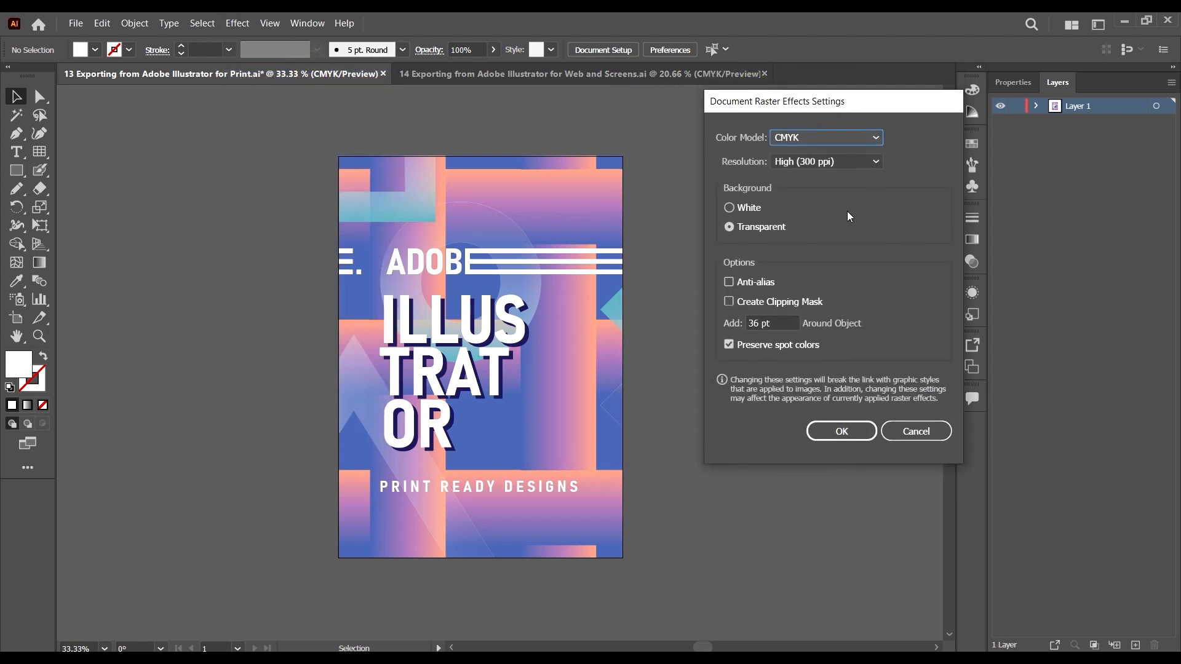
click(824, 161)
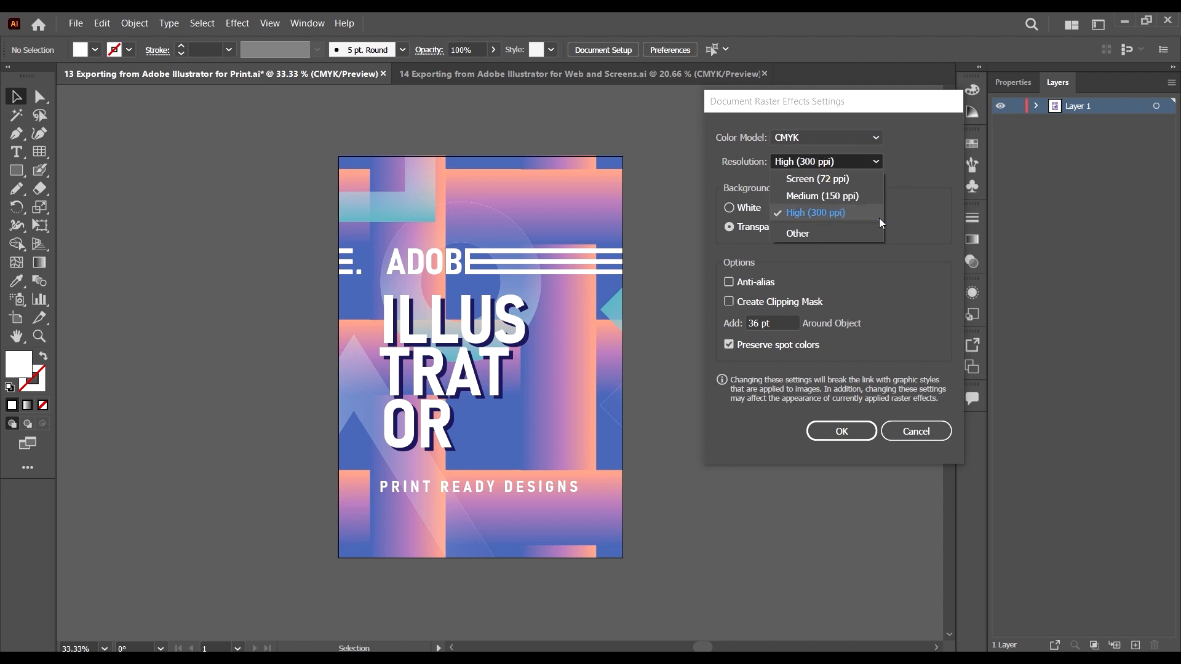
click(814, 213)
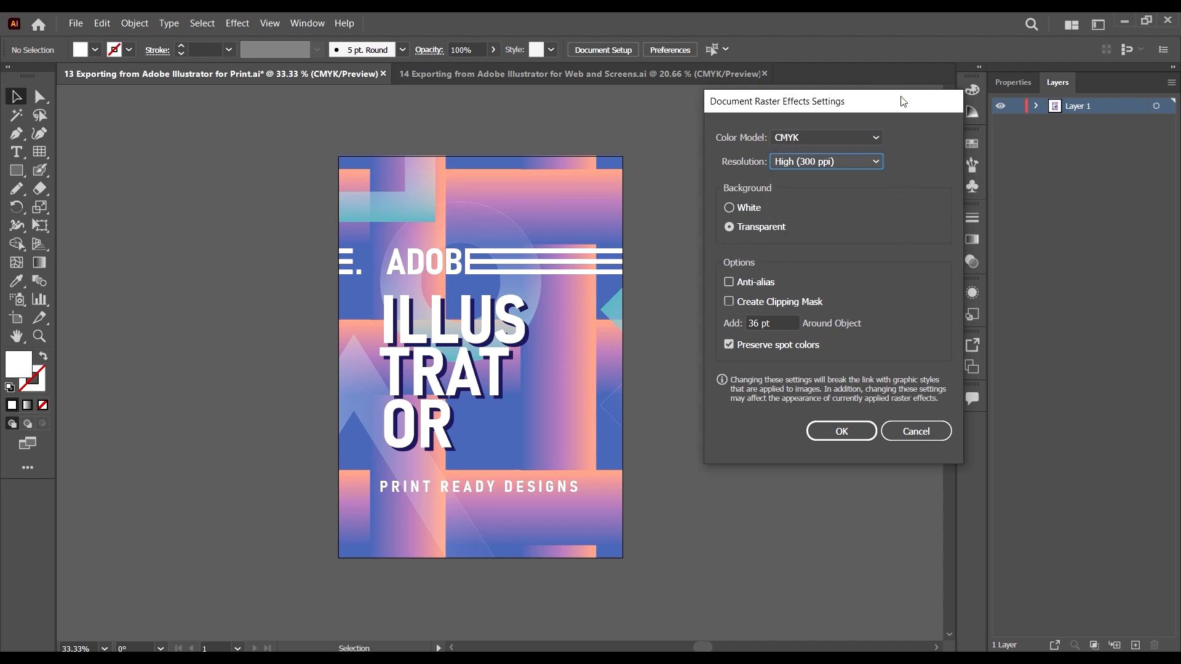
mouse_move(360, 146)
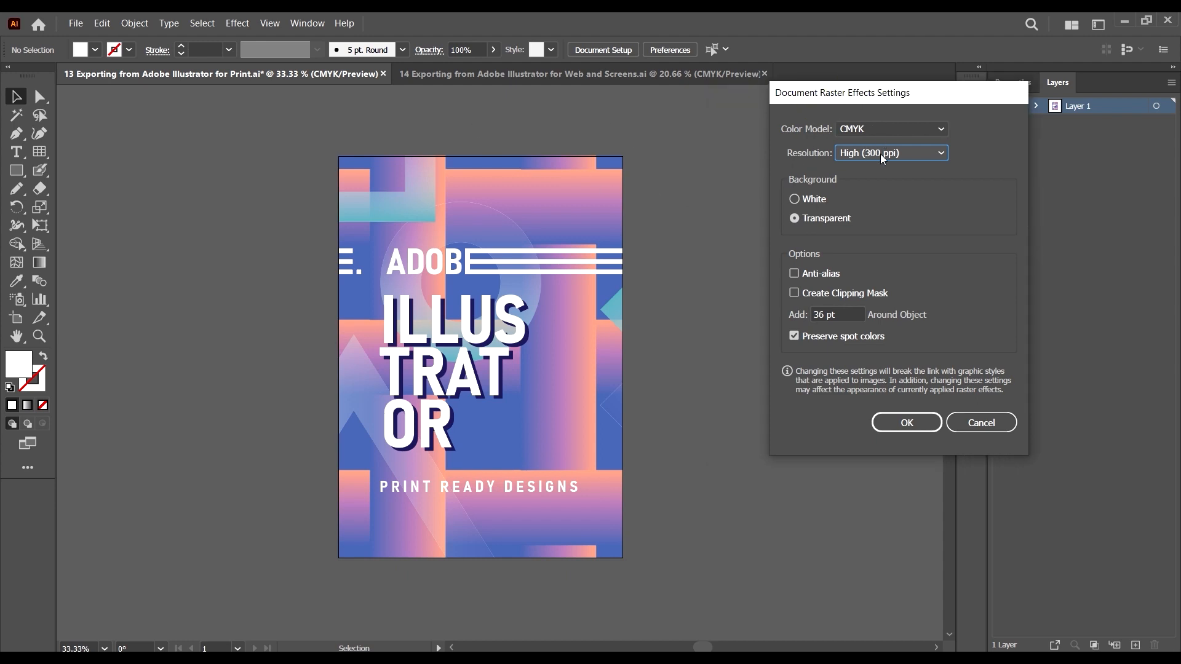
click(891, 153)
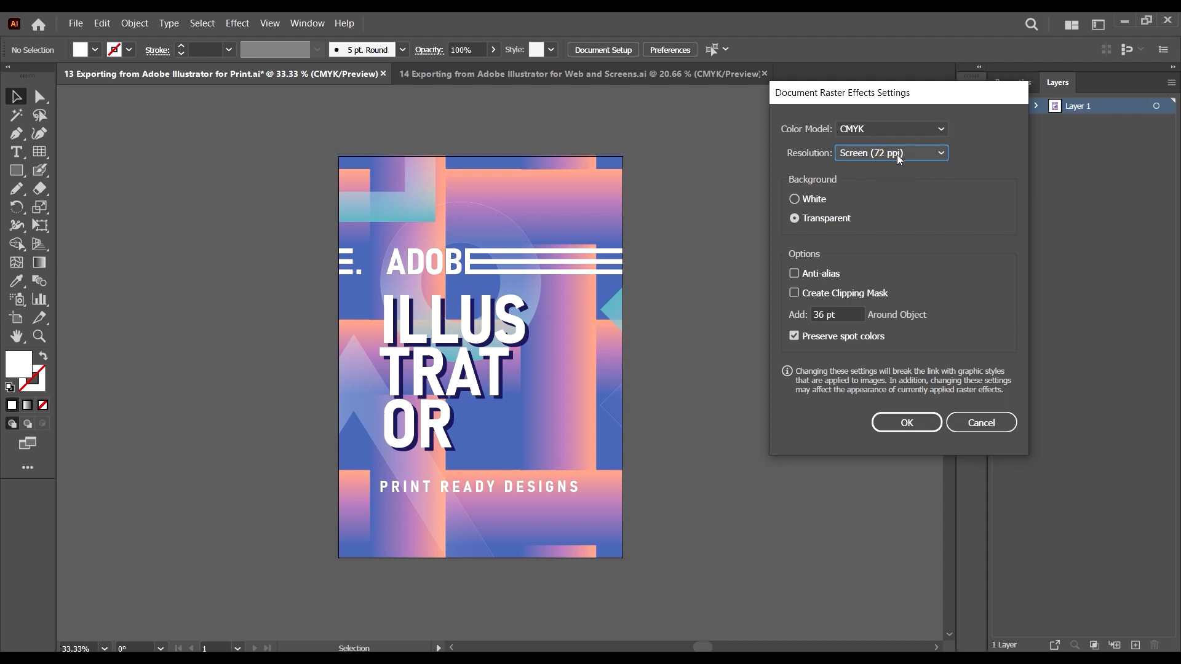
click(891, 152)
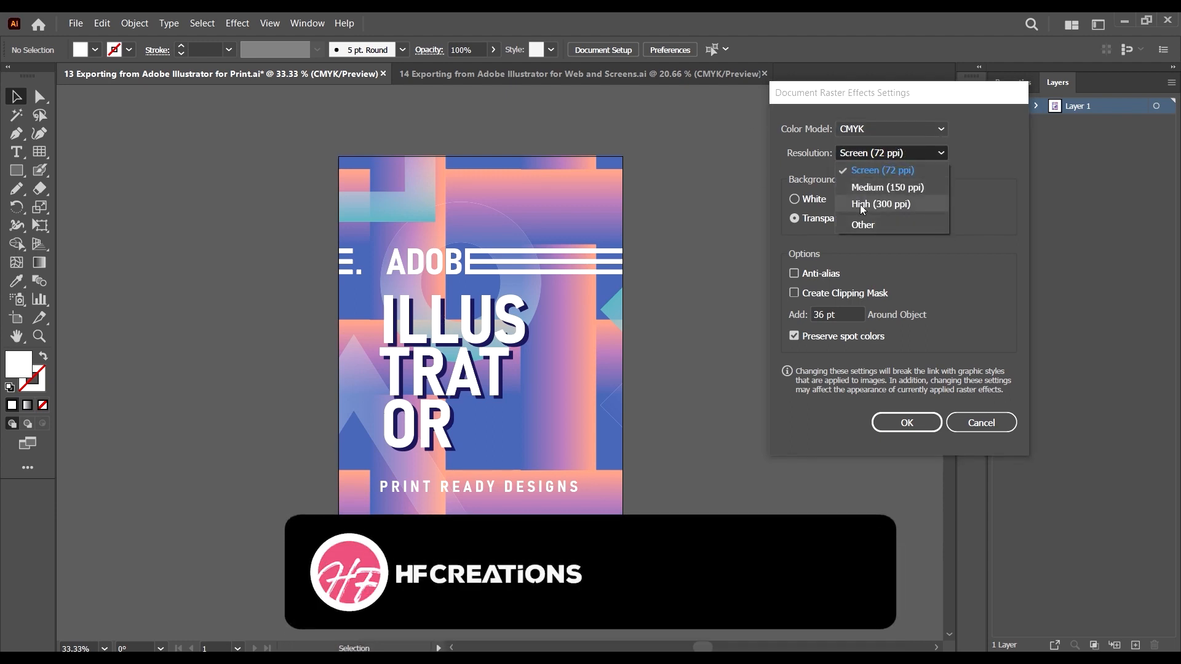
click(878, 203)
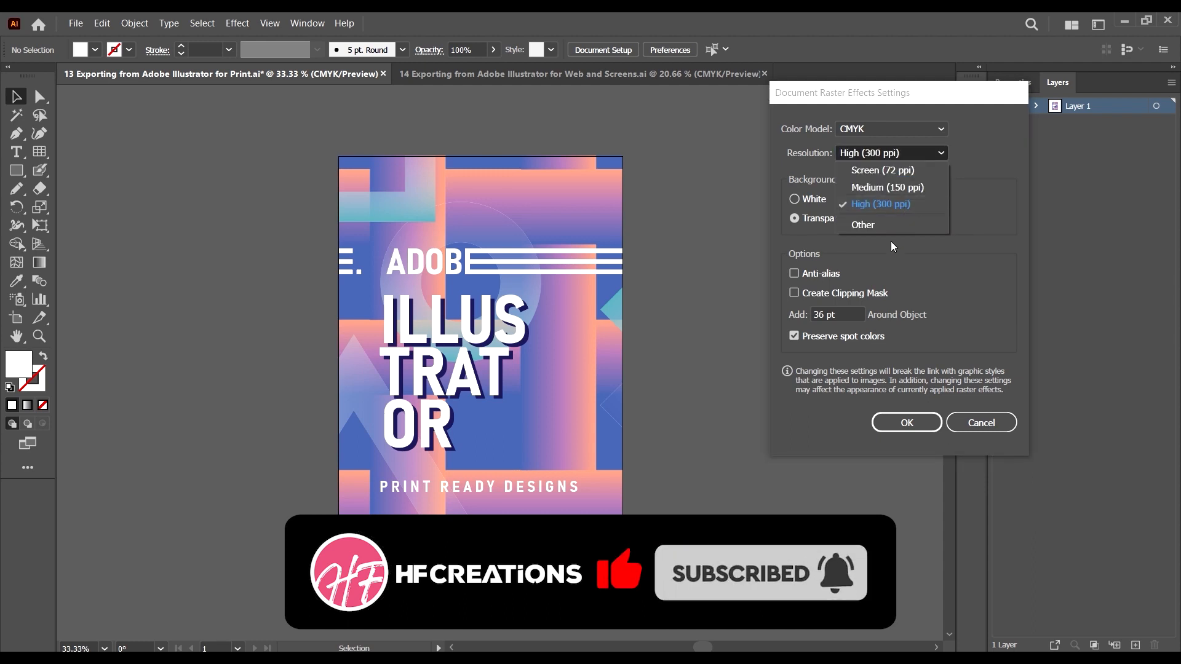
click(864, 224)
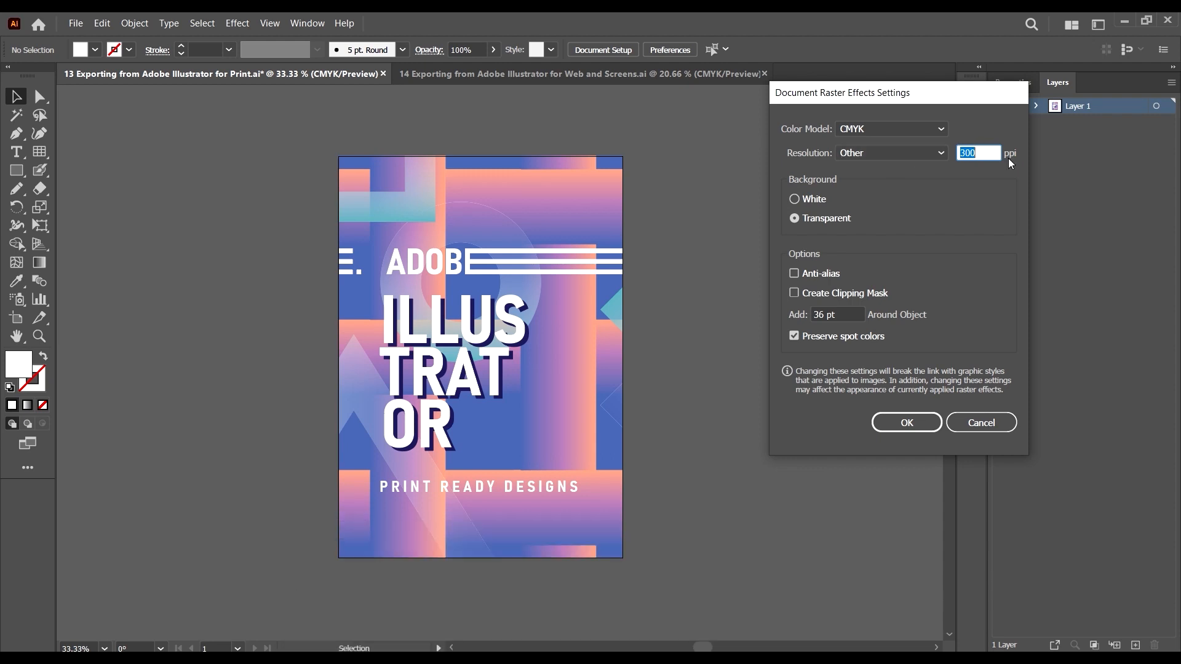
mouse_move(1058, 370)
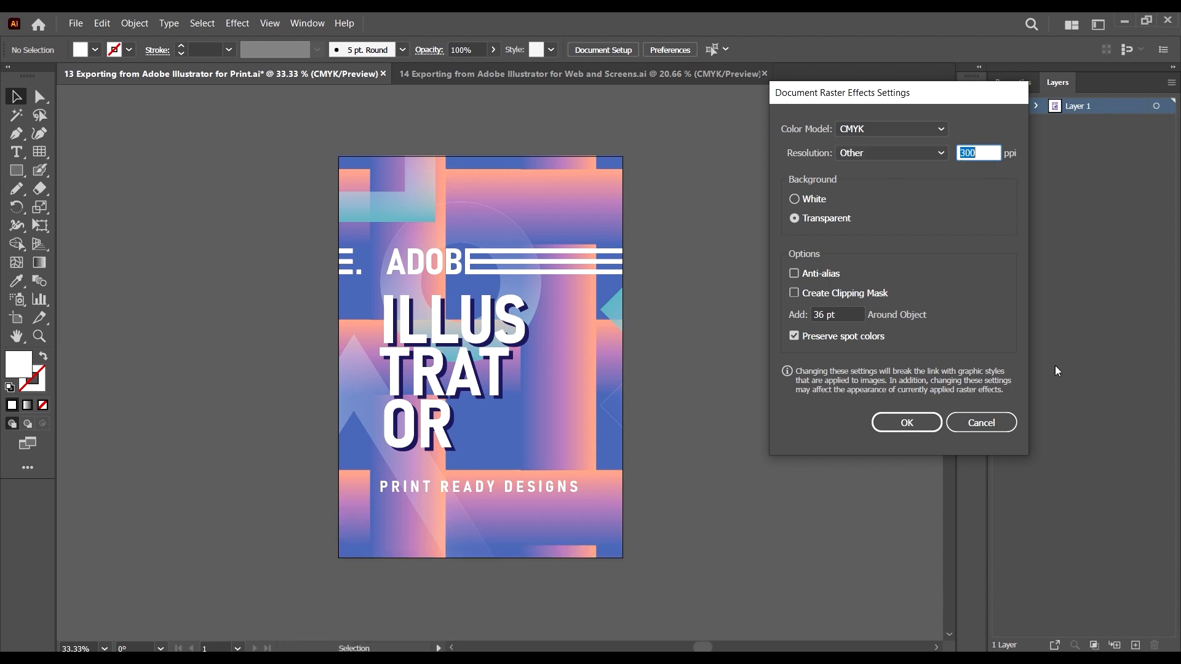
mouse_move(981, 234)
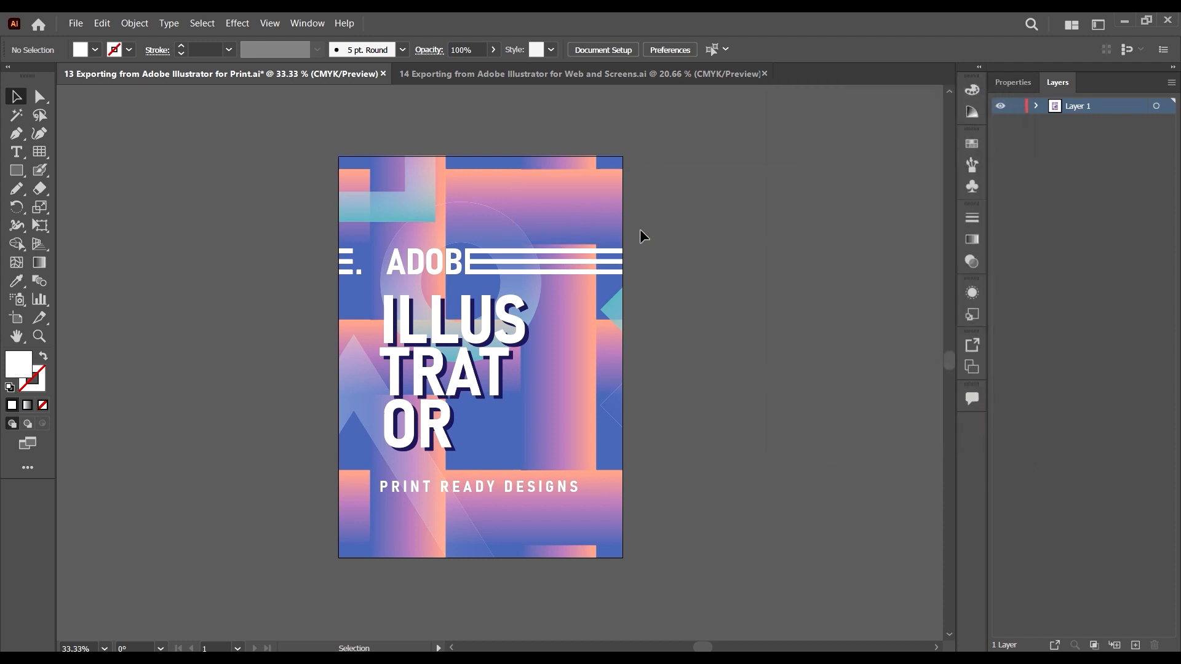
mouse_move(684, 233)
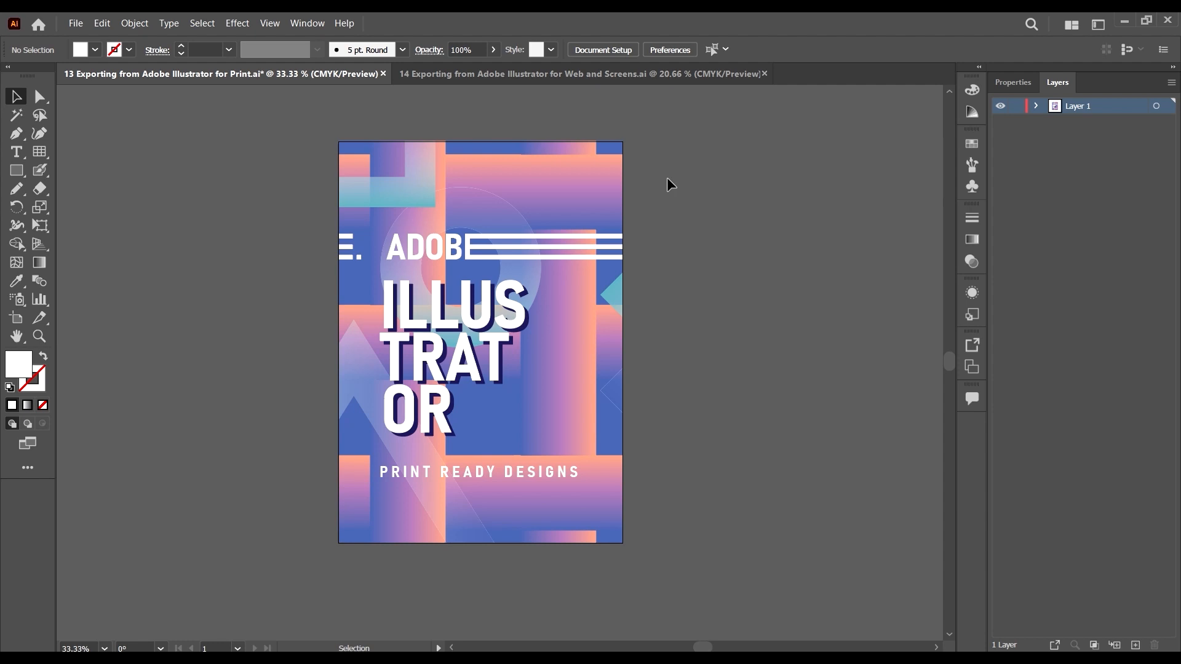
mouse_move(659, 280)
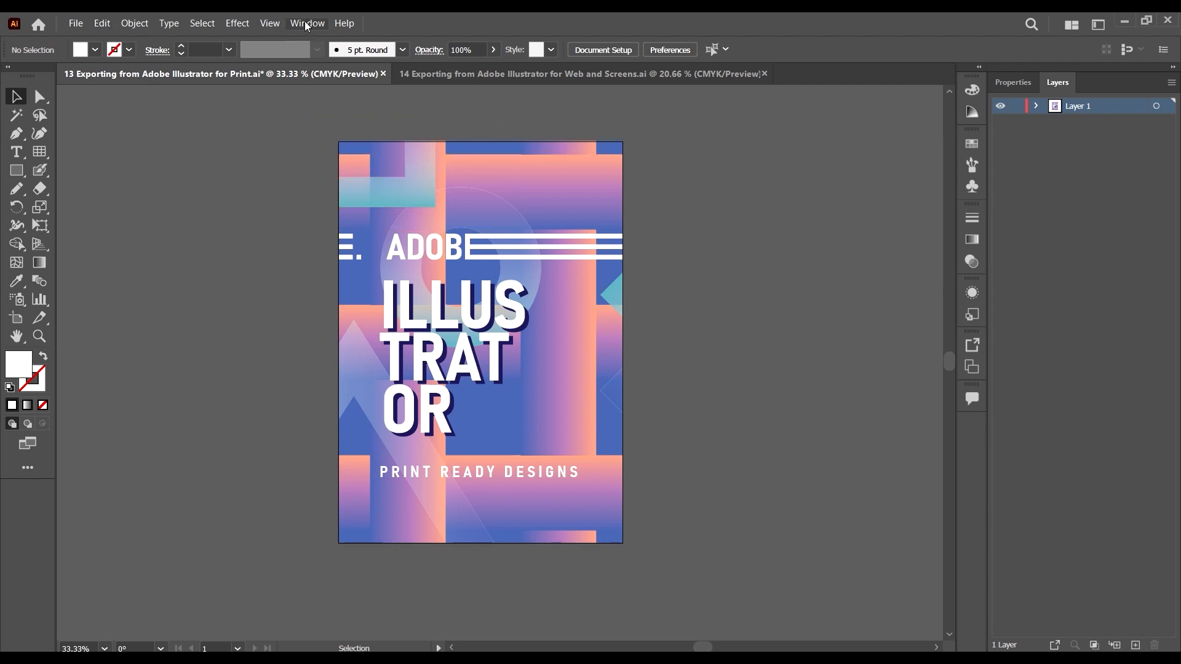
mouse_move(677, 129)
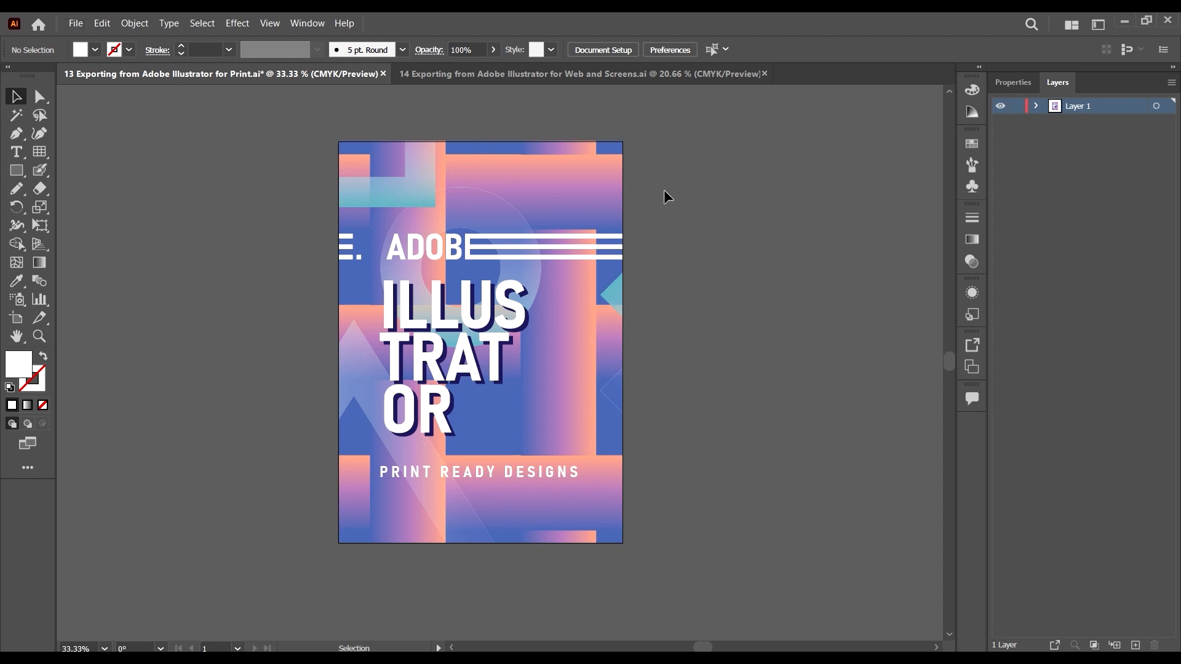
mouse_move(127, 50)
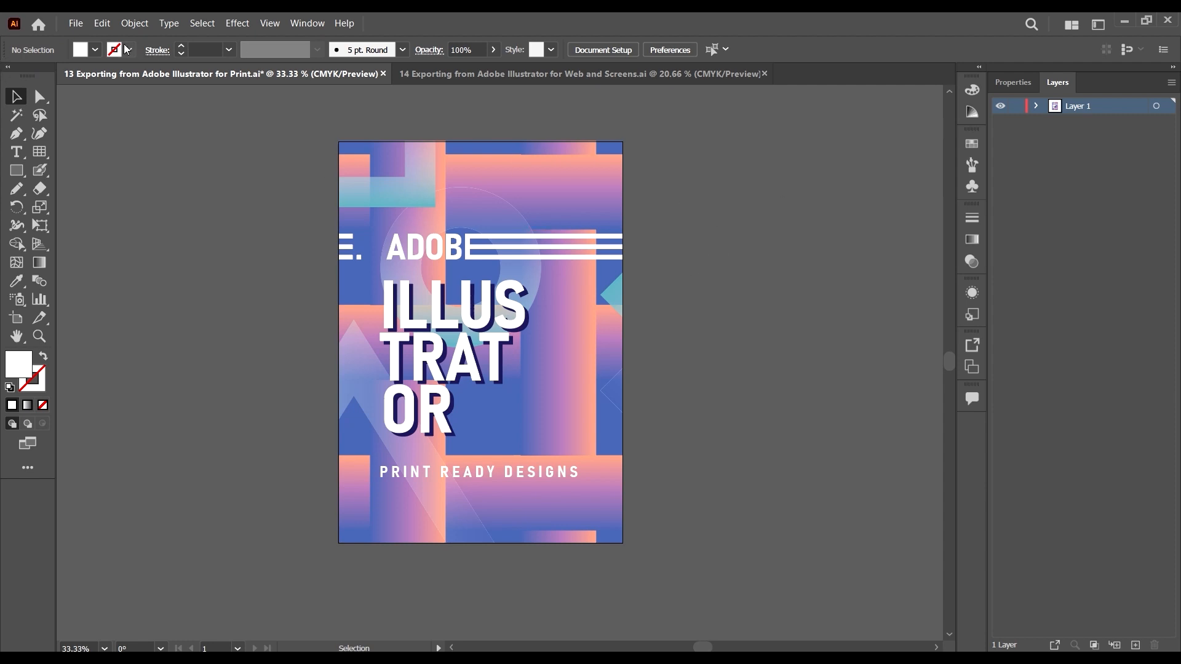
- Export the poster via Export As in JPEG format using artboard range 1
click(75, 22)
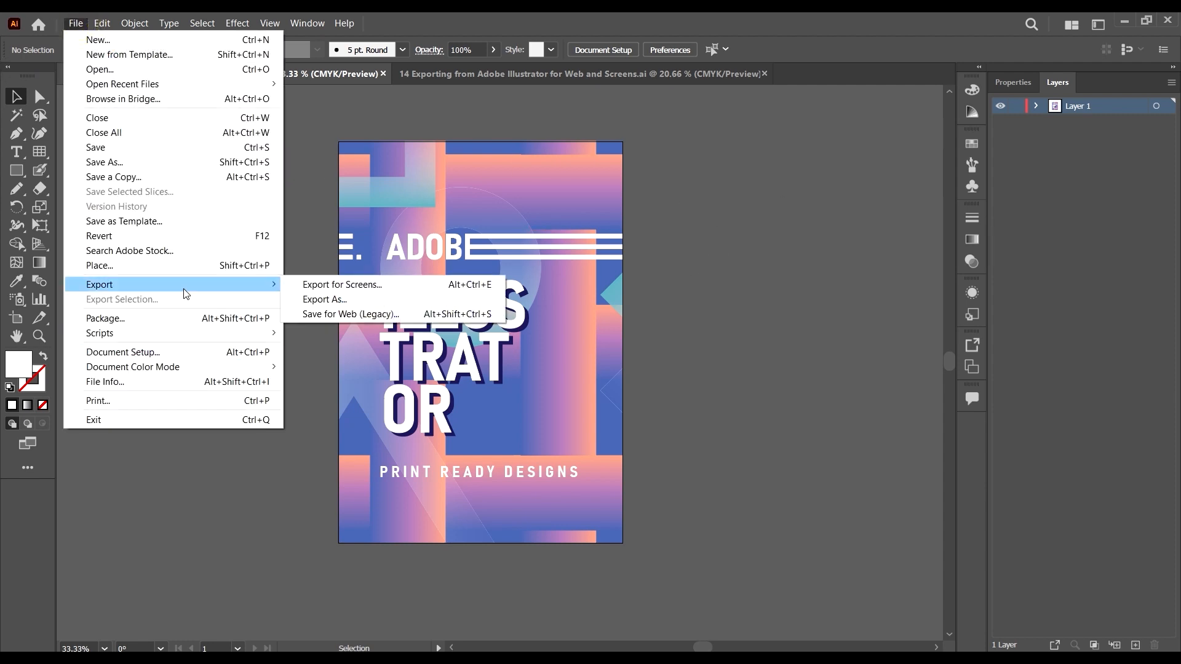
mouse_move(324, 299)
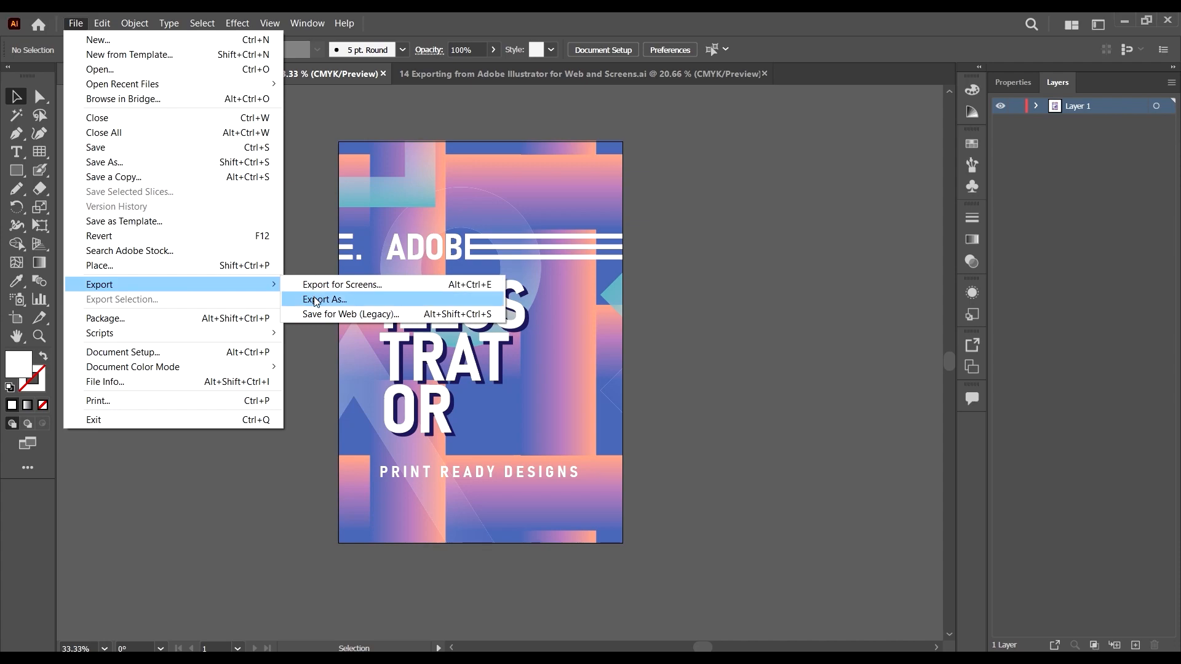
click(325, 299)
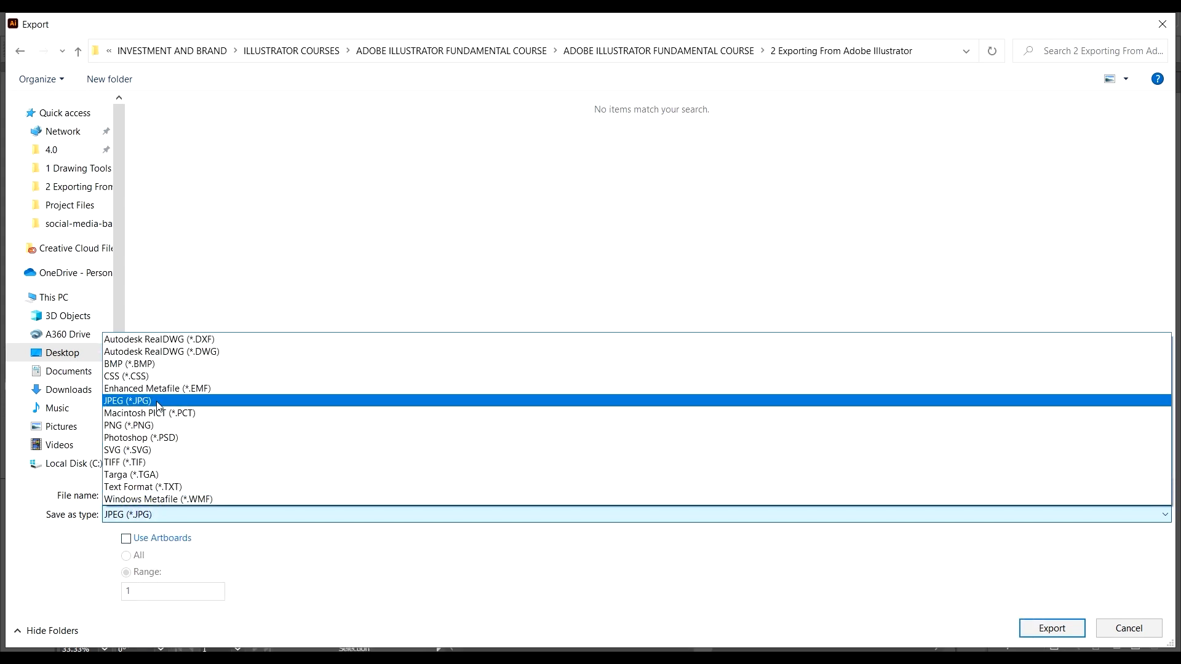
click(128, 400)
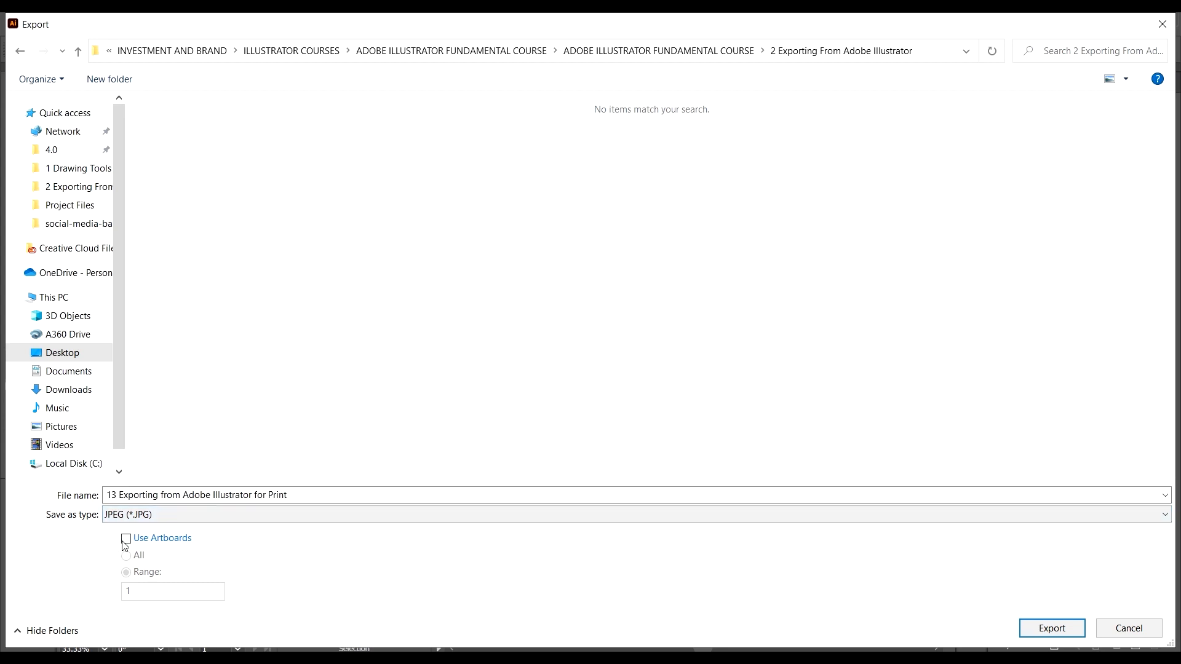
click(125, 538)
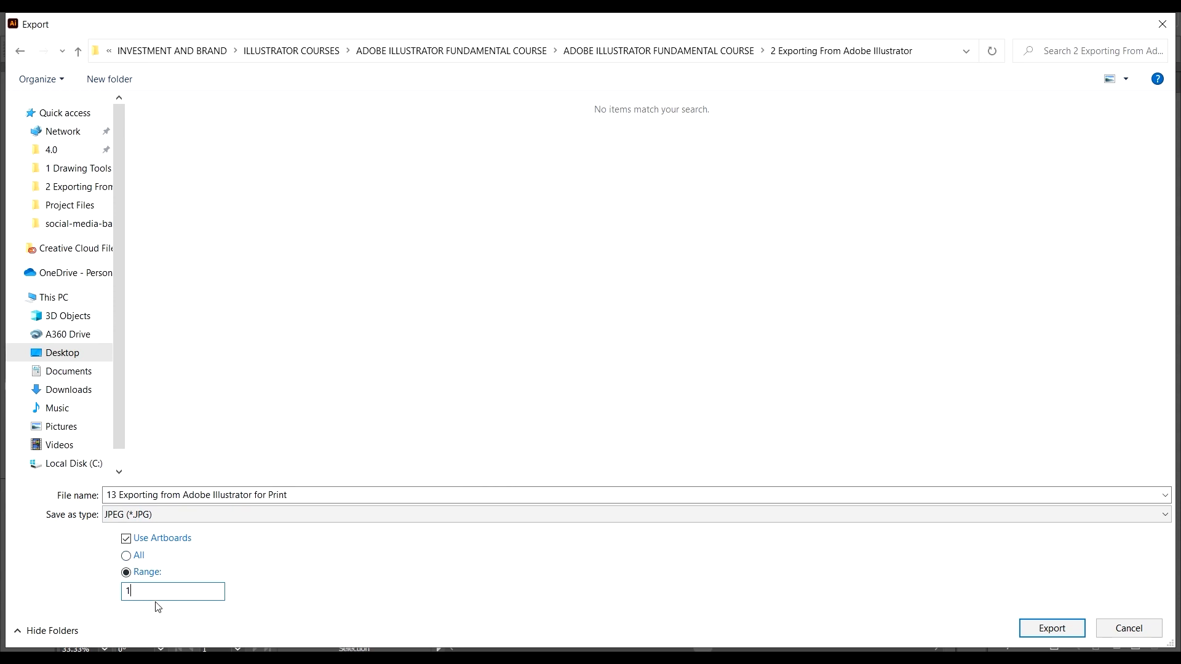
click(1052, 627)
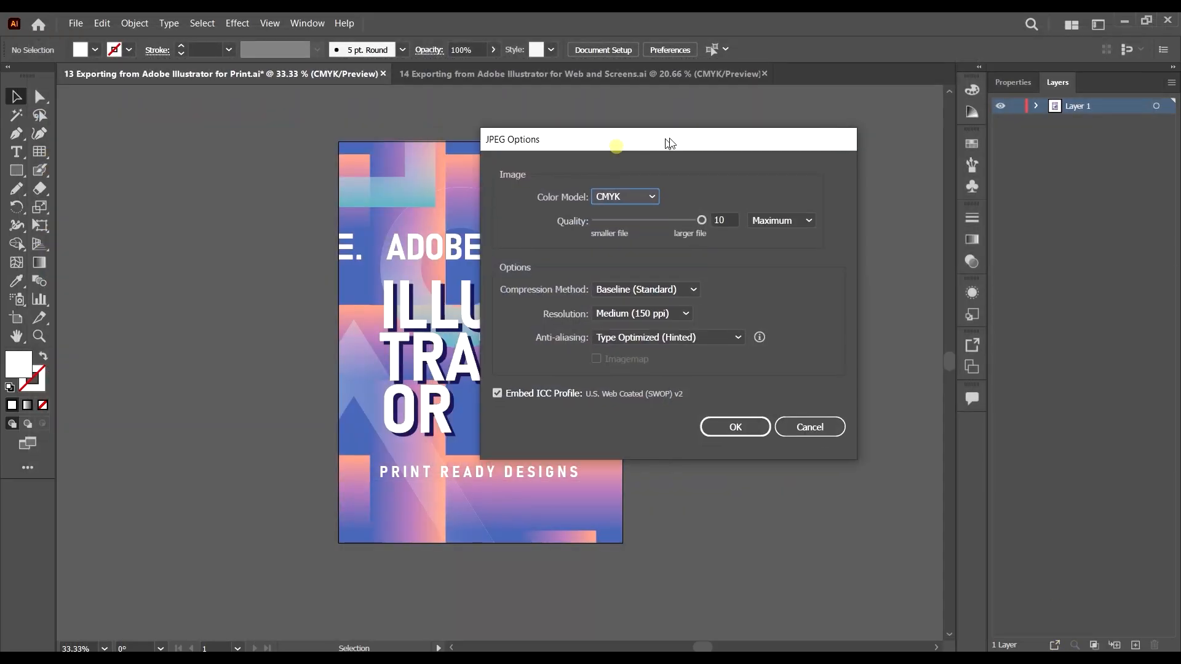
- Keep the JPEG Color Model on CMYK and the quality slider at maximum (10)
drag(617, 139, 624, 150)
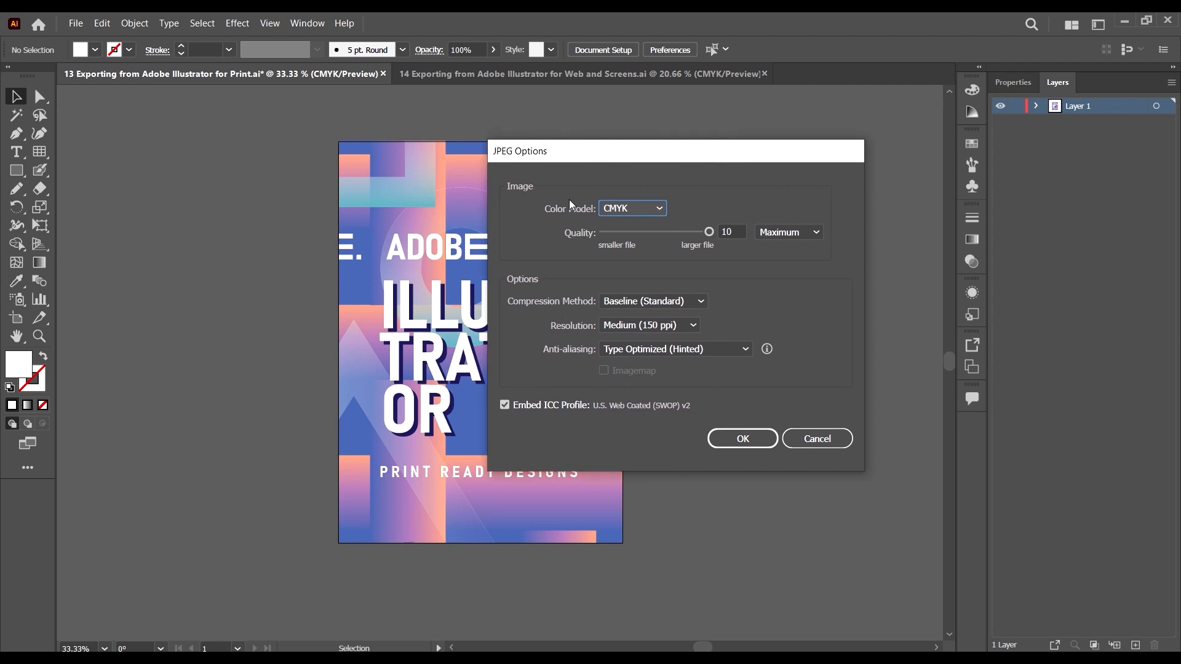
mouse_move(636, 216)
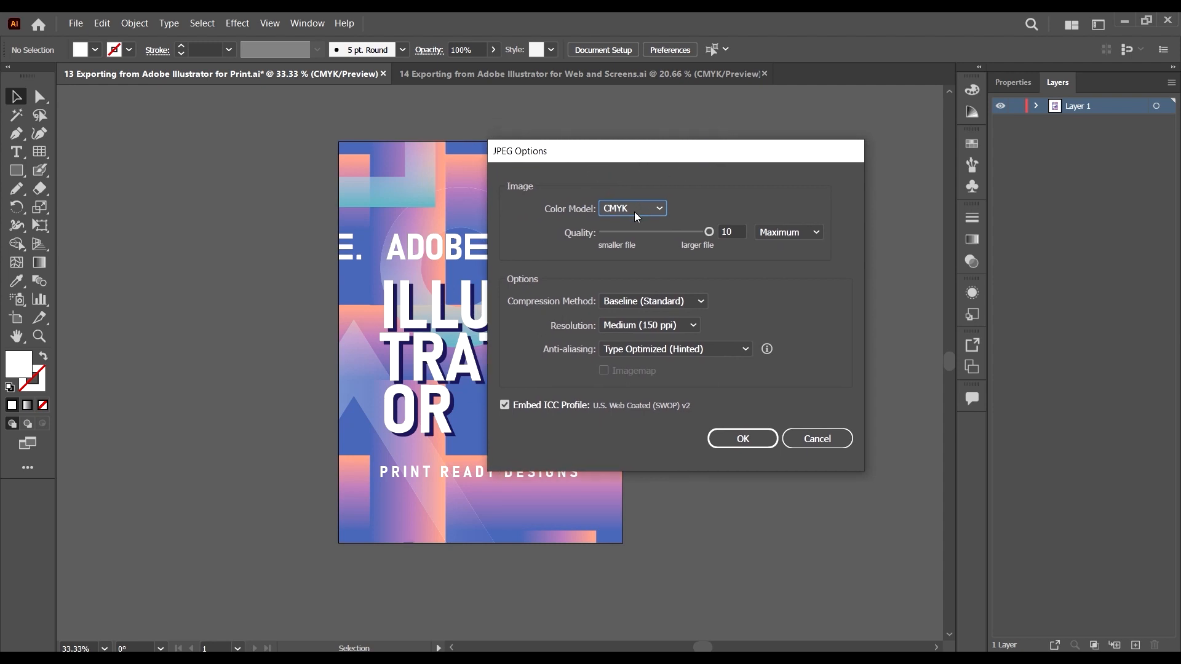
click(631, 208)
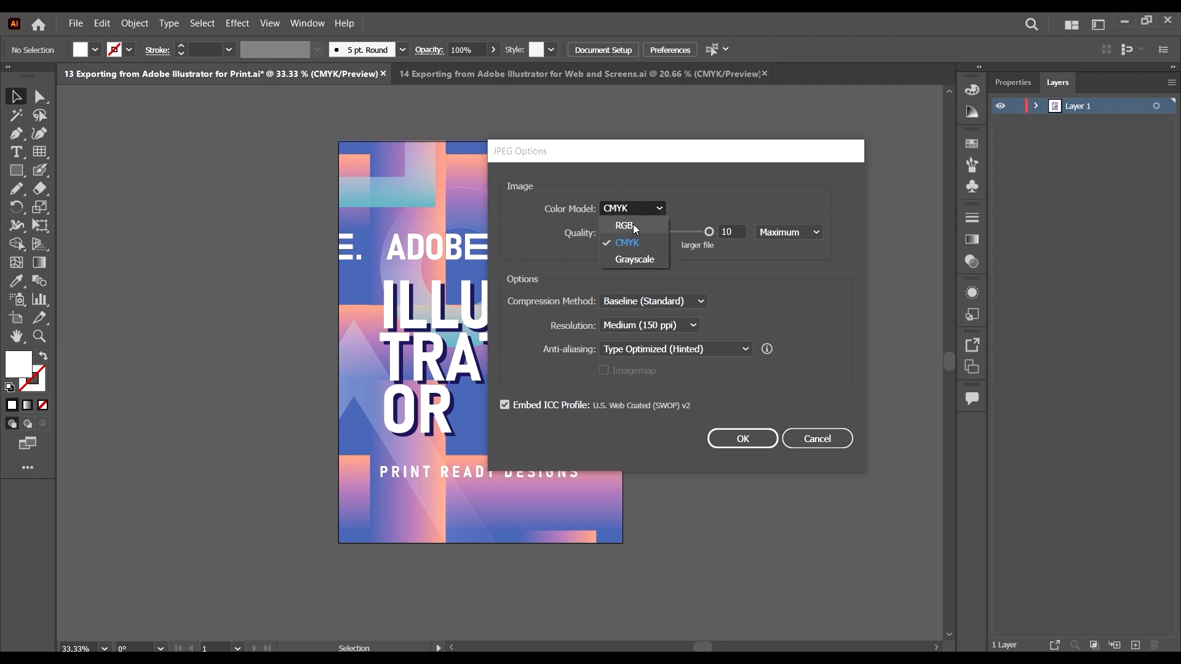
click(624, 225)
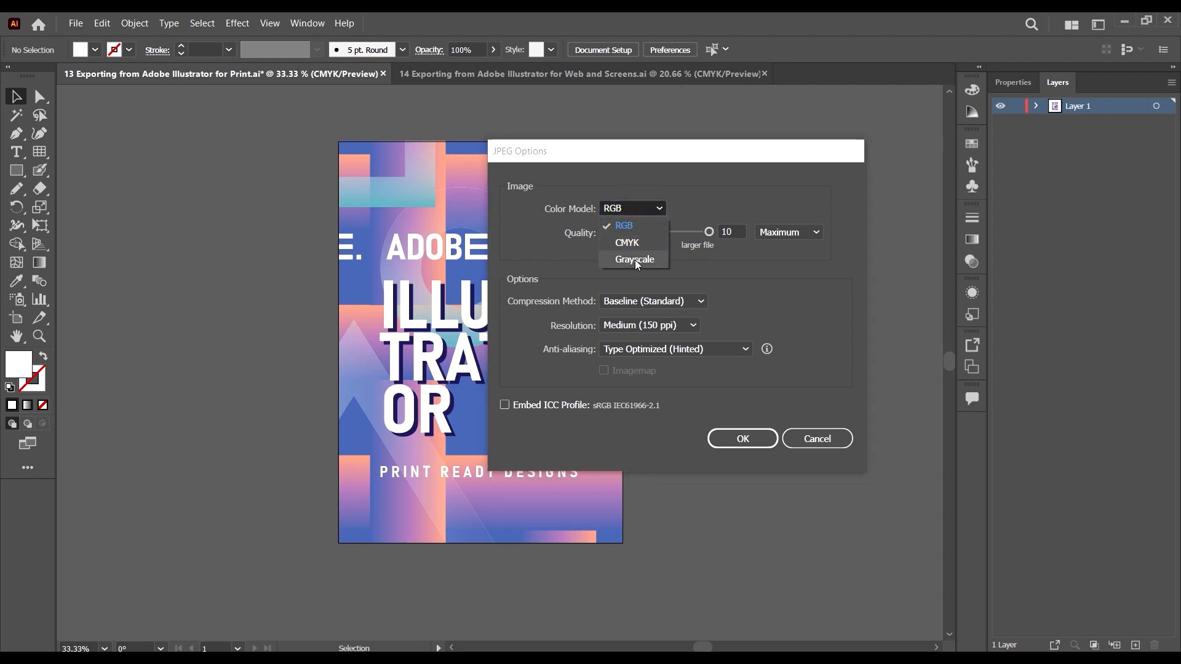
click(635, 260)
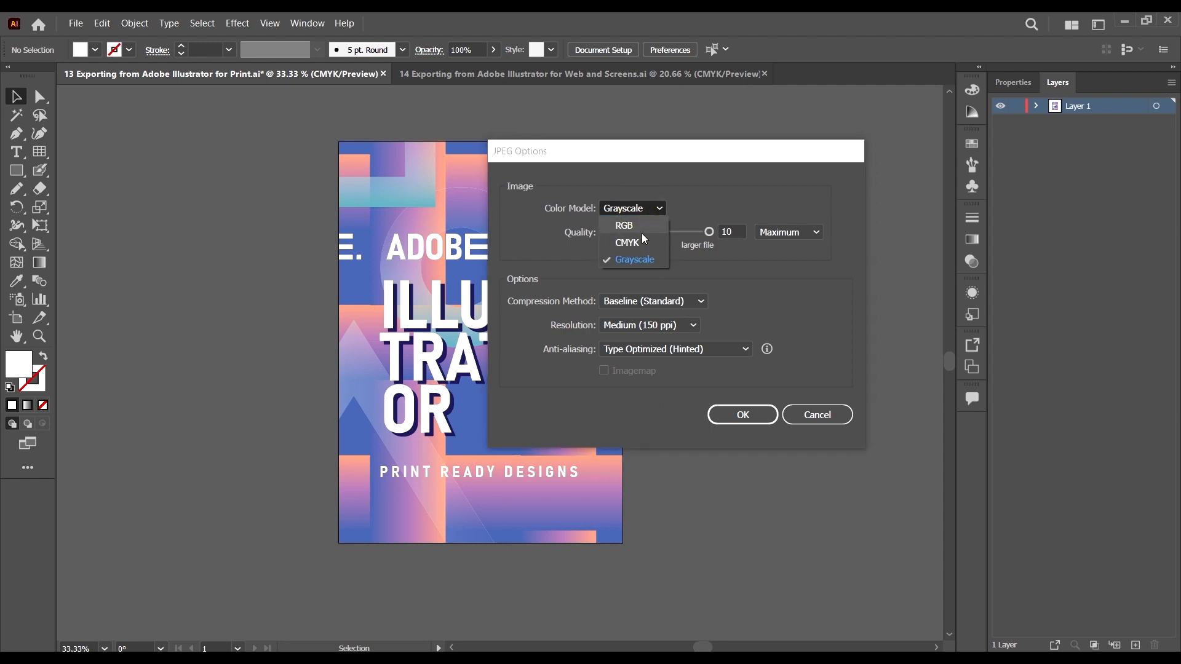
mouse_move(641, 228)
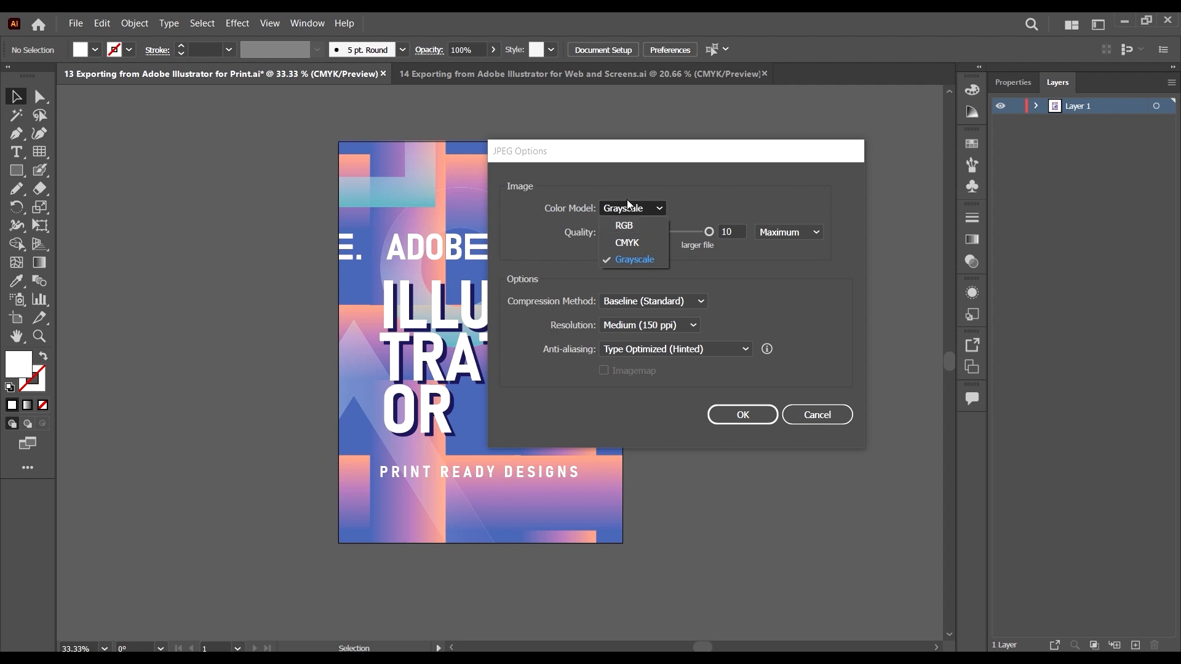
click(627, 242)
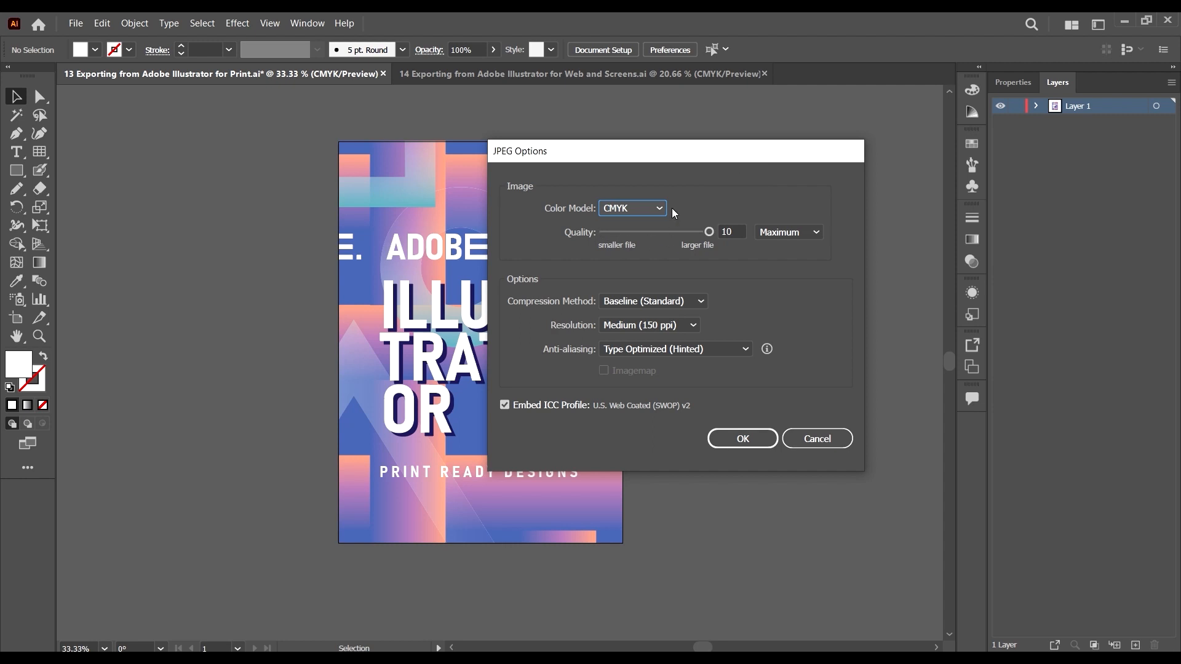
drag(708, 233, 678, 232)
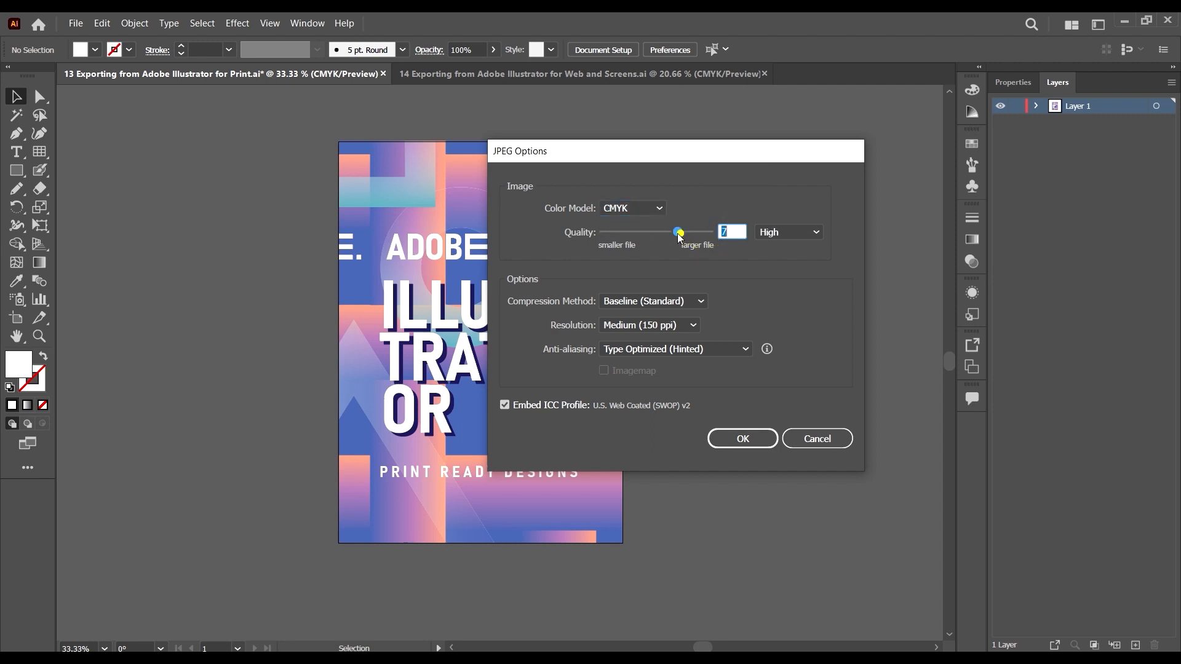
drag(677, 232, 643, 232)
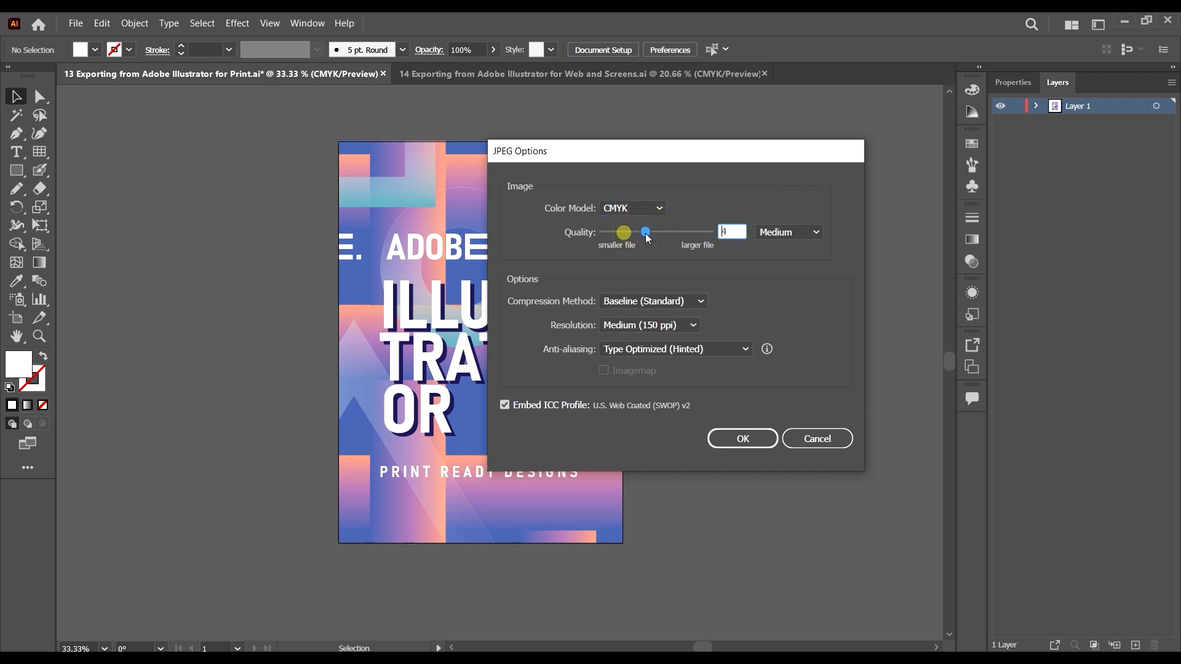
drag(646, 232, 709, 233)
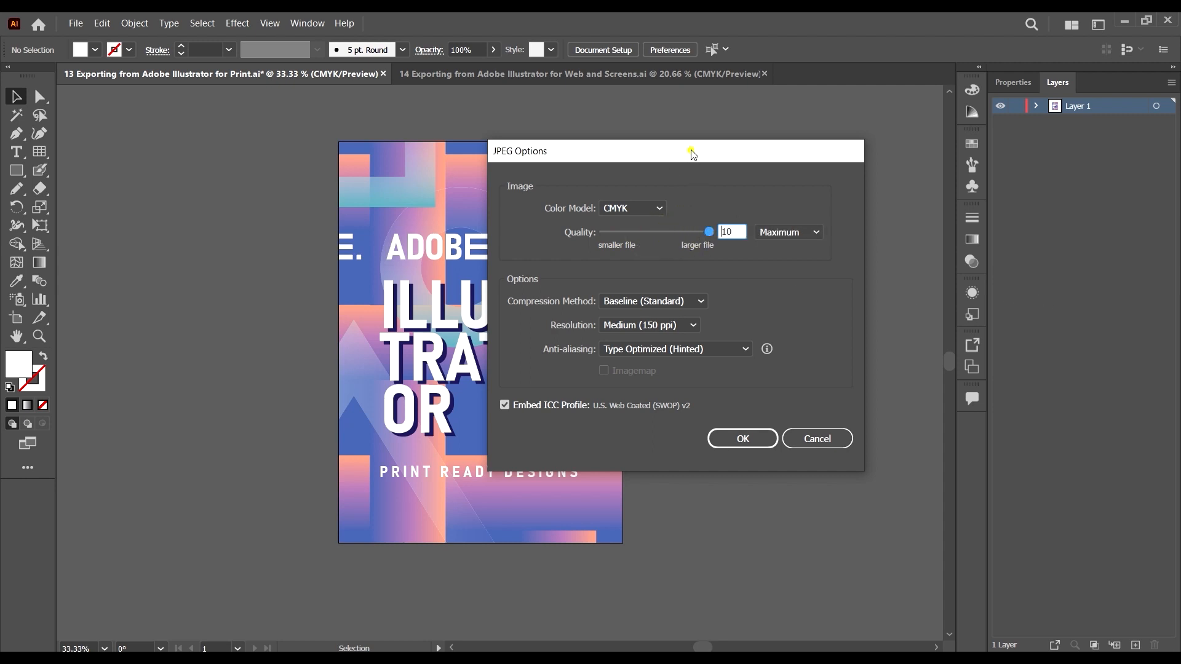
- Keep Baseline Standard compression and set the resolution to a custom 300 ppi
drag(692, 150, 615, 114)
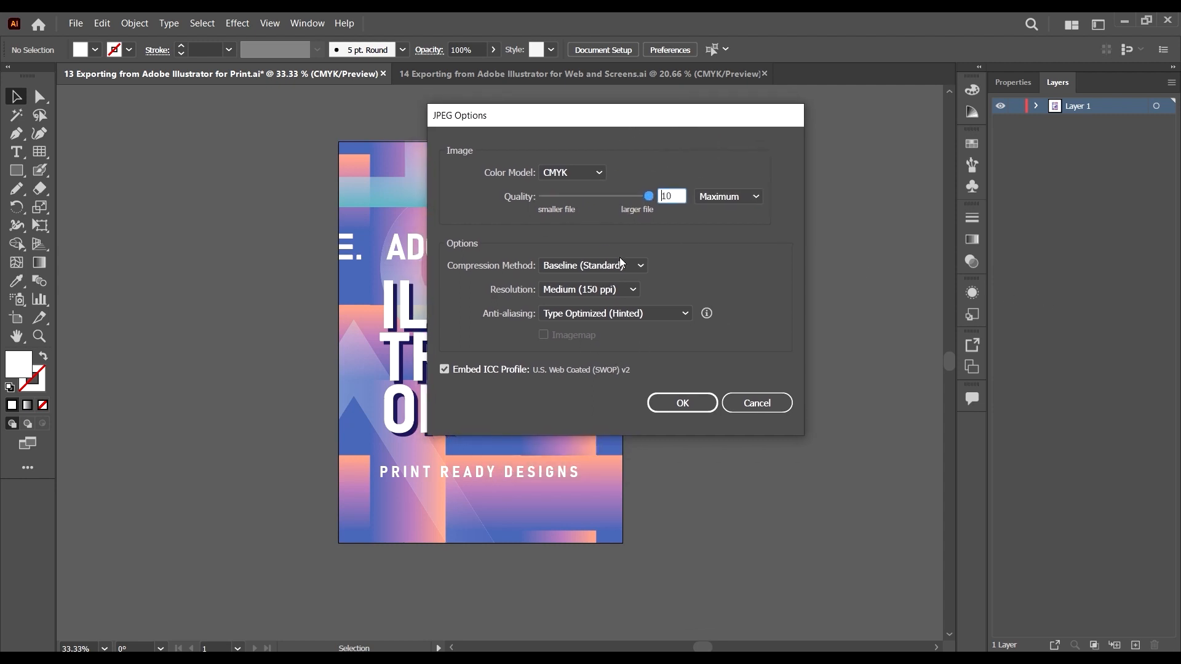
click(592, 265)
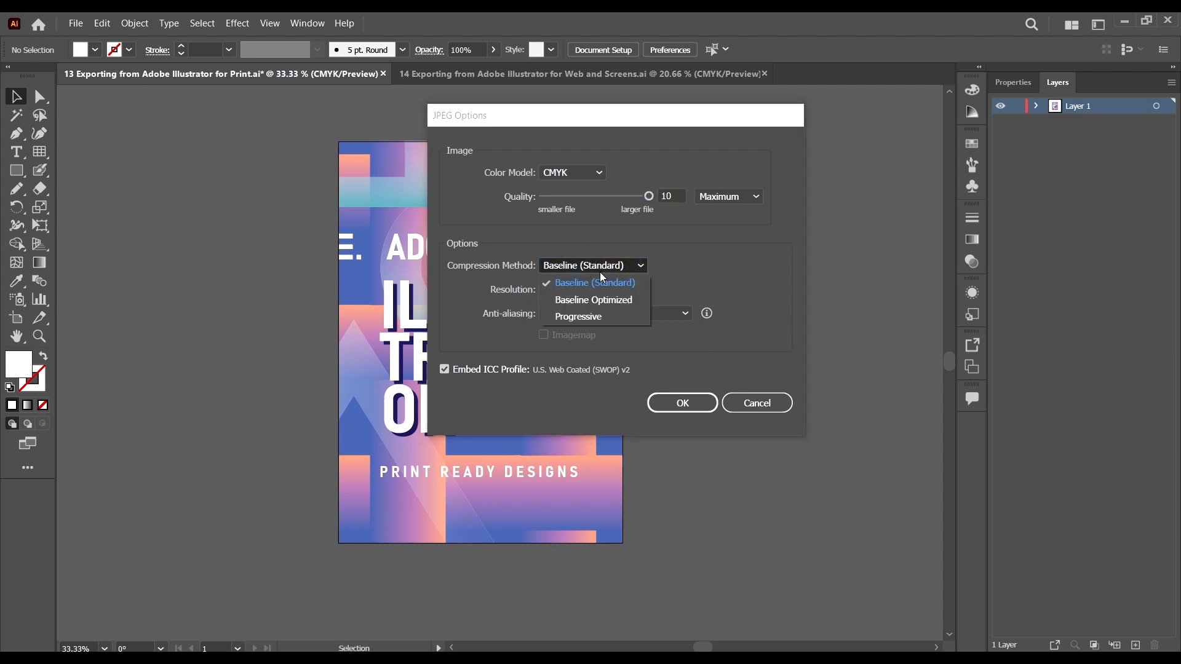
click(591, 283)
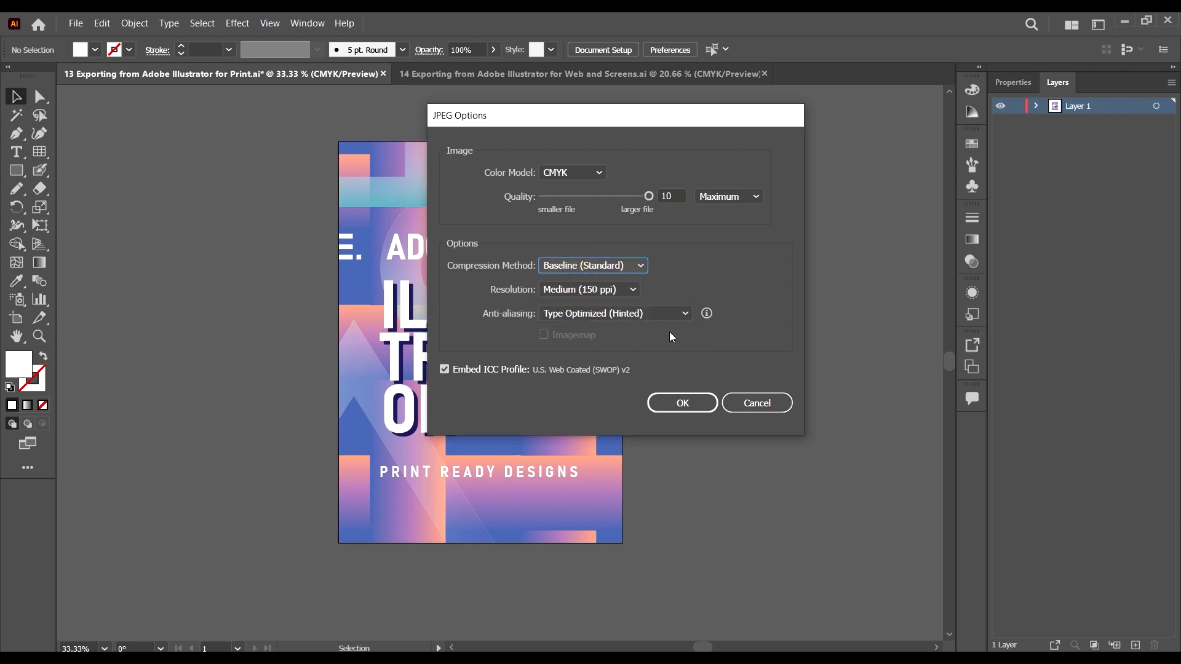
click(589, 289)
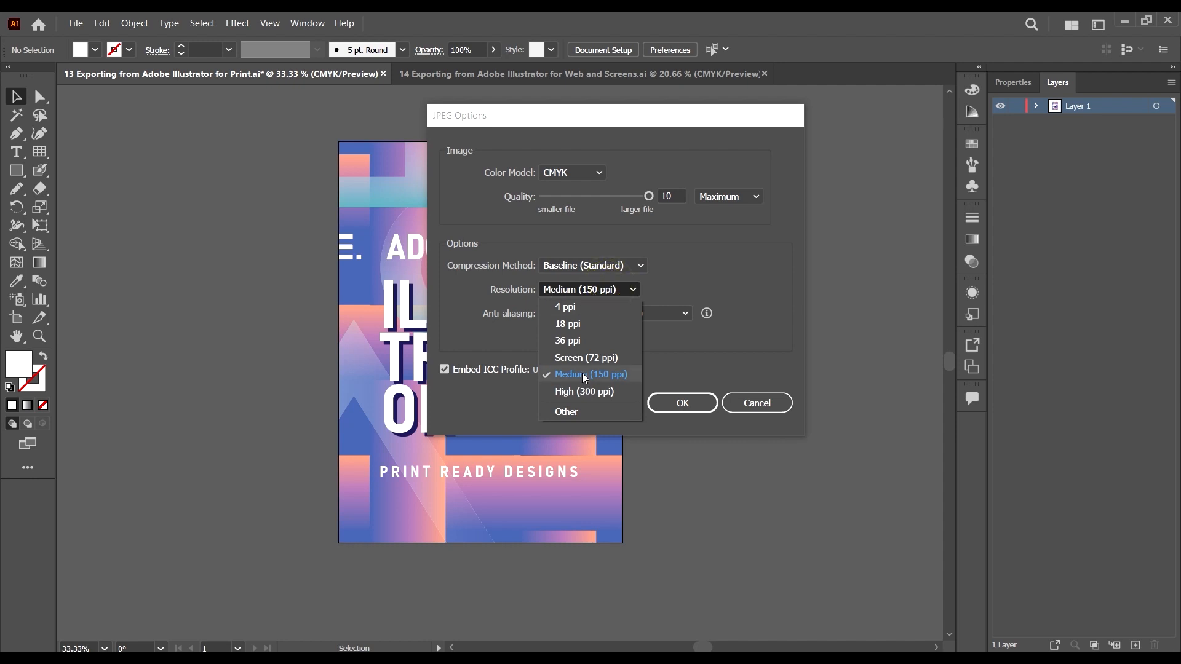
click(584, 391)
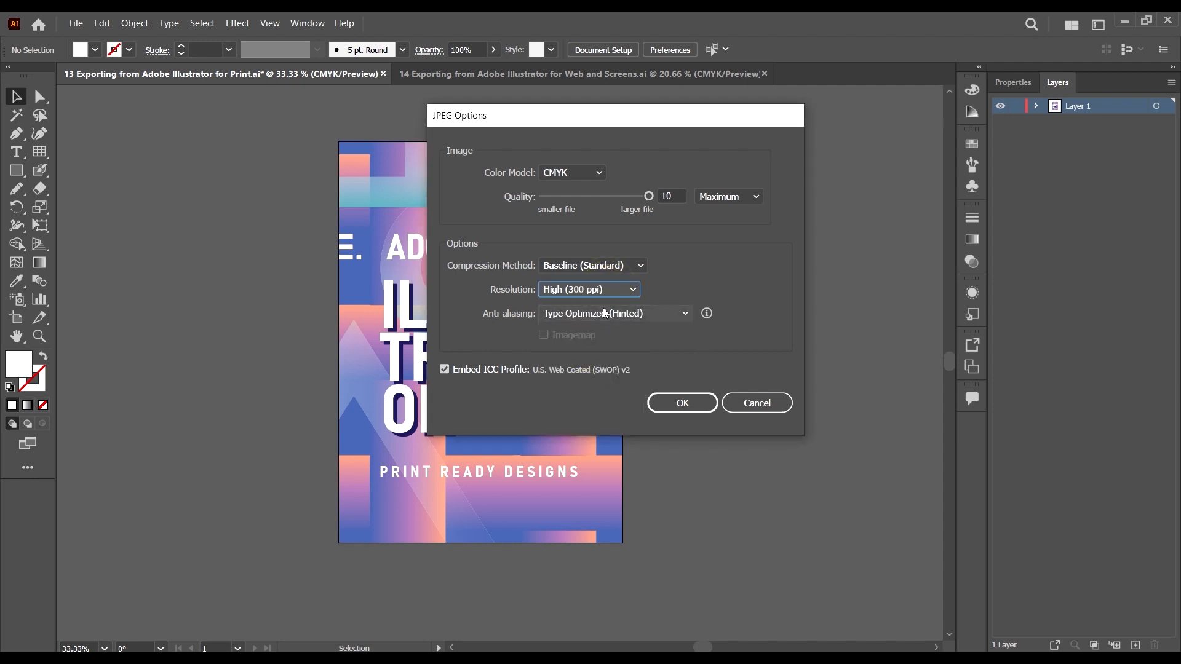
click(588, 289)
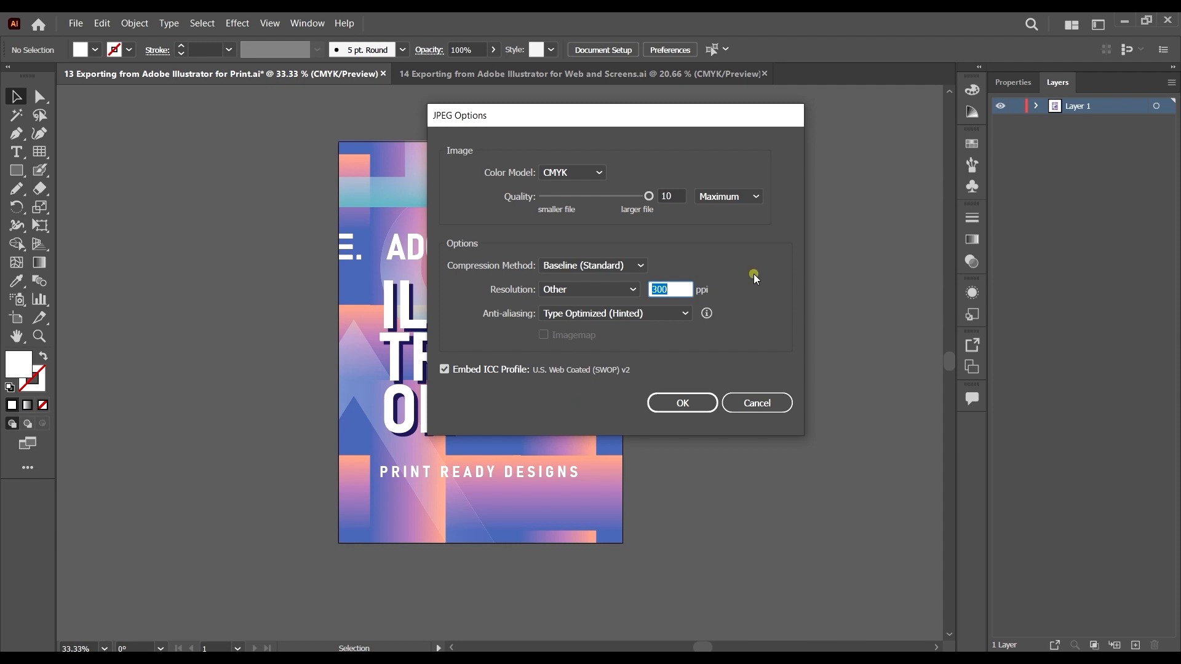
click(589, 290)
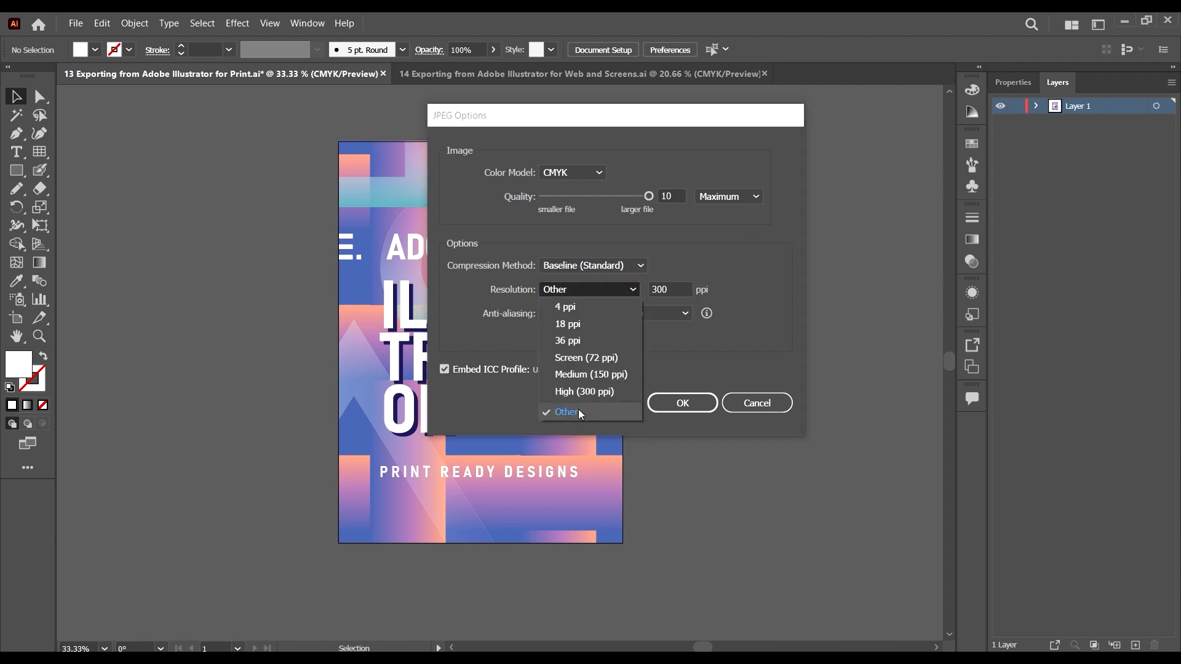
click(566, 412)
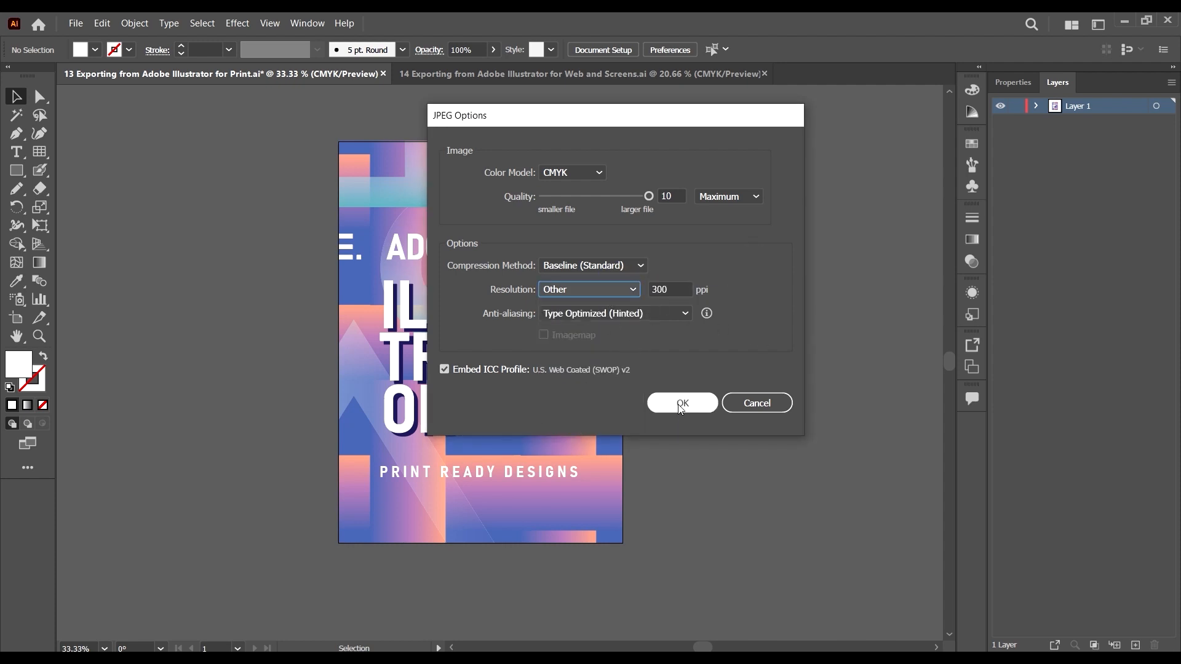
- Confirm the JPEG export, view the -01.jpg in Photos, and return to Illustrator
click(680, 403)
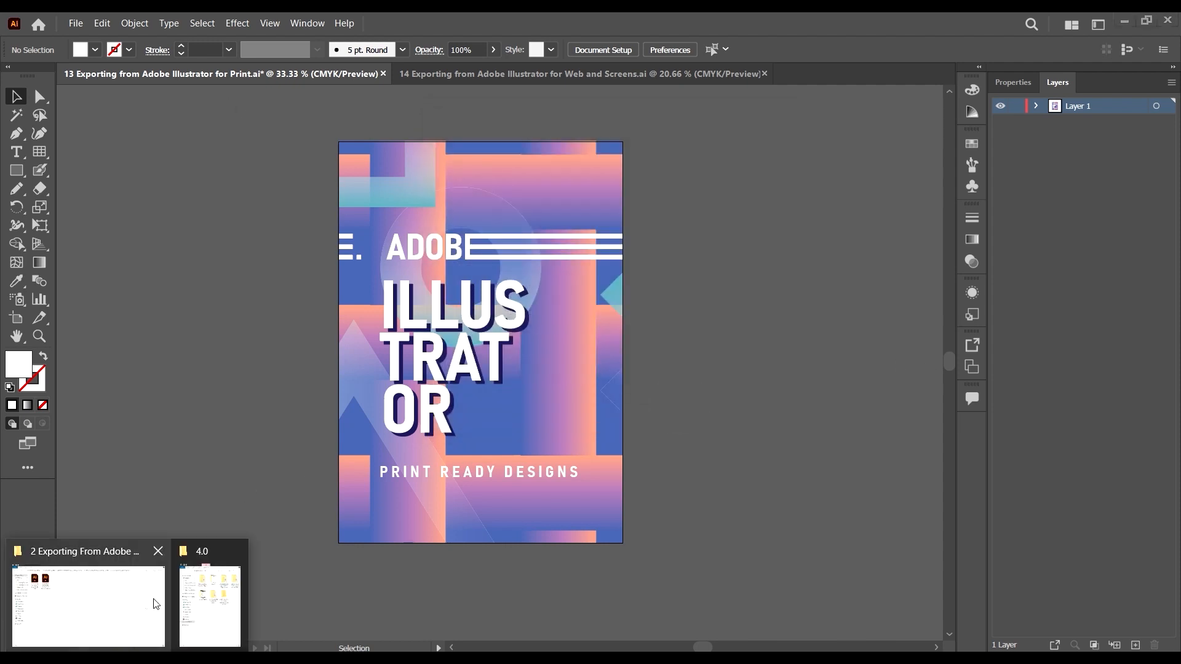
click(87, 606)
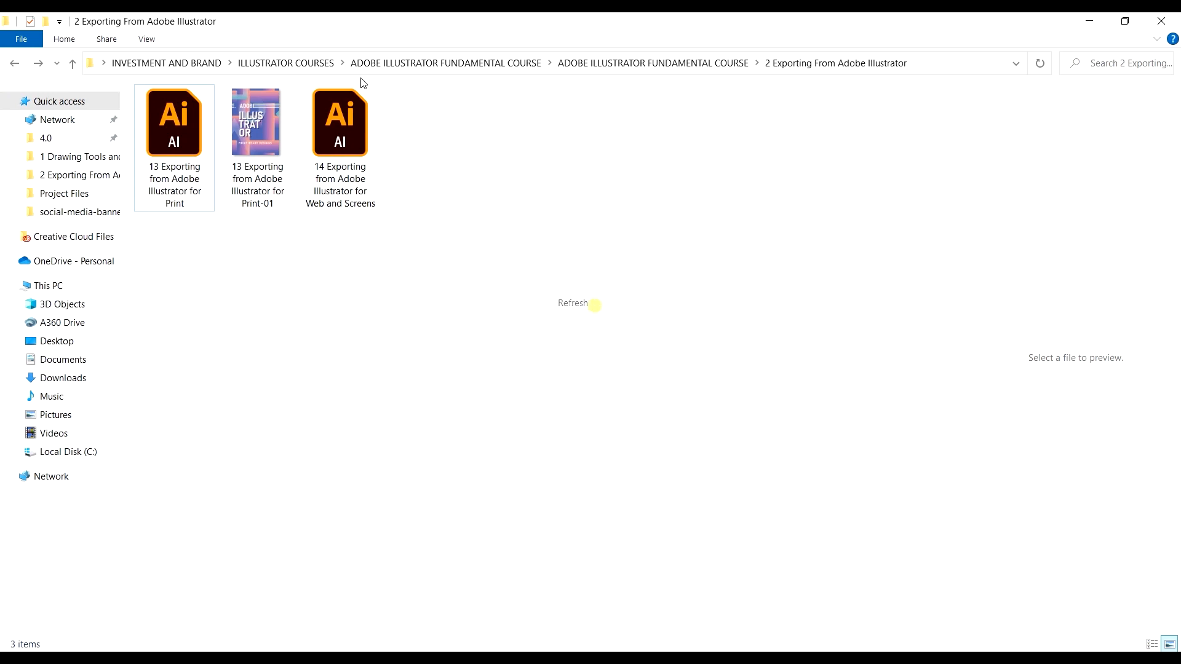
click(256, 123)
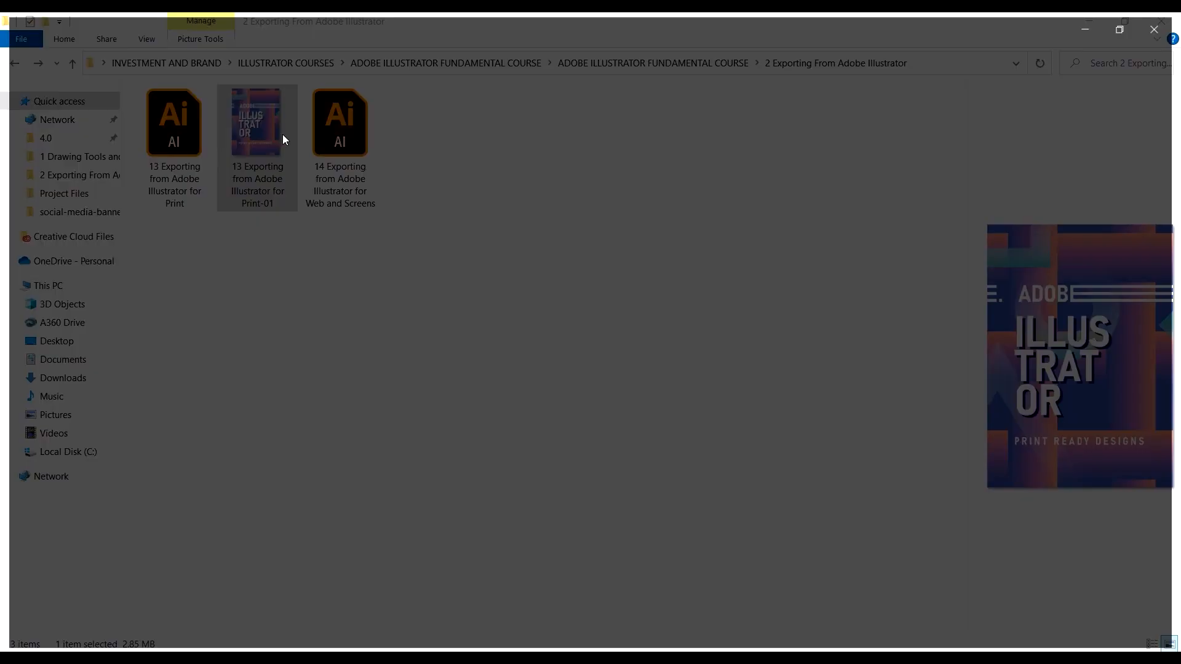
double_click(257, 121)
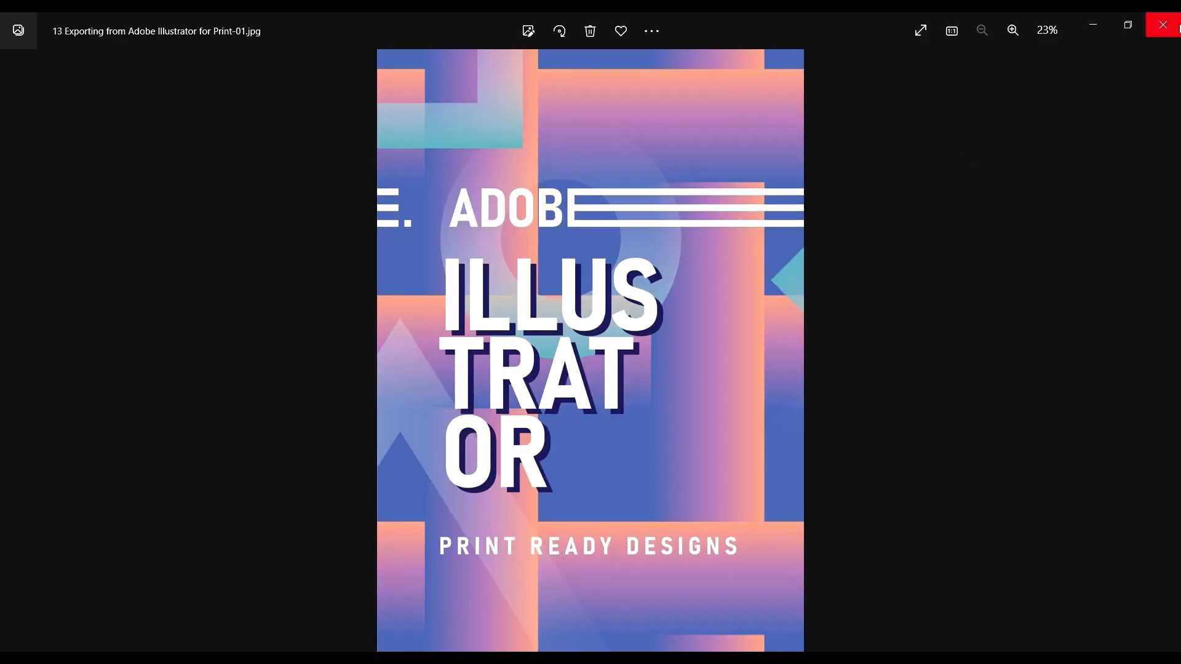
click(1166, 24)
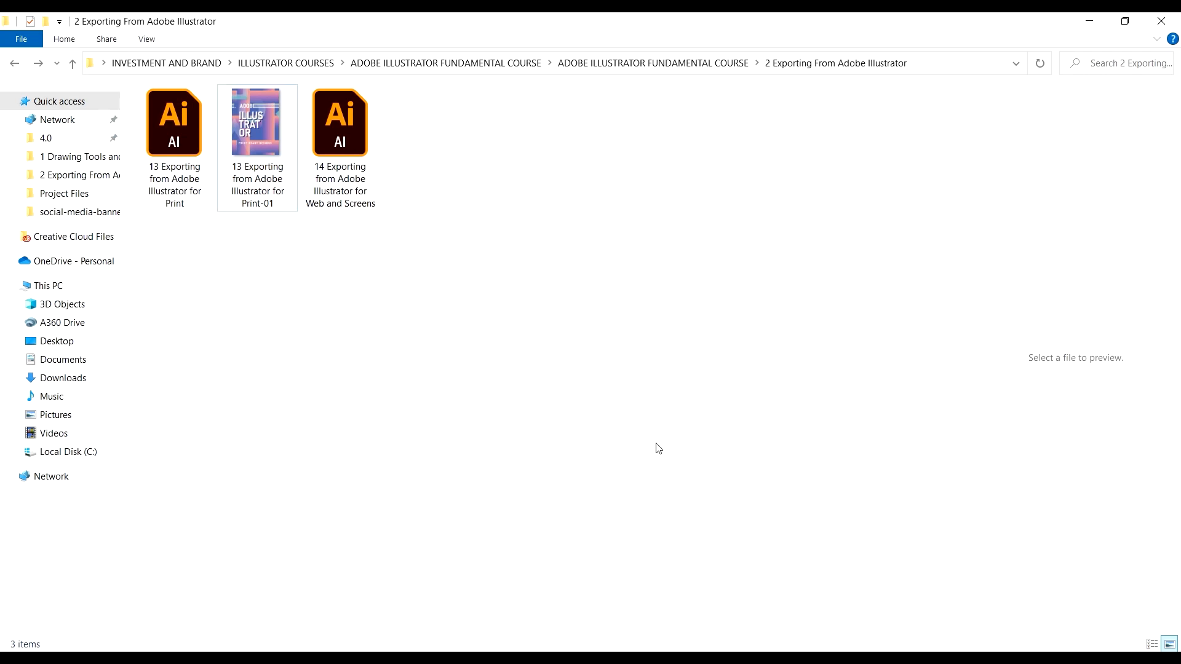
double_click(256, 121)
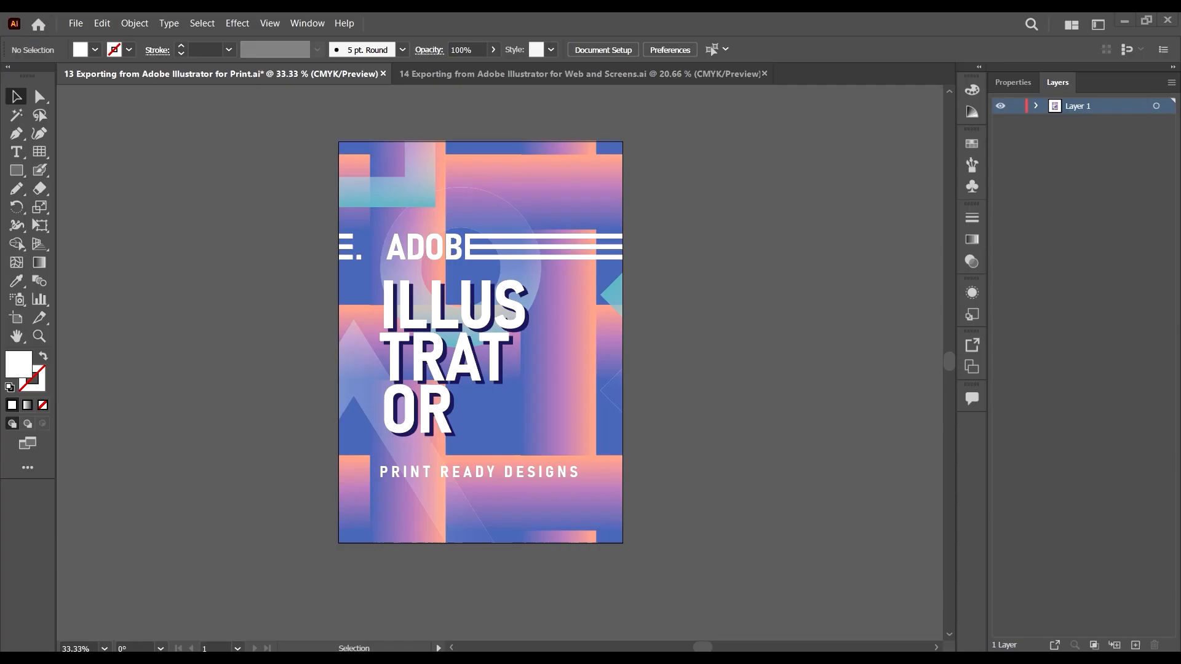
mouse_move(189, 113)
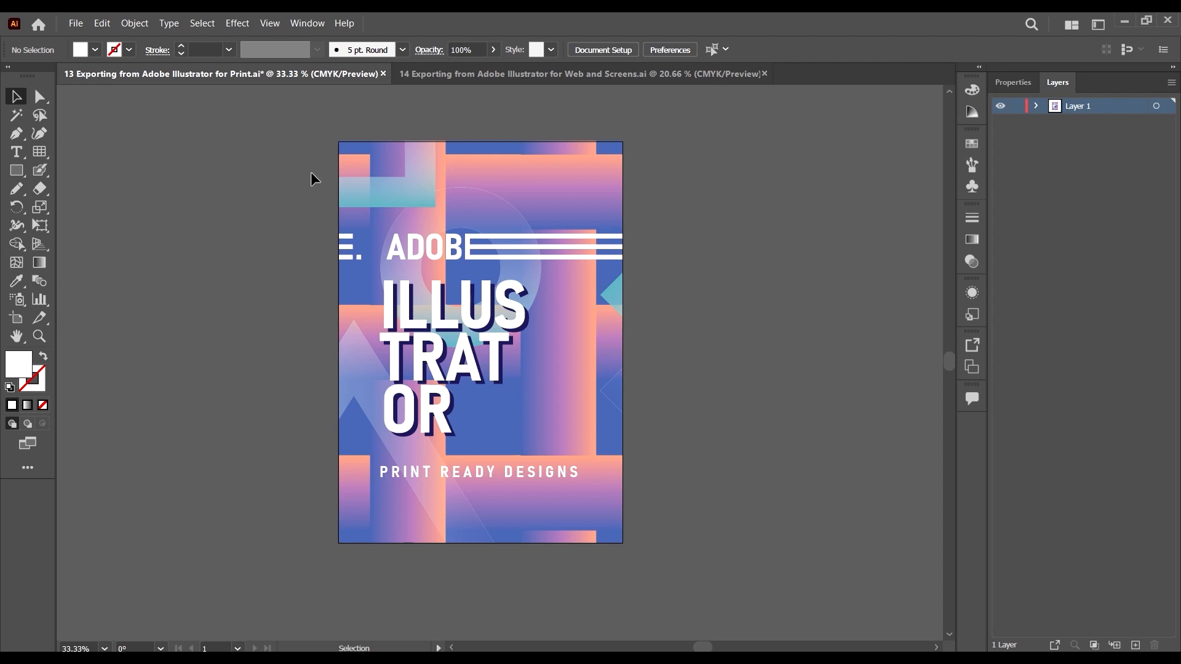
mouse_move(451, 247)
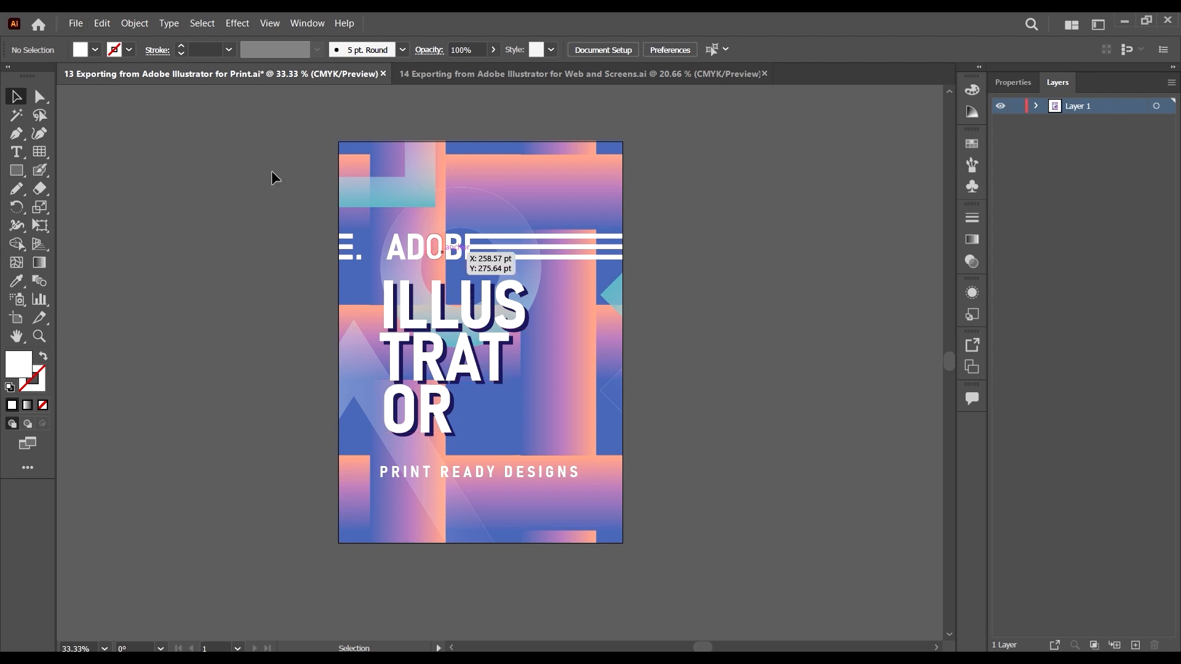
- Save As the poster in Adobe PDF format under the same name
click(75, 24)
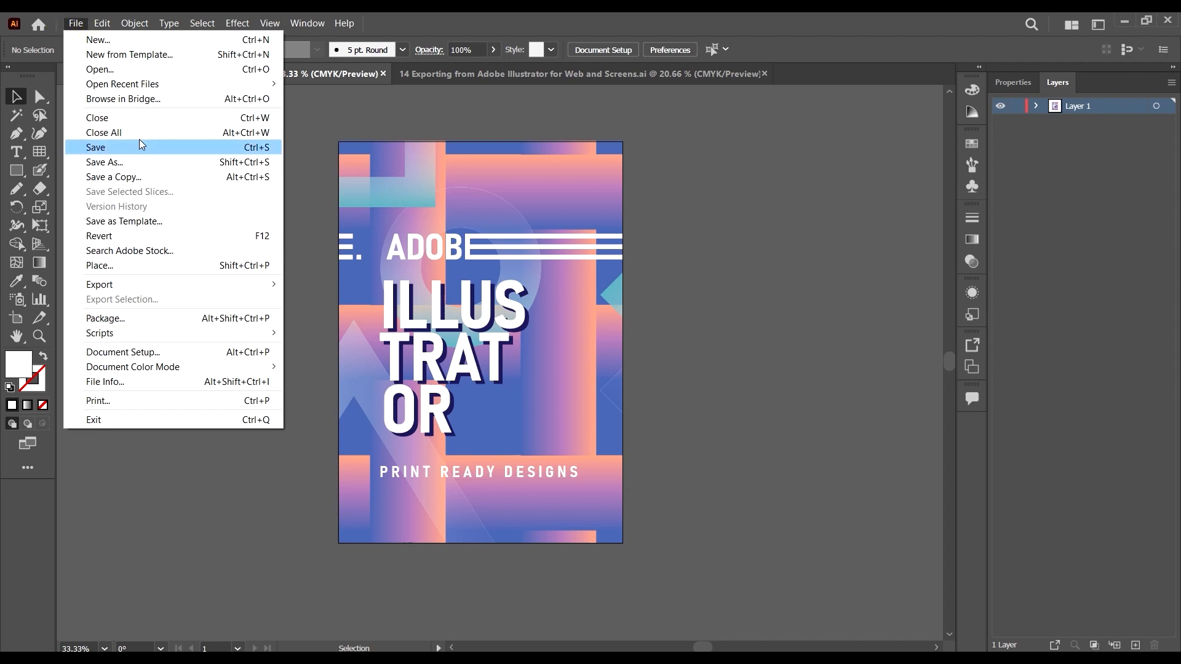
click(103, 162)
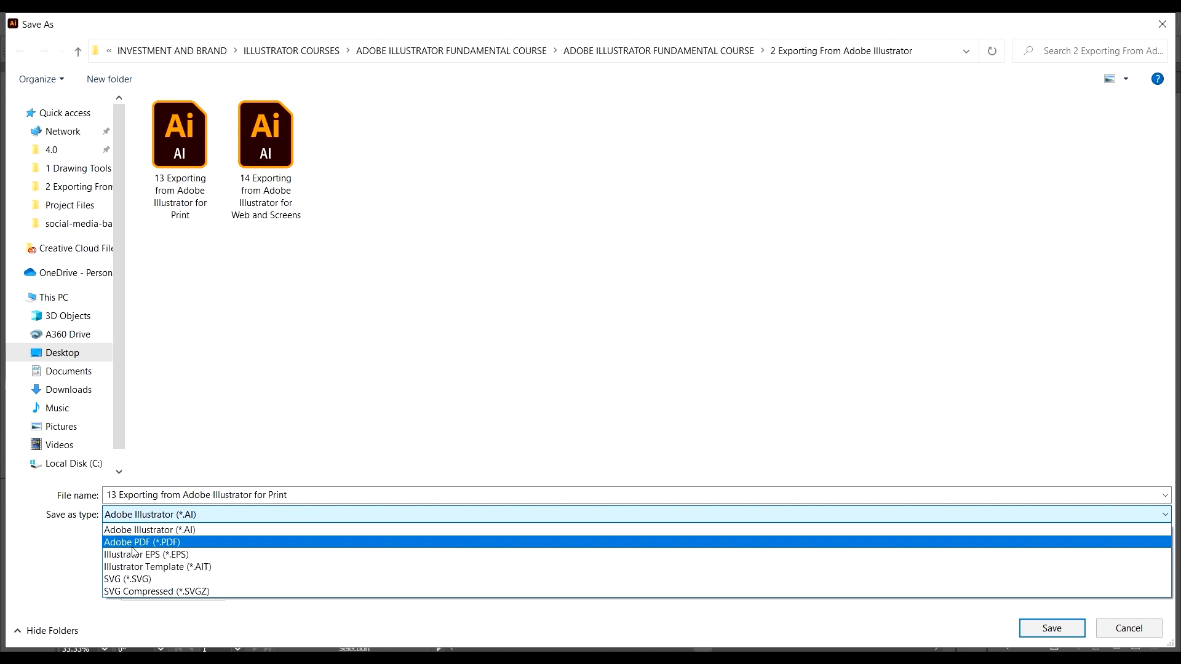
click(142, 542)
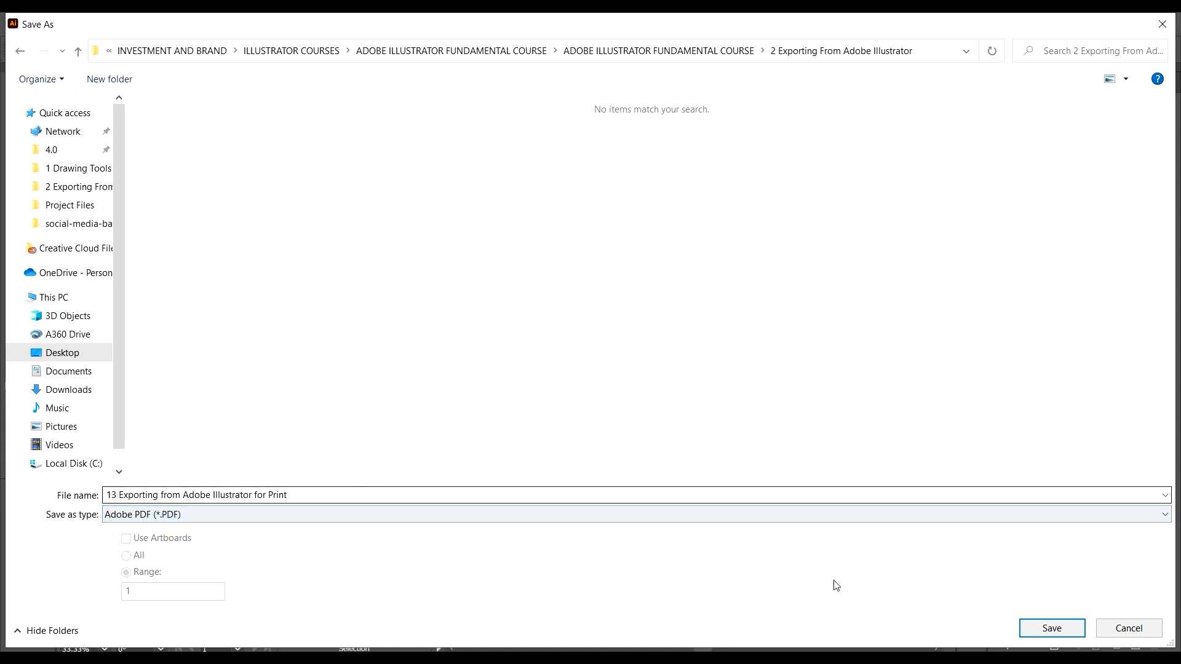
click(1049, 629)
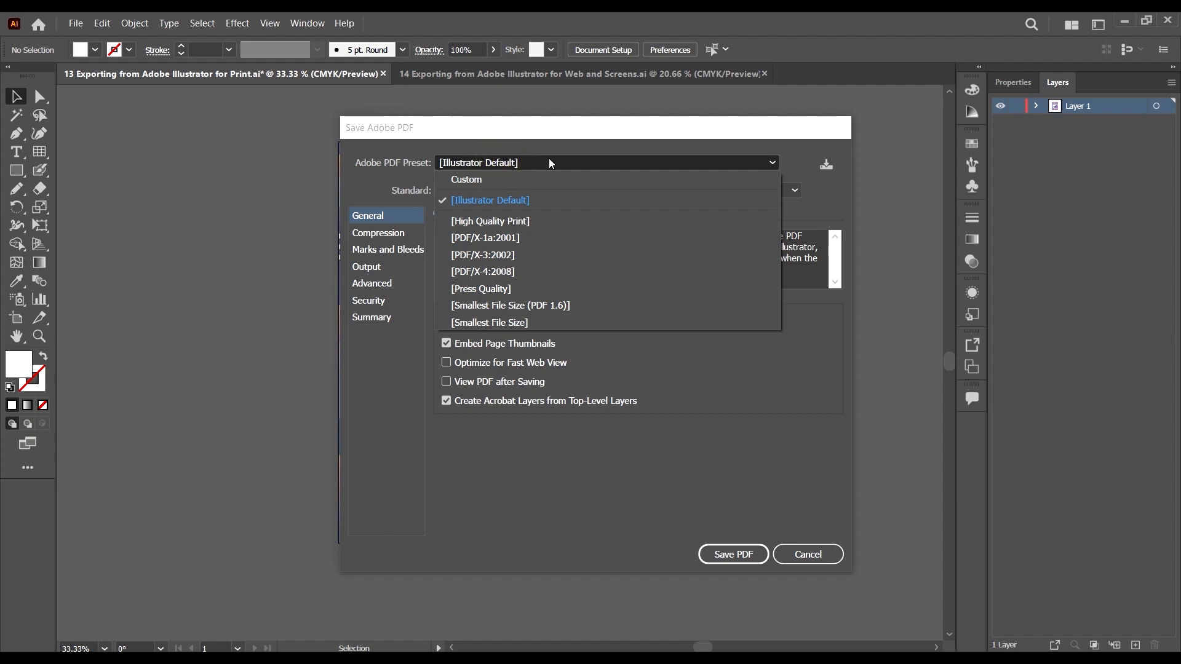
mouse_move(507, 220)
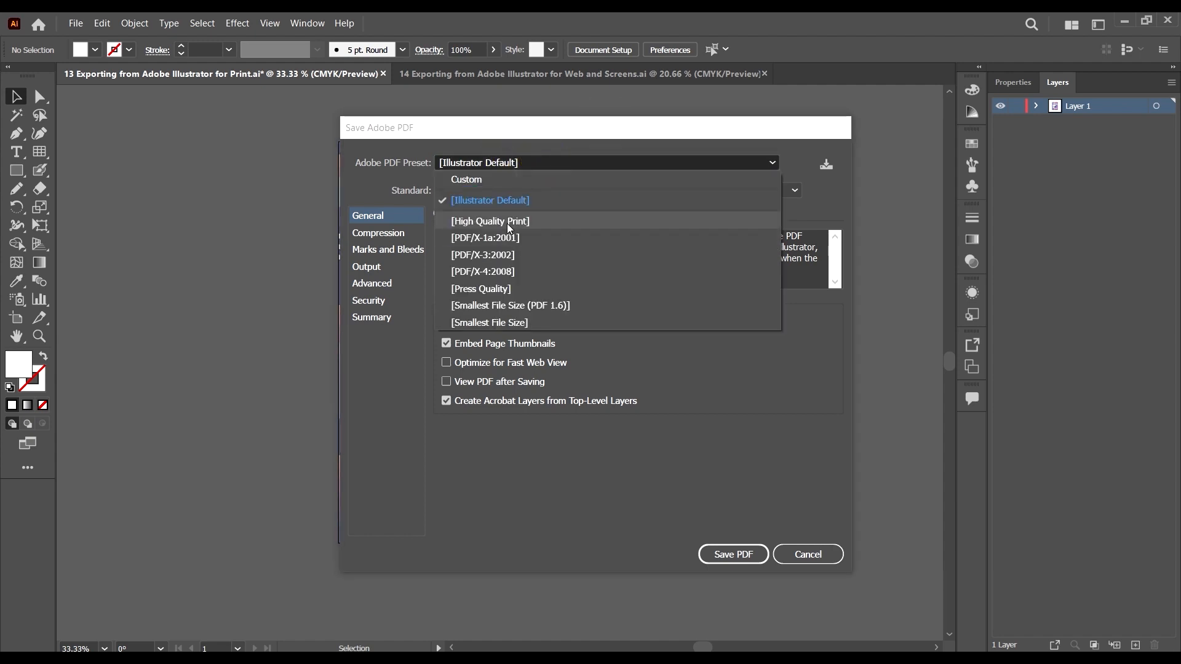
- Choose the [High Quality Print] preset and save the PDF
click(491, 221)
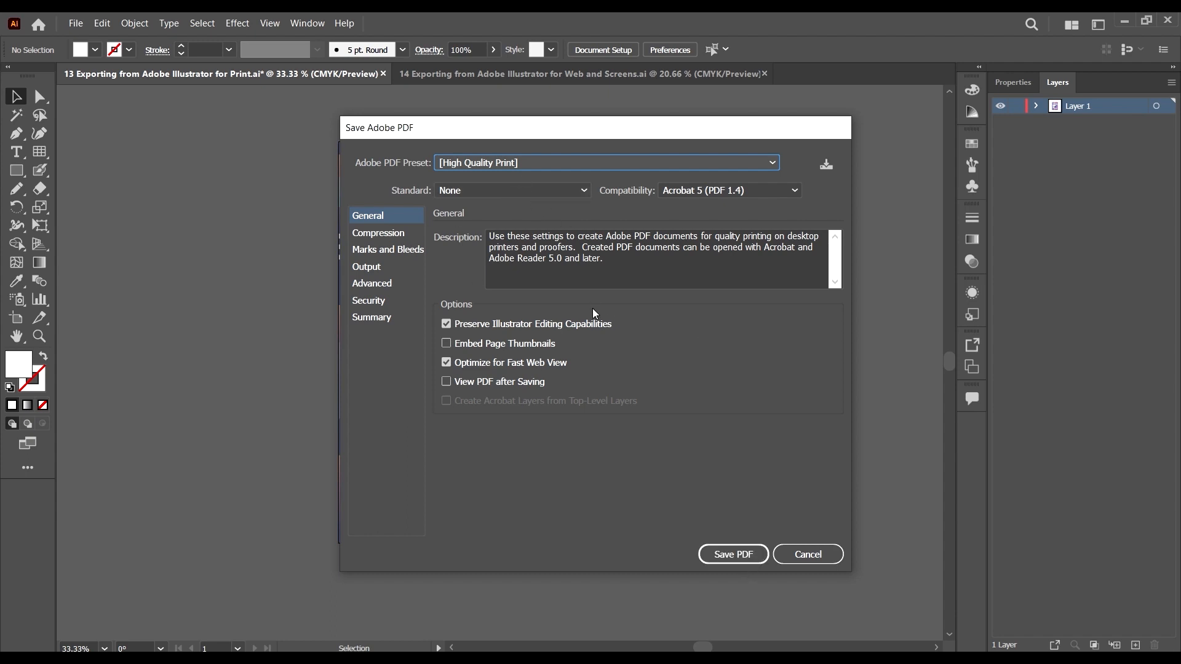
mouse_move(609, 133)
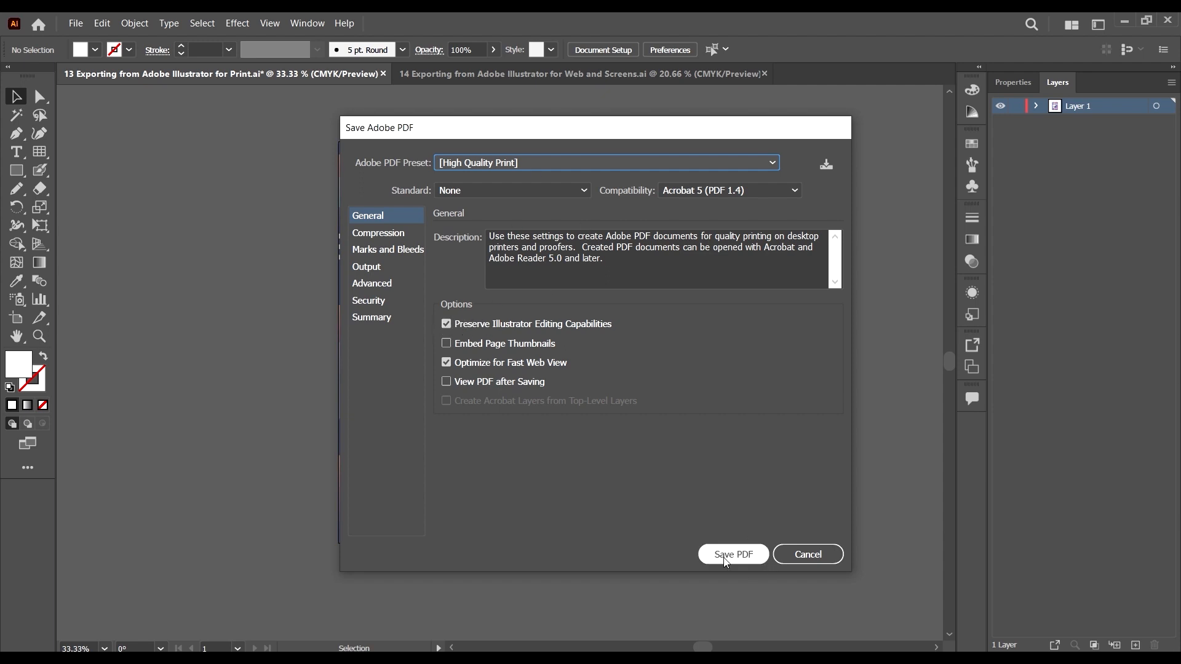
click(731, 554)
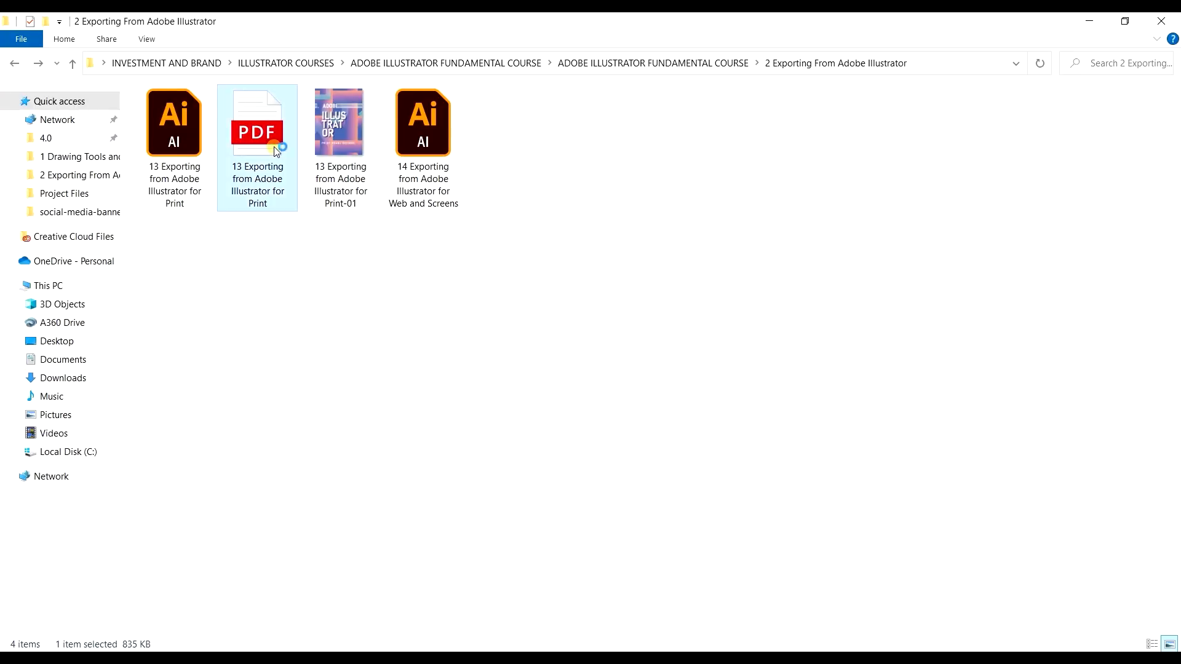
- Select the new 835 KB poster PDF in the folder to preview its artwork
right_click(519, 448)
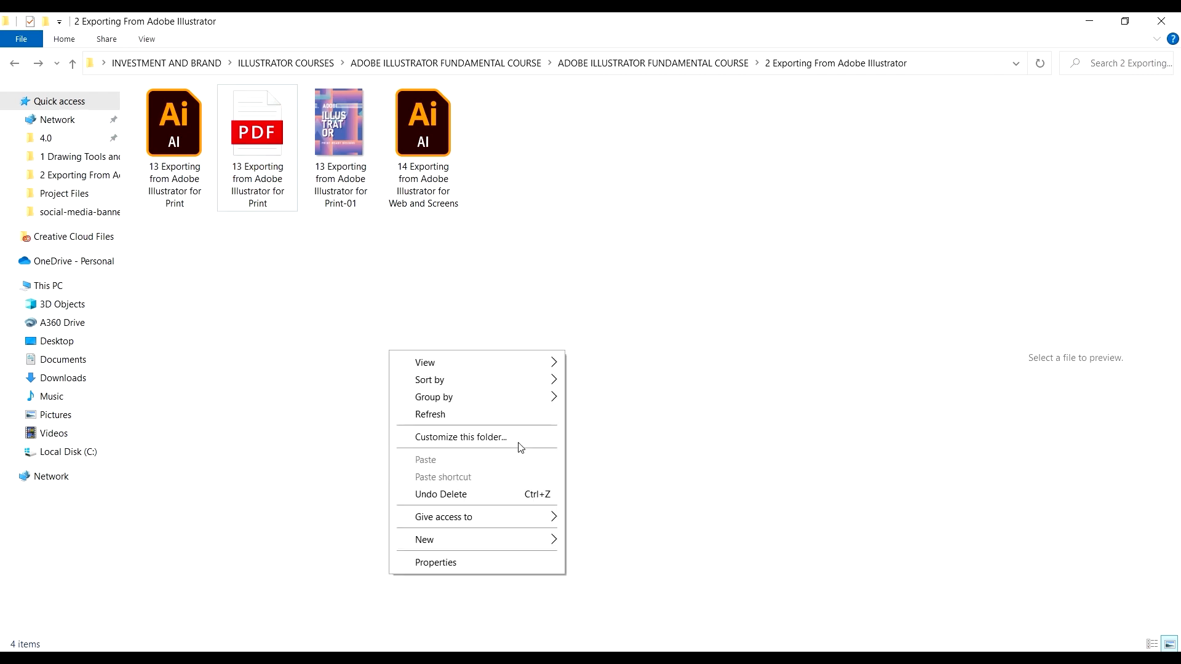
click(257, 125)
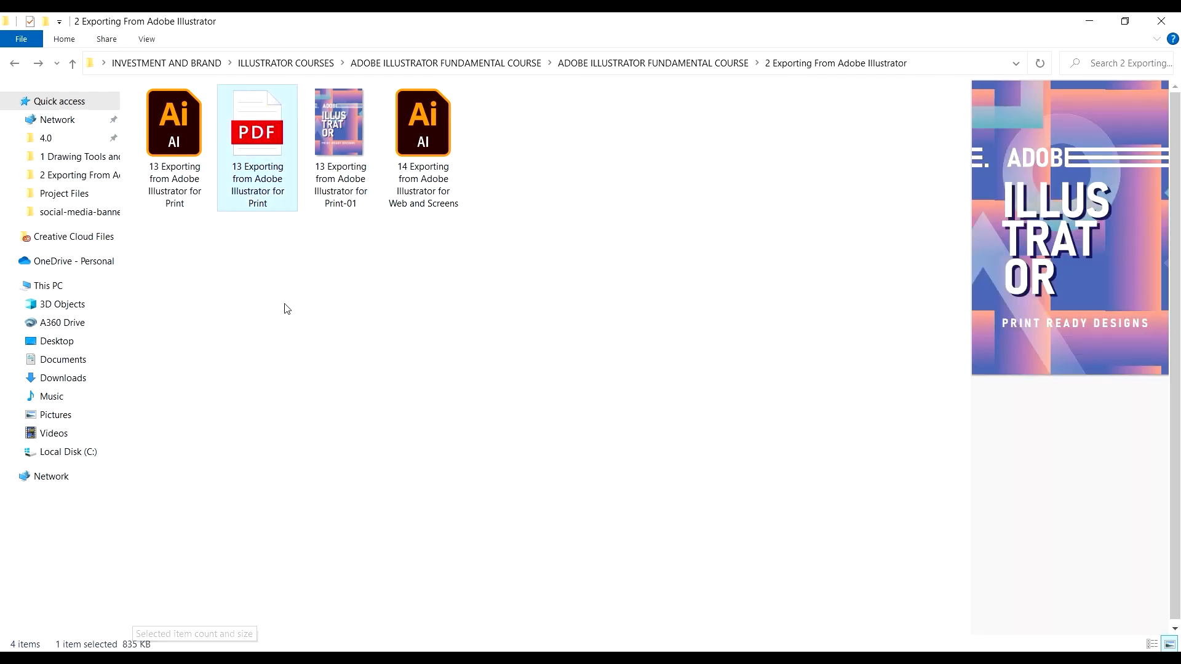
mouse_move(609, 580)
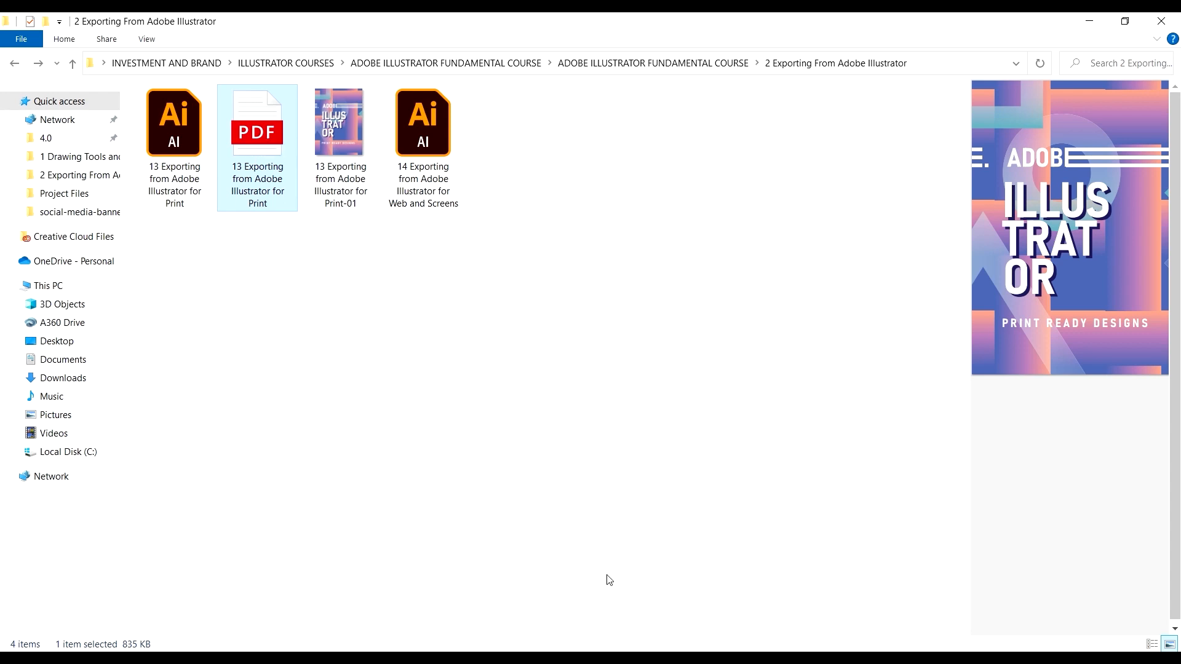
- Save As the poster under the name '13 Exporting from Adobe Illustrator for Print1'
double_click(257, 122)
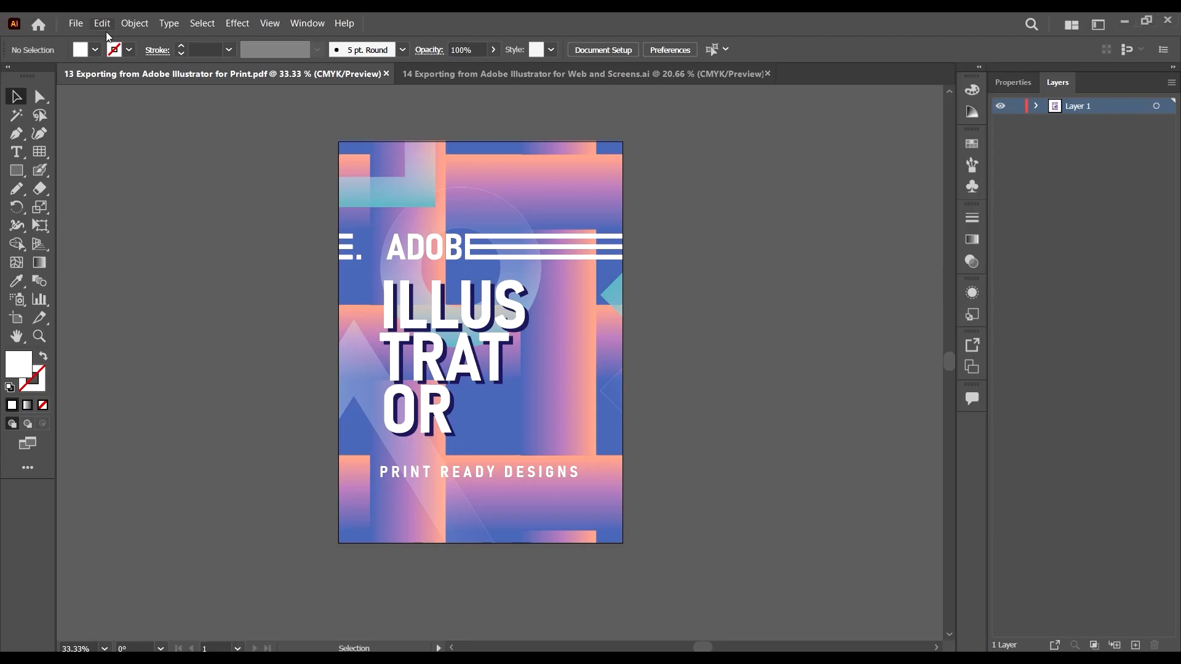
click(75, 23)
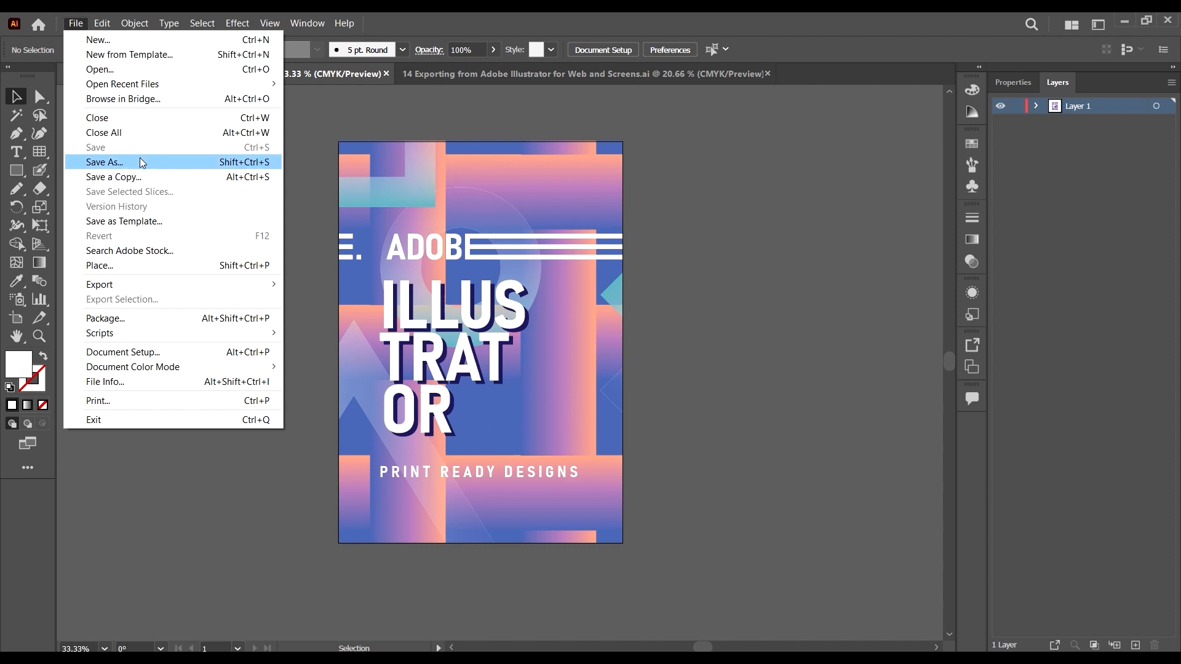
click(105, 162)
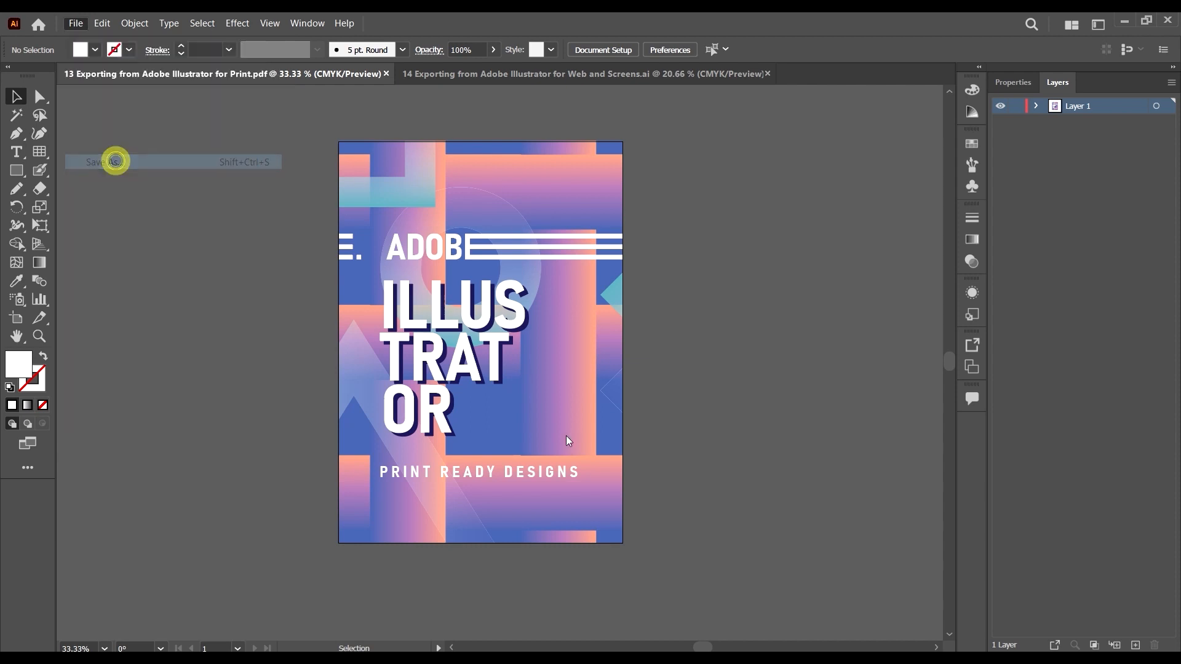
click(95, 162)
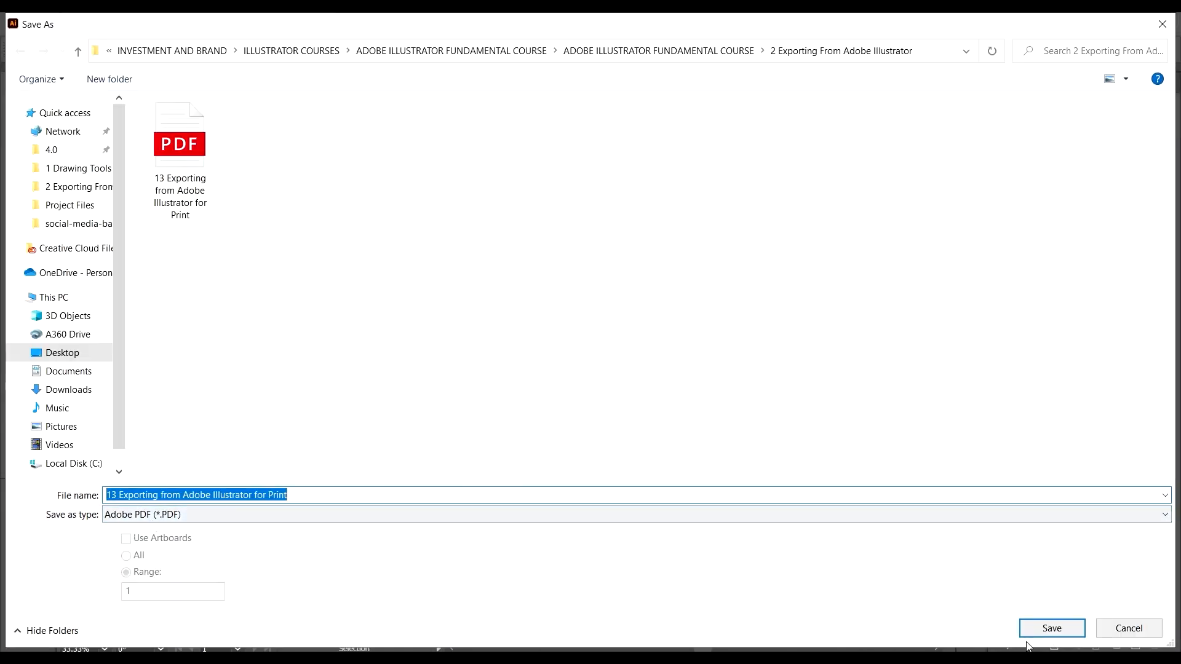
text(1)
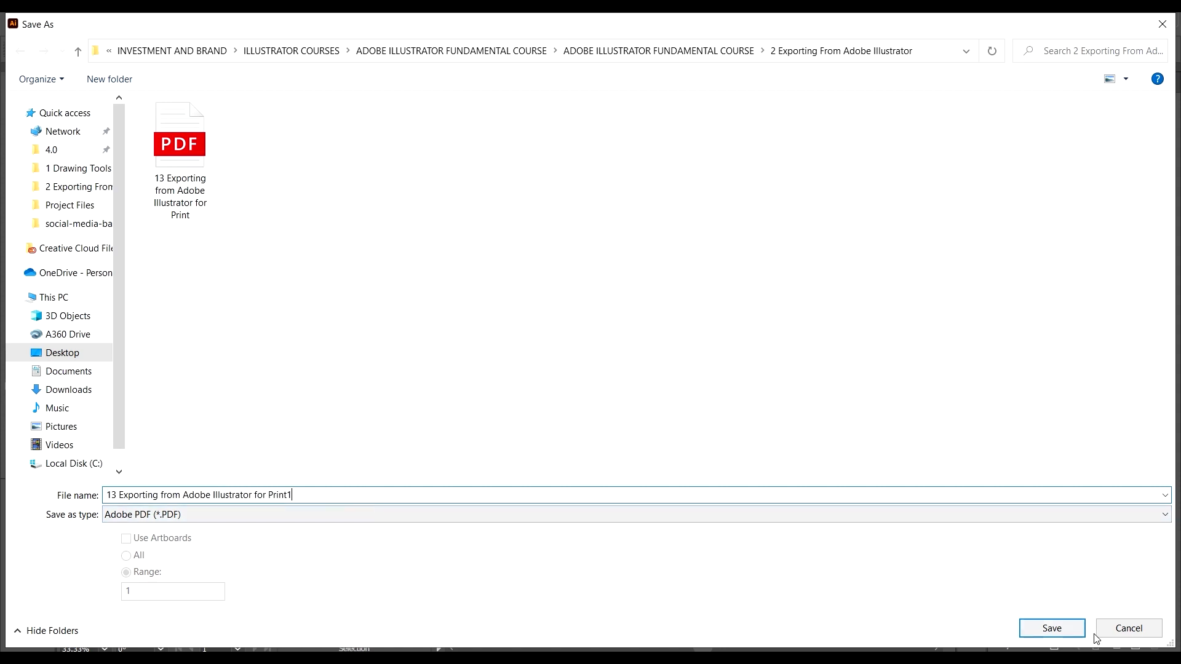
click(1049, 629)
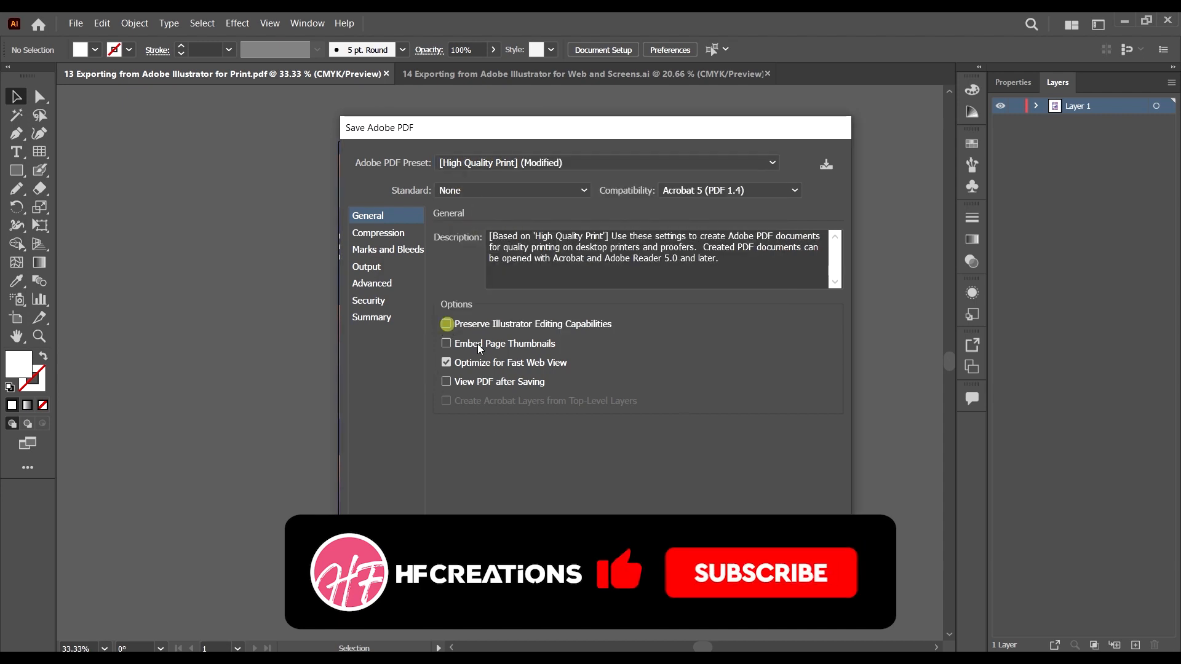
- Uncheck Preserve Illustrator Editing Capabilities, save the PDF and accept the warning
click(445, 323)
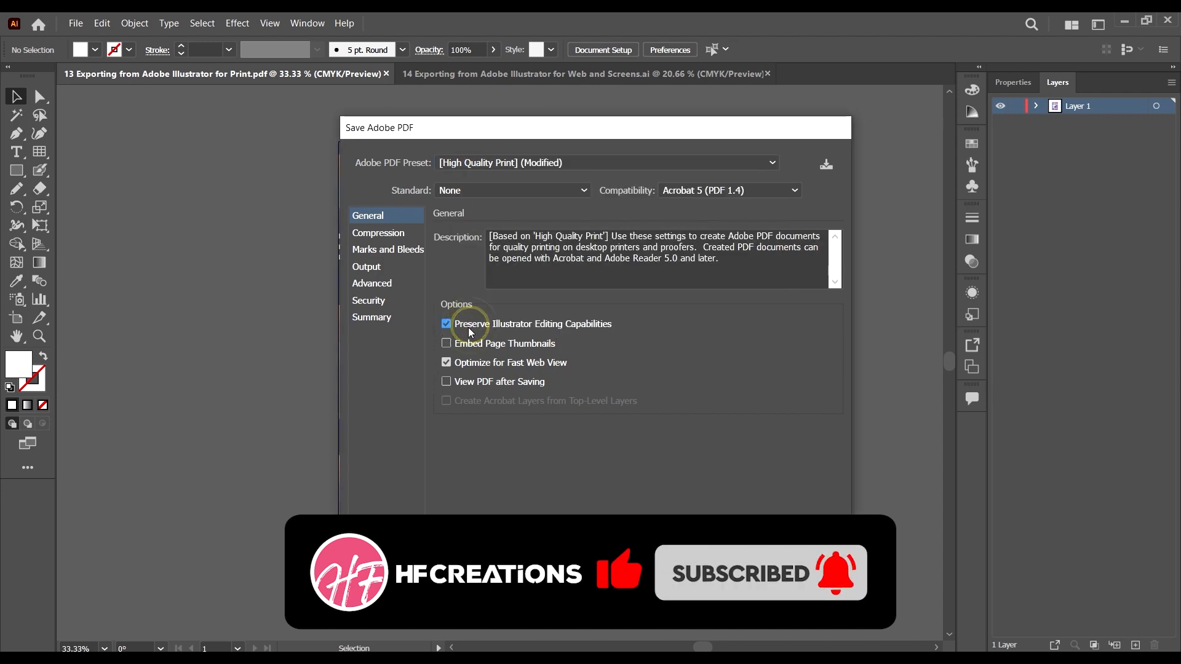
click(447, 323)
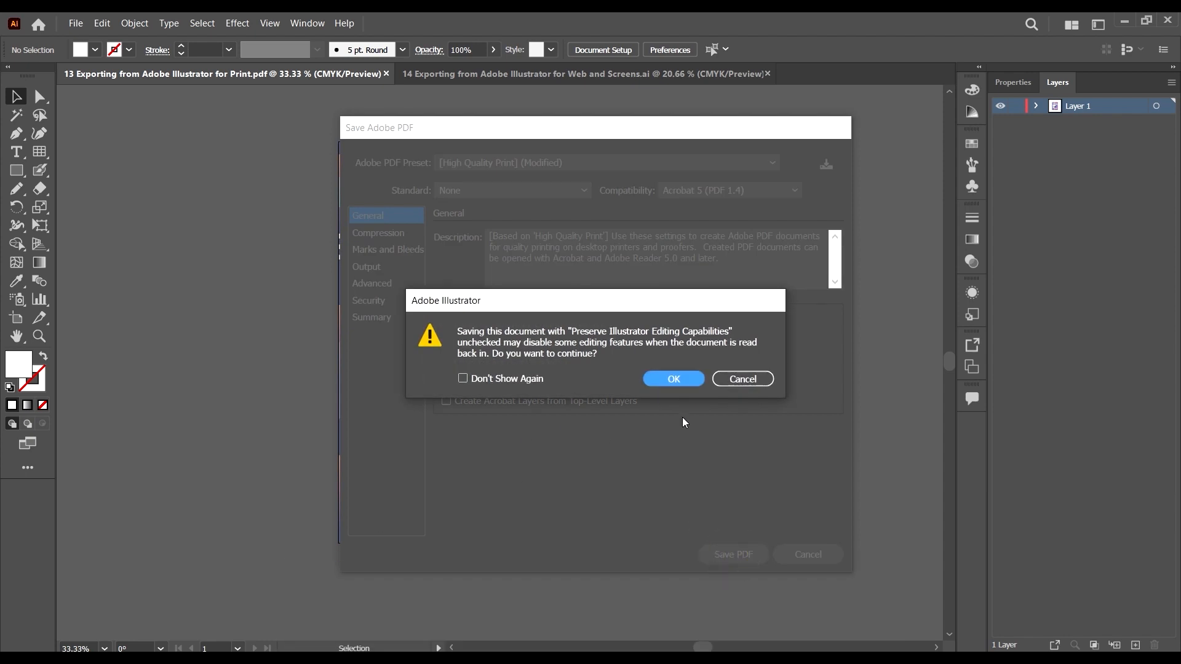
click(673, 378)
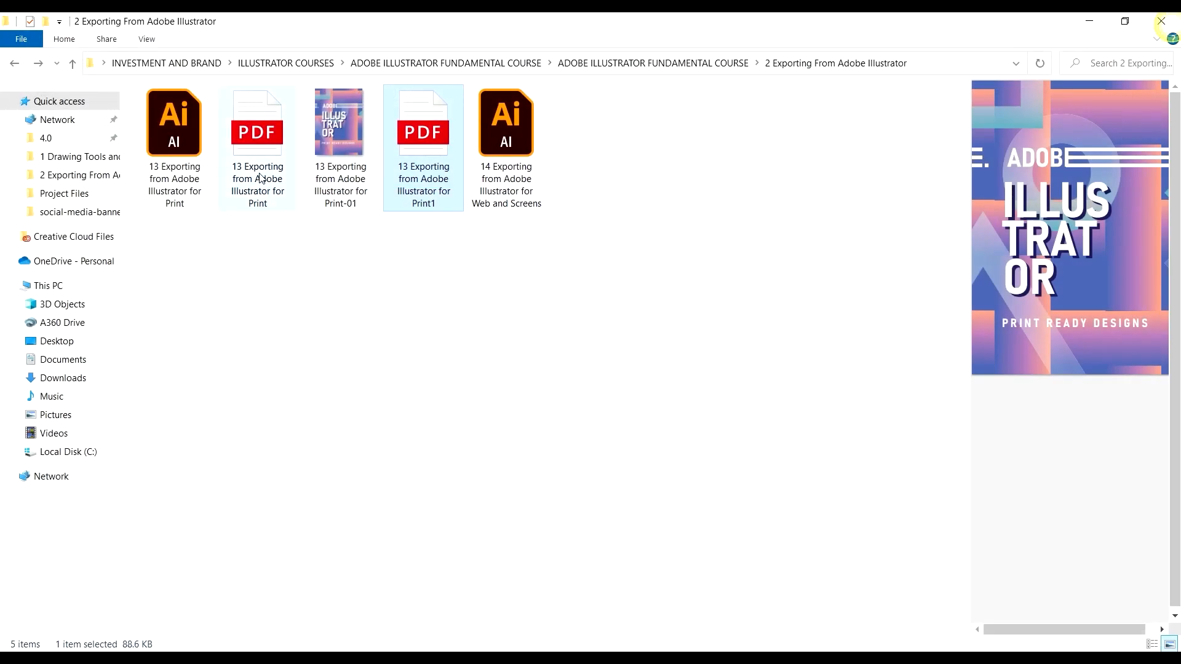
- Open the 88.6 KB Print1 PDF to check the poster artwork is intact
double_click(422, 121)
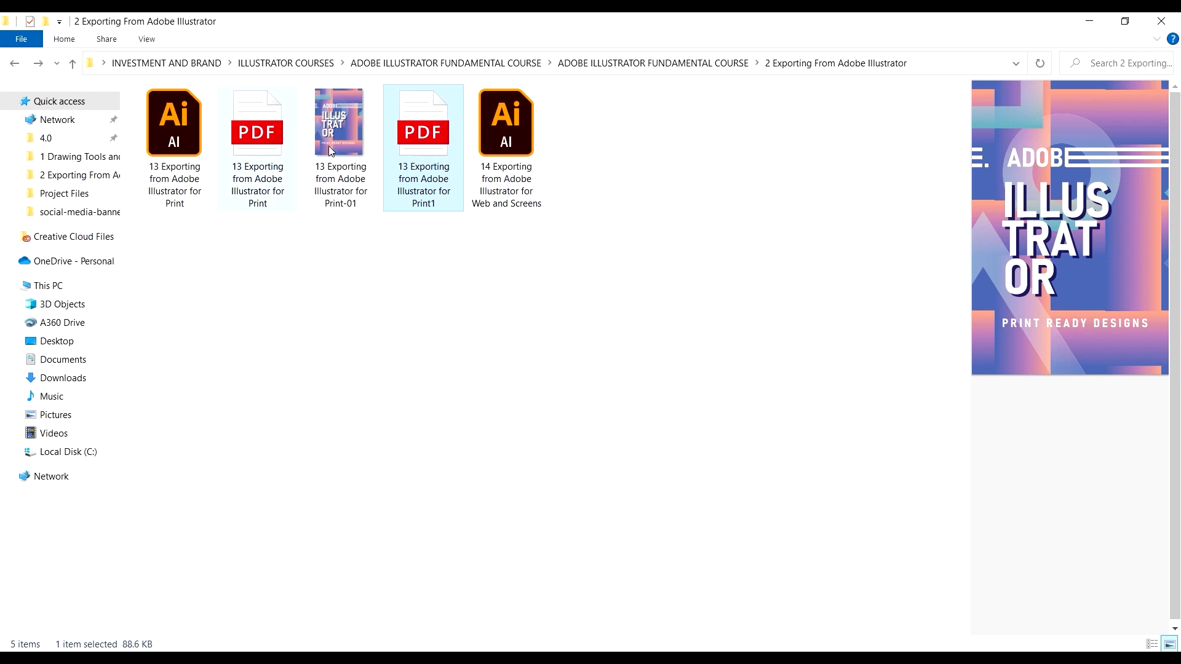
mouse_move(420, 143)
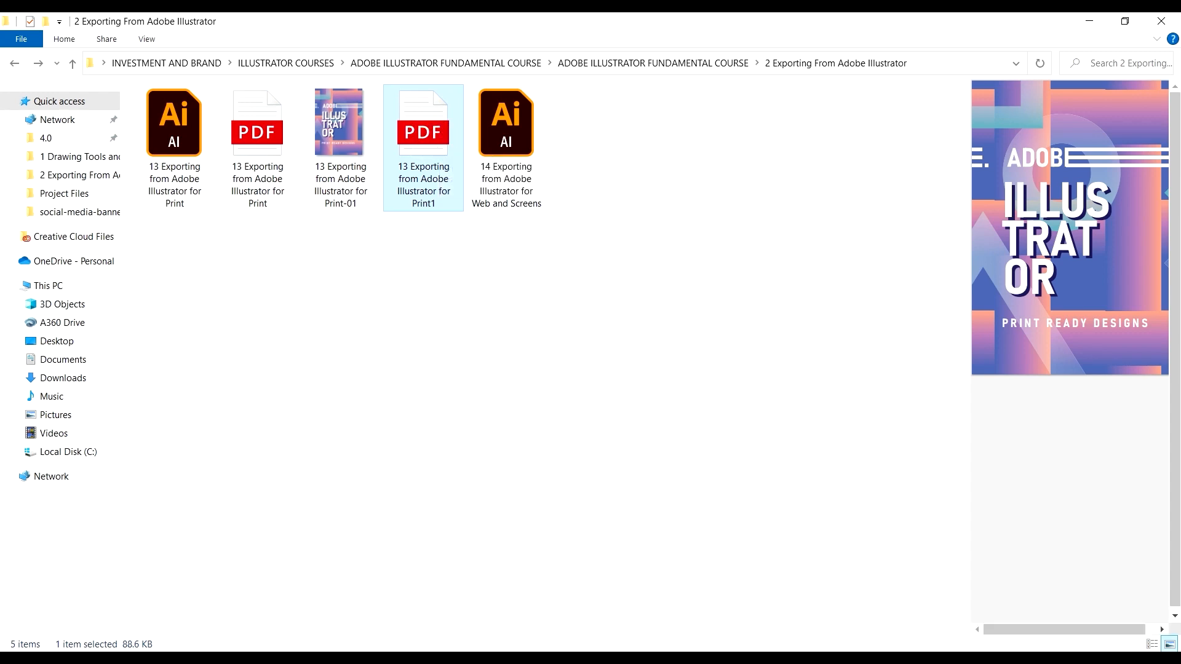
double_click(422, 122)
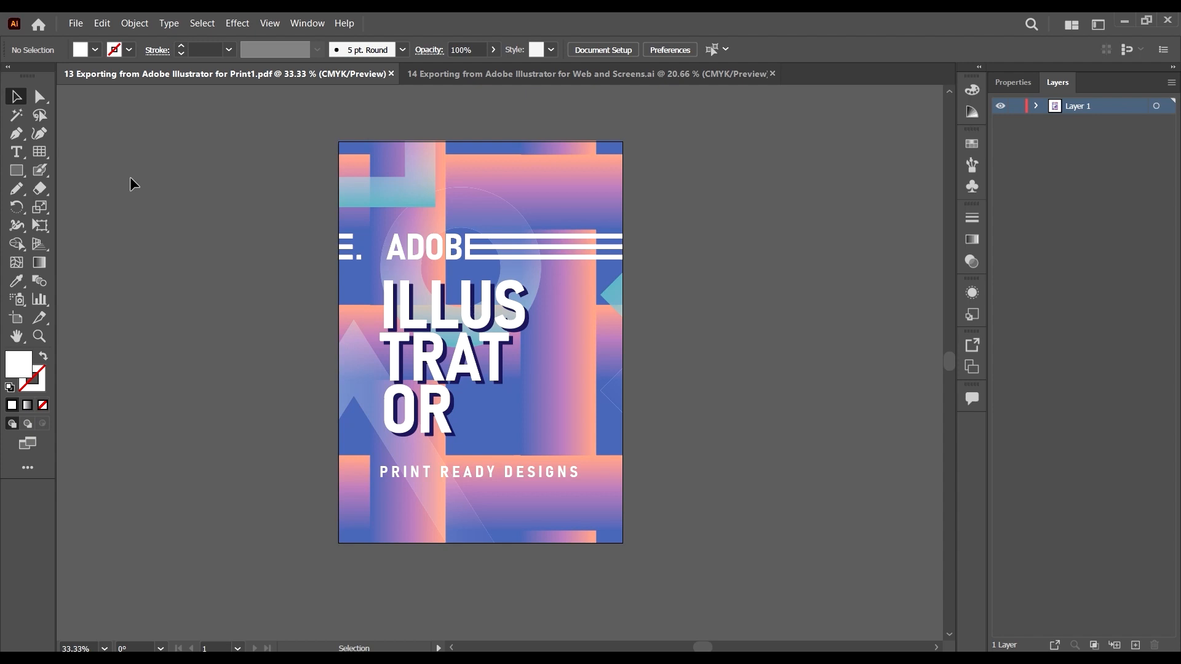
mouse_move(692, 366)
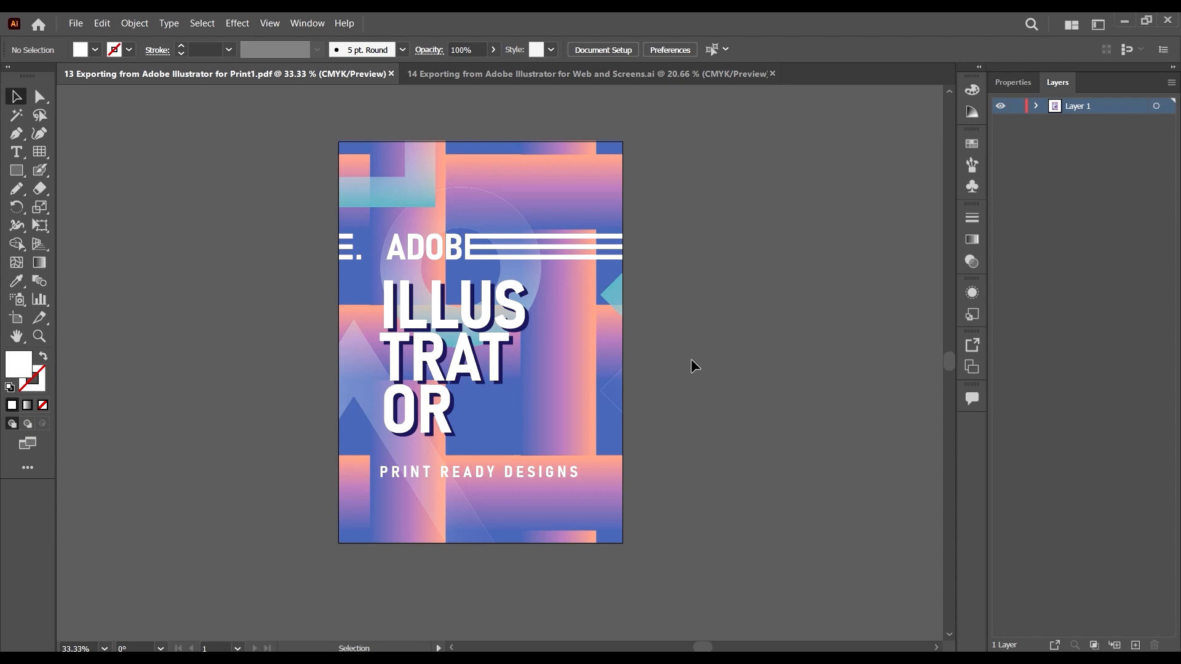
mouse_move(692, 369)
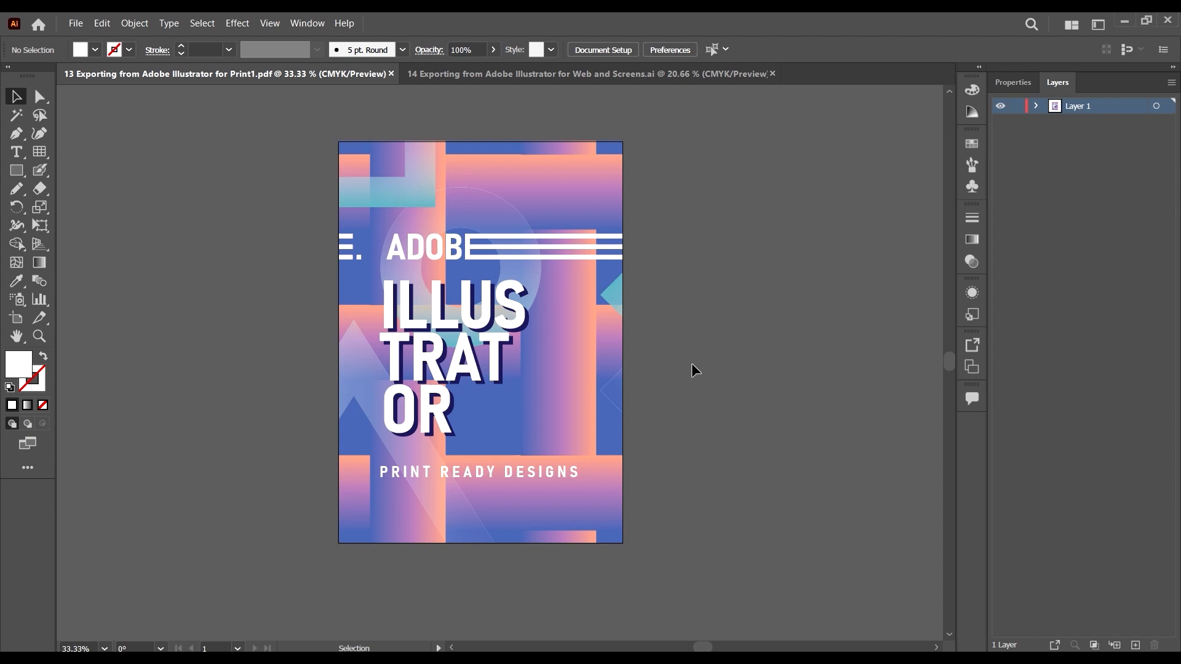